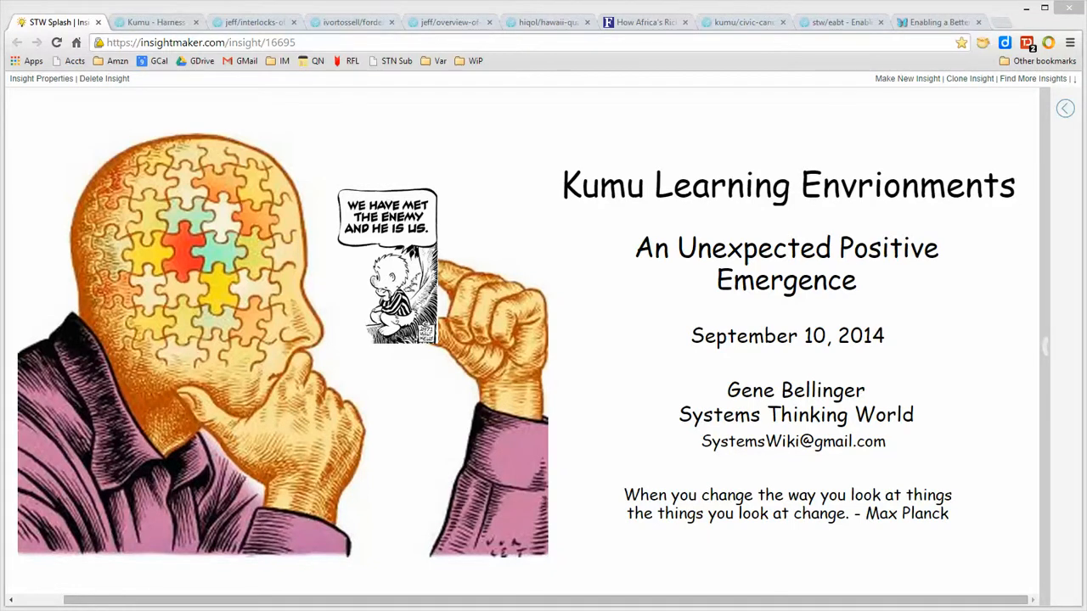
{"action": "mouse_move", "coordinate": [157, 20]}
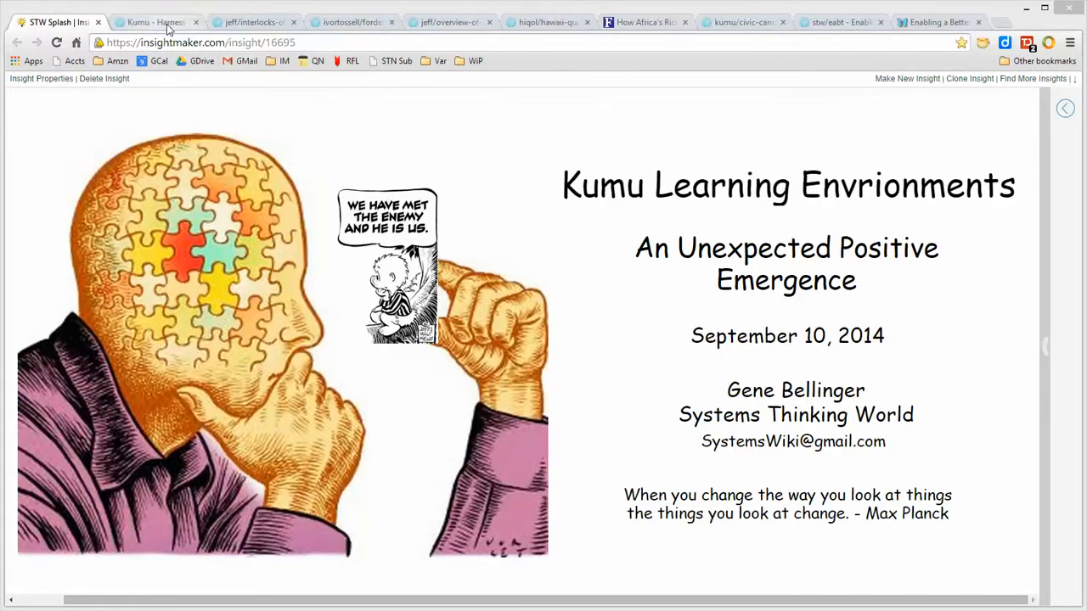
Switch from the Insight Maker splash slide to the Kumu home page.
{"action": "left_click", "coordinate": [156, 21]}
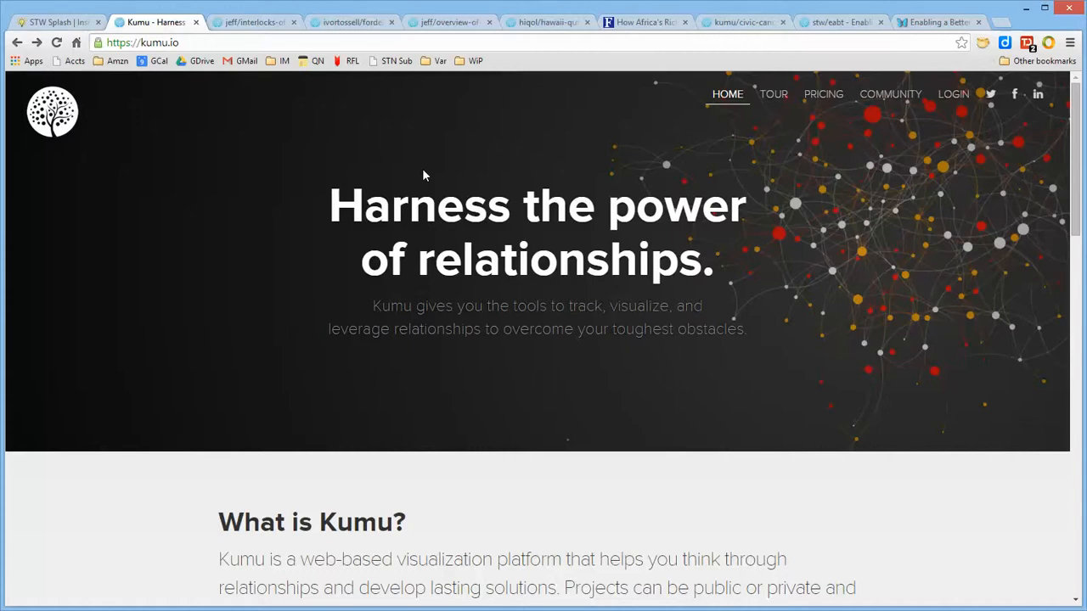
Switch to the Interlocks of the World's Billionaires map.
{"action": "left_click", "coordinate": [251, 20]}
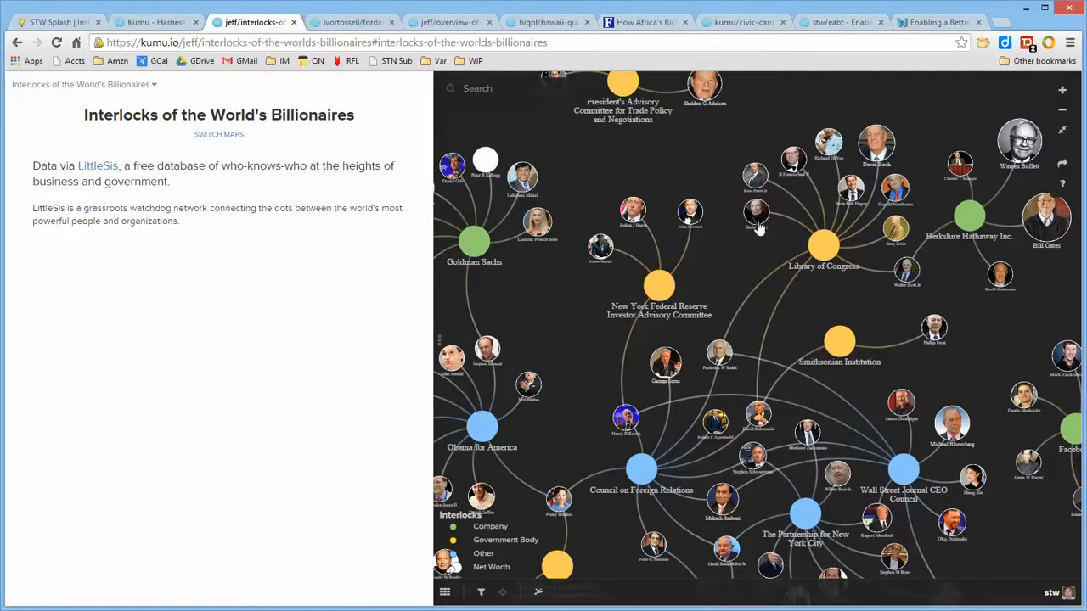
Browse three billionaire profiles and their connections in the Interlocks map.
{"action": "left_click", "coordinate": [756, 212]}
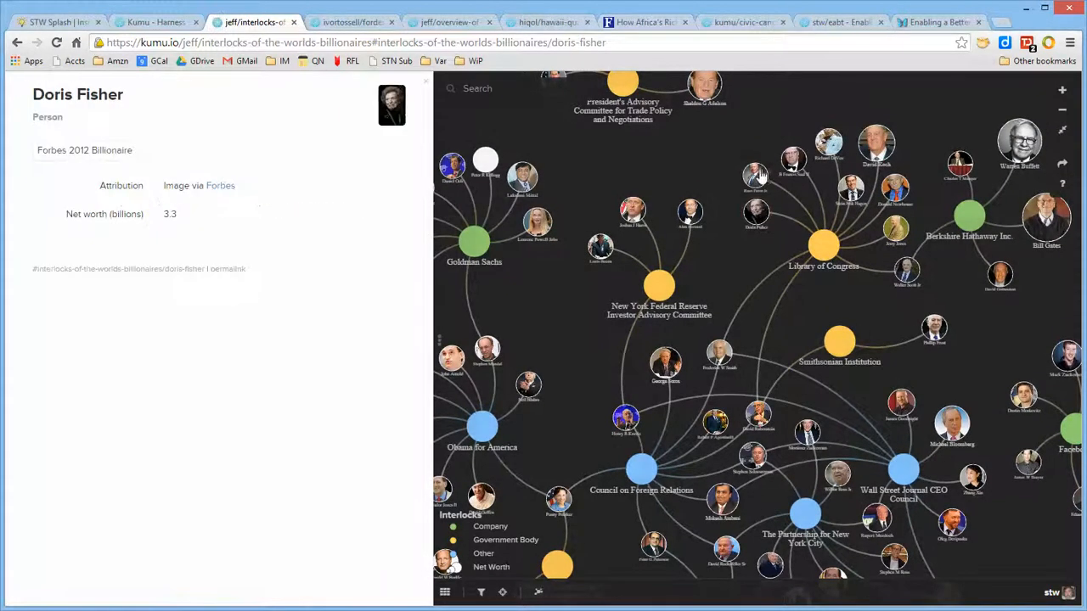
{"action": "left_click", "coordinate": [792, 160]}
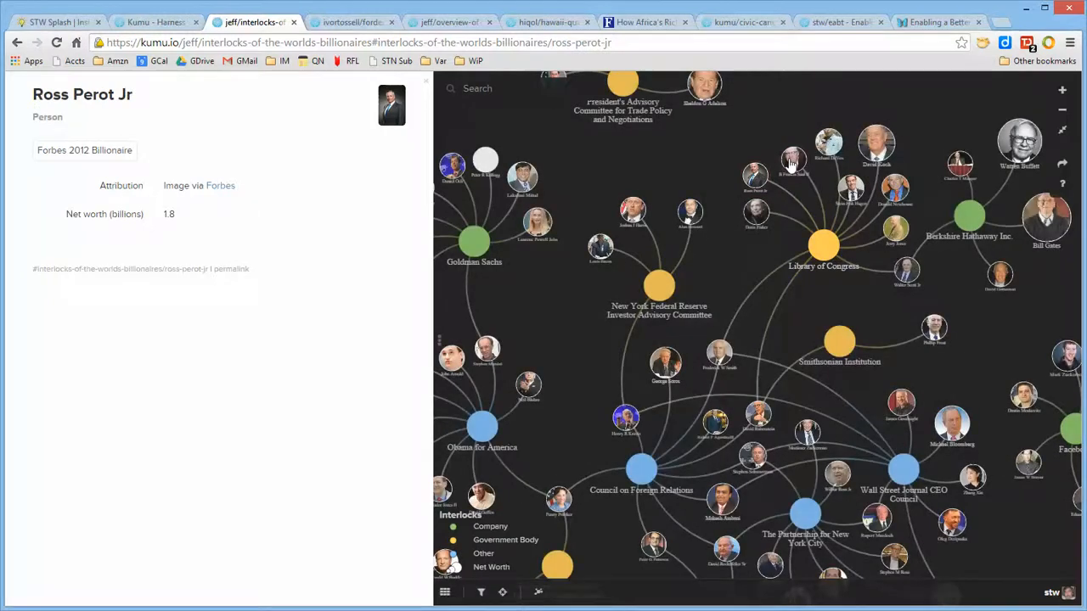
{"action": "left_click", "coordinate": [828, 143]}
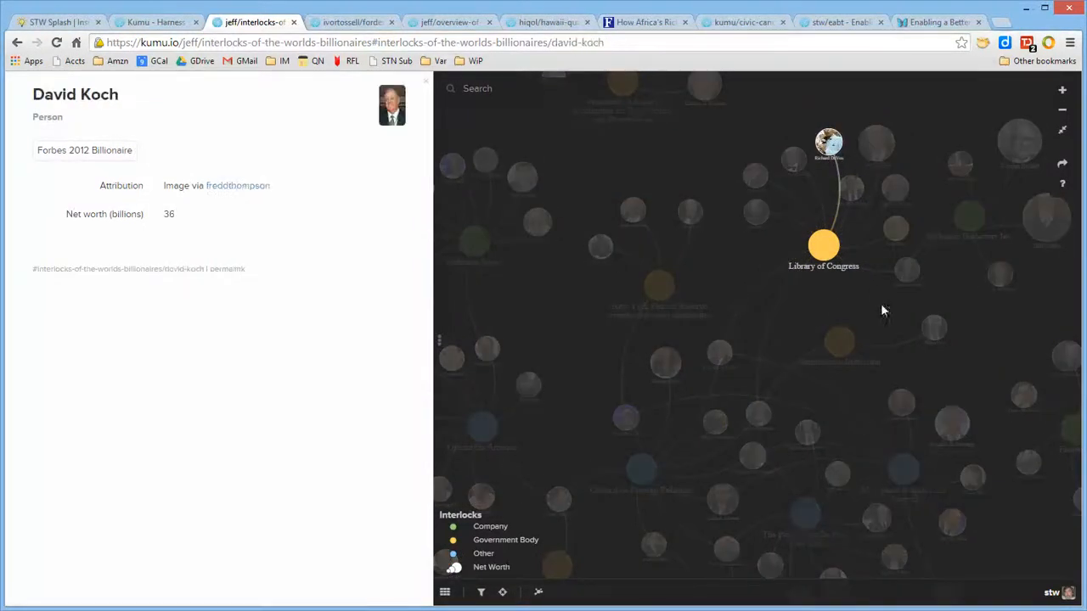
Browse the mayor's photo entry and an arrested man's profile in the Ford explorer map, then move to the Euro Crisis map.
{"action": "left_click", "coordinate": [350, 20]}
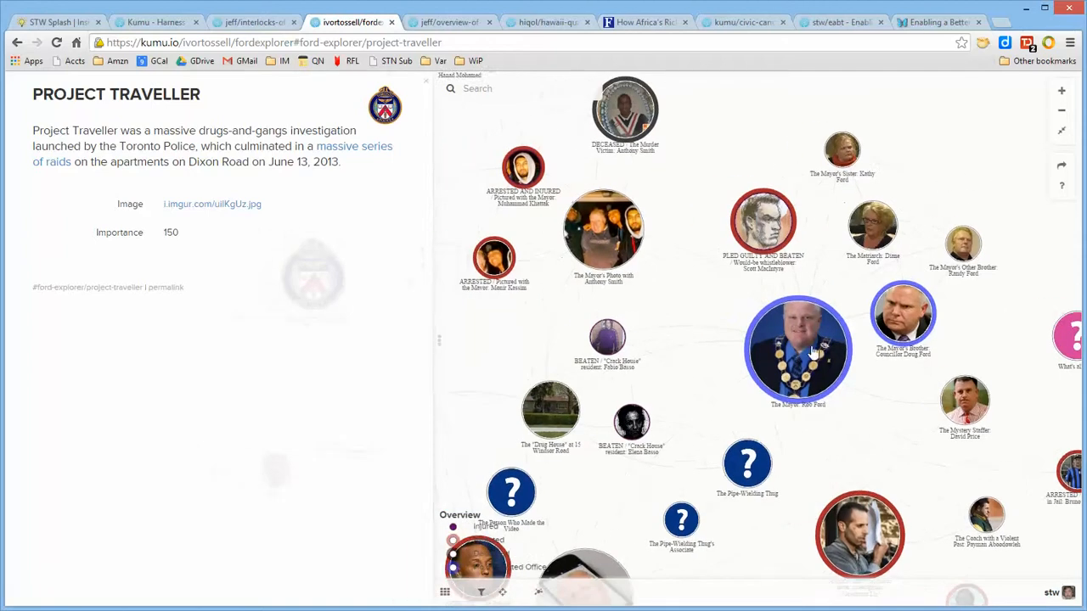
{"action": "left_click", "coordinate": [603, 230]}
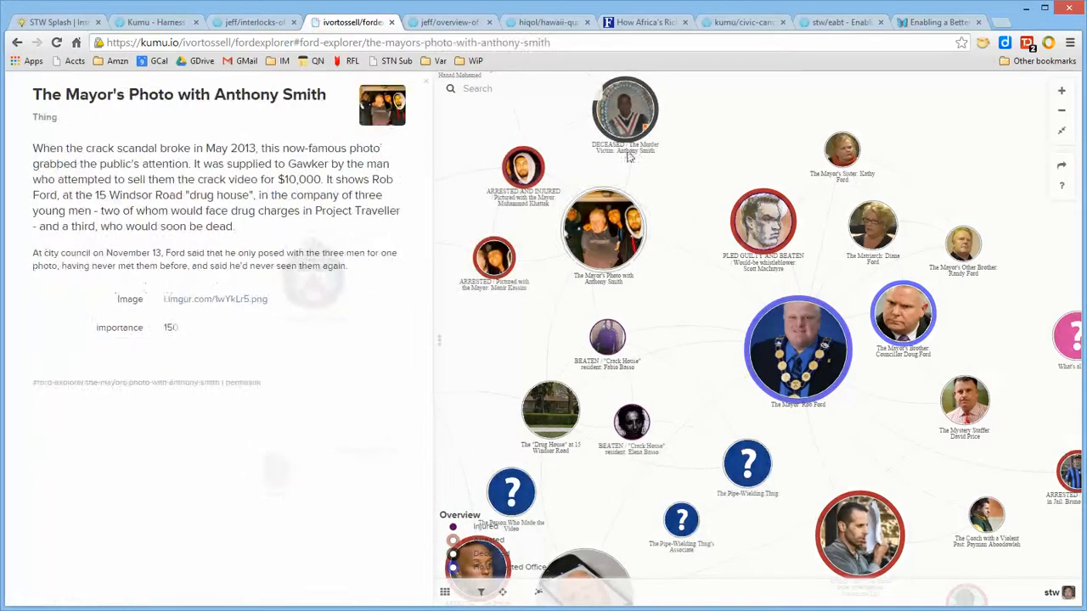
{"action": "left_click", "coordinate": [523, 168]}
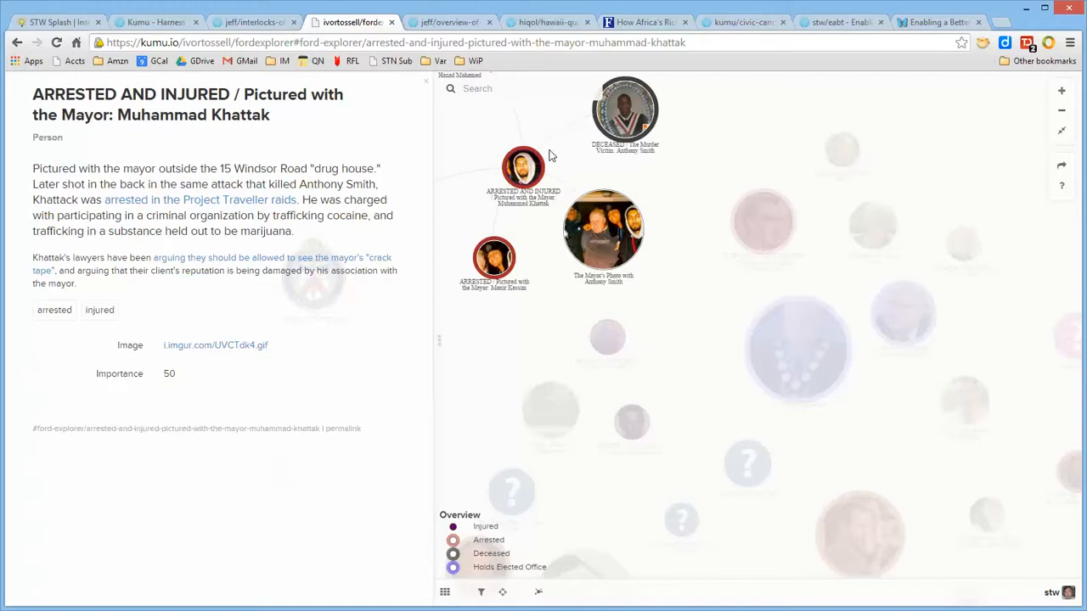
{"action": "left_click", "coordinate": [450, 20]}
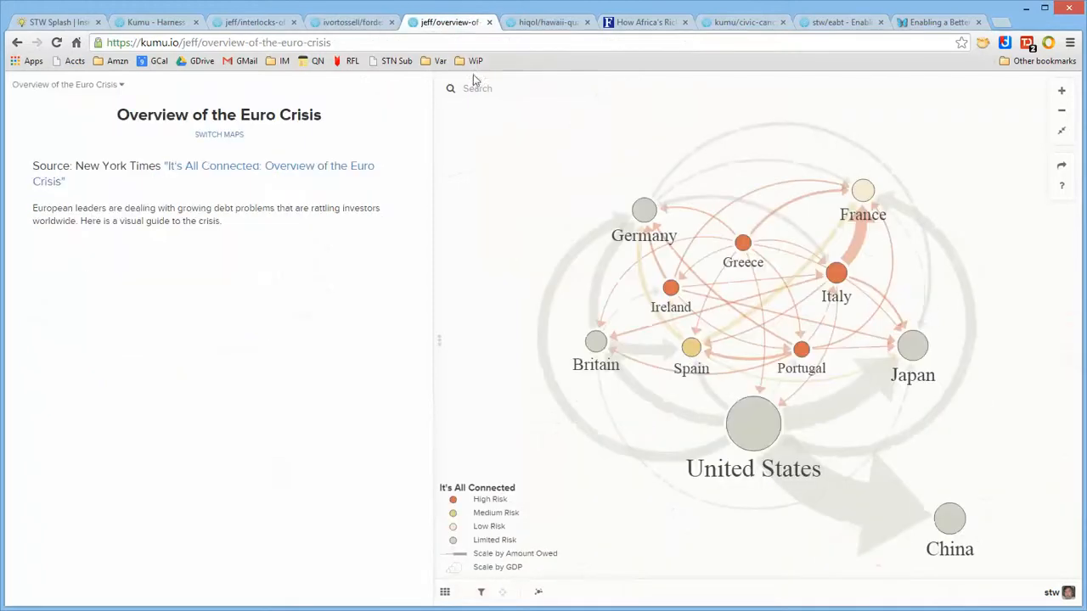
{"action": "mouse_move", "coordinate": [544, 151]}
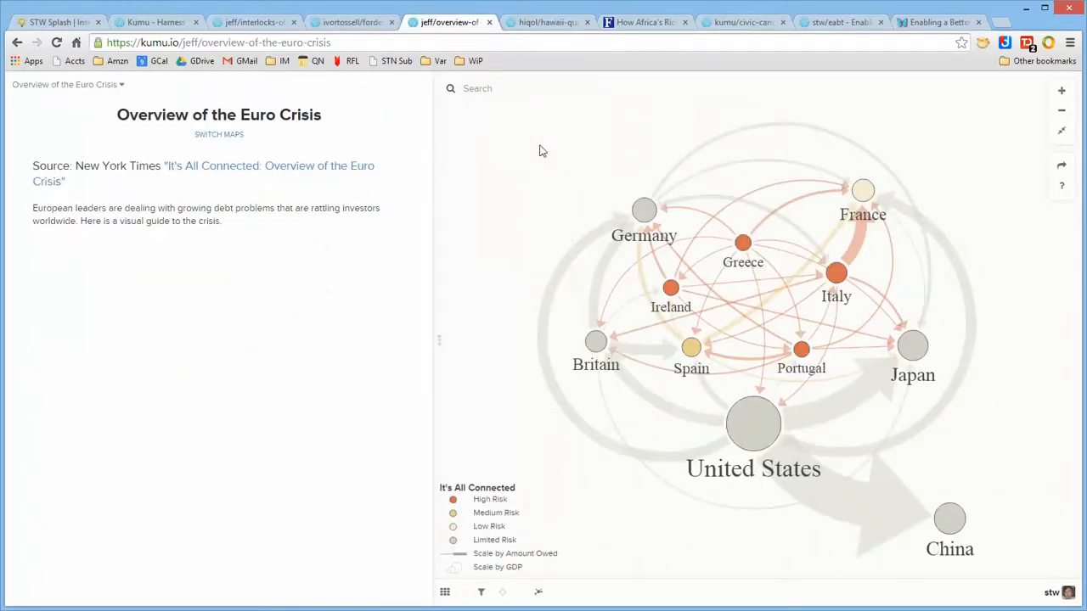
{"action": "mouse_move", "coordinate": [832, 394]}
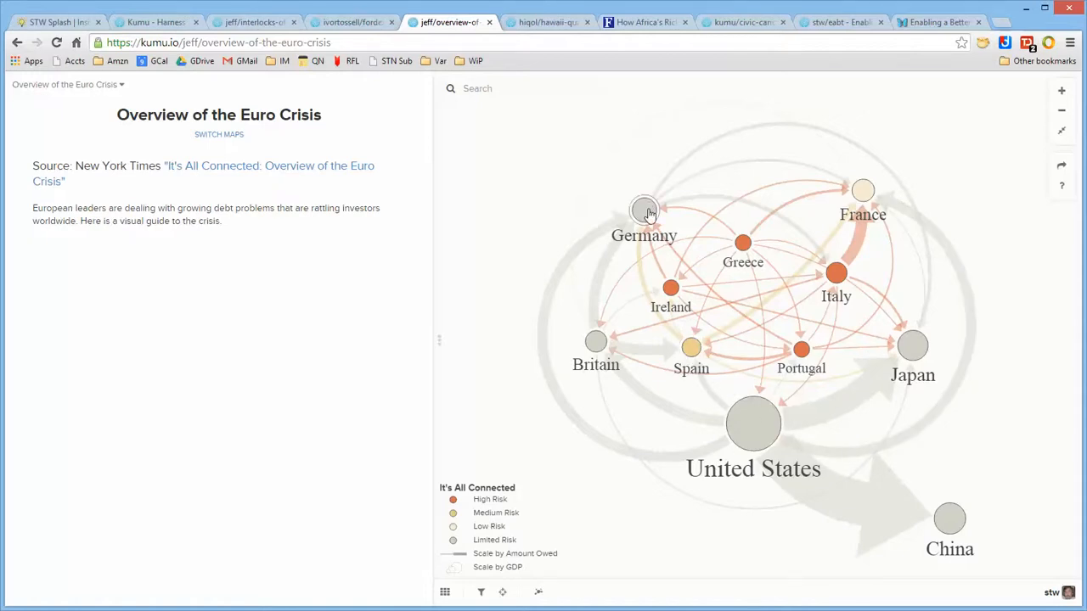
View Germany's GDP and worry status in the Euro Crisis map, then move to the Hawaii quality of life map.
{"action": "left_click", "coordinate": [644, 211]}
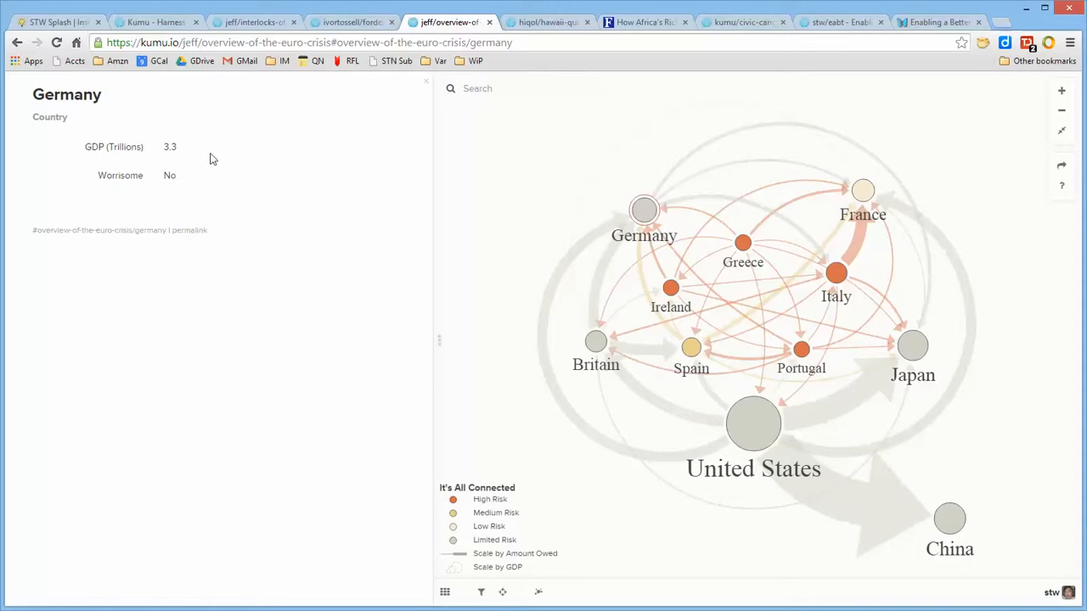
{"action": "mouse_move", "coordinate": [594, 343]}
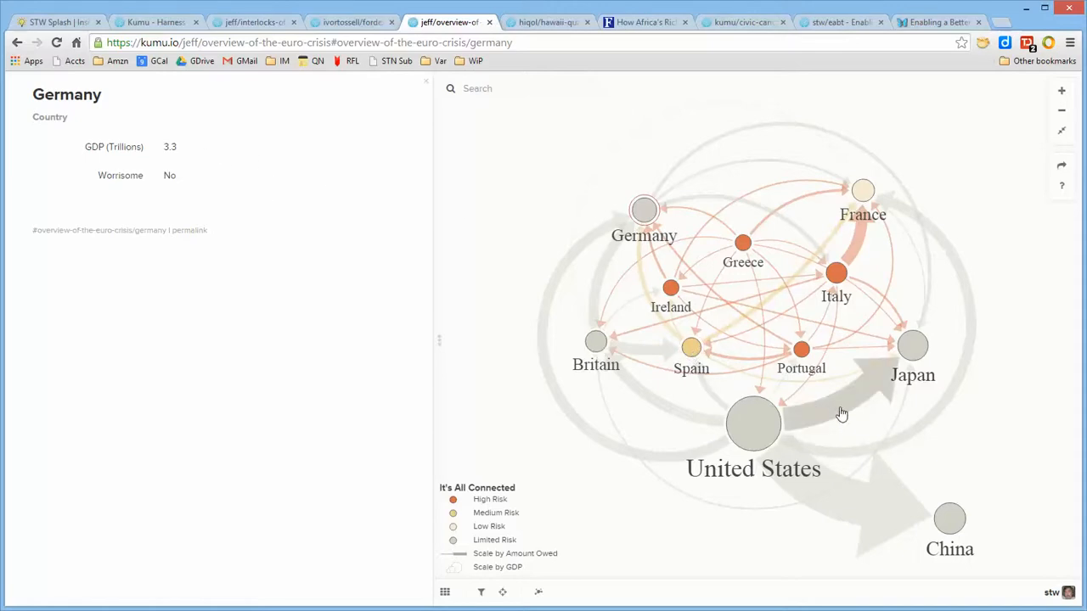
{"action": "left_click", "coordinate": [835, 407]}
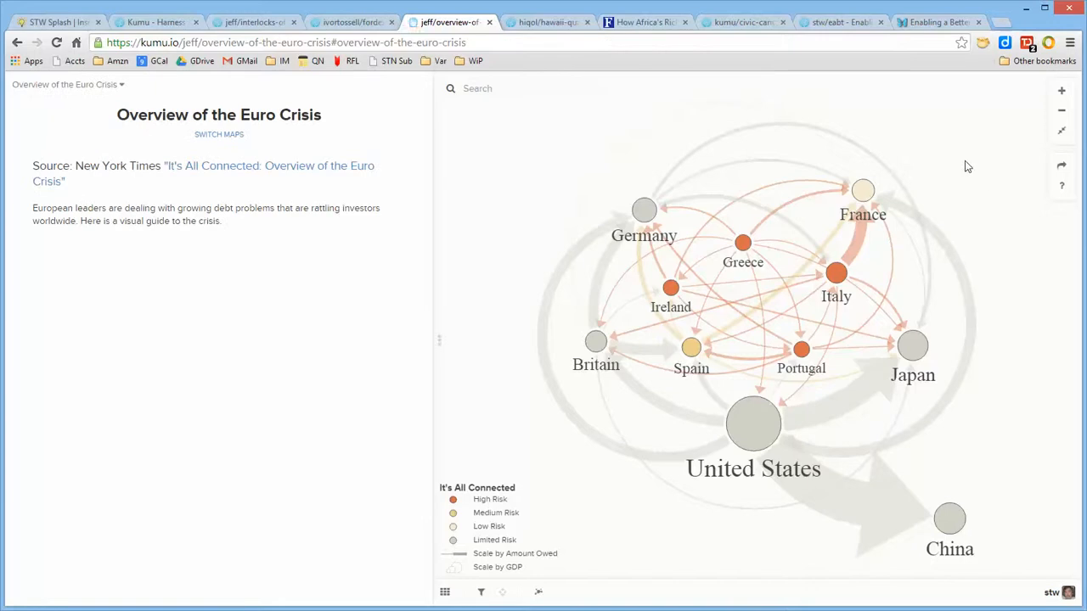
{"action": "mouse_move", "coordinate": [1006, 244]}
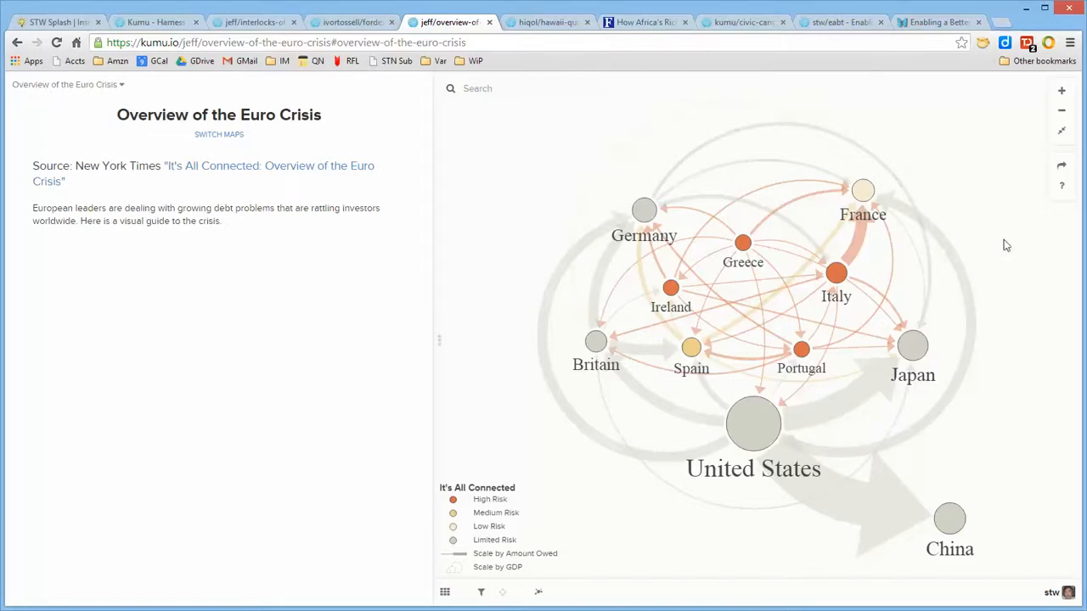
{"action": "mouse_move", "coordinate": [991, 185]}
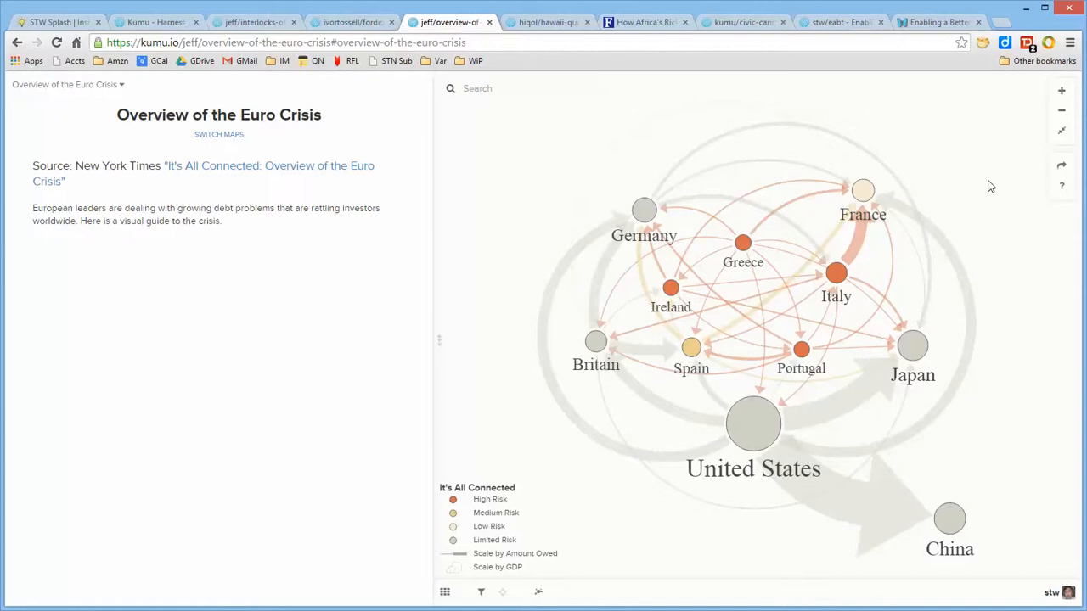
{"action": "mouse_move", "coordinate": [580, 95]}
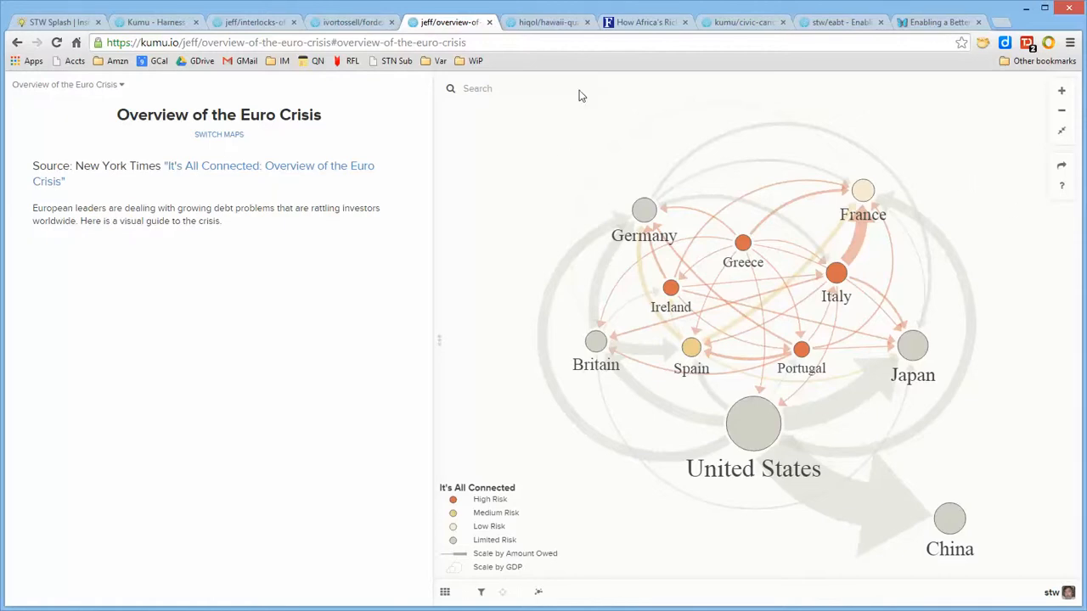
{"action": "left_click", "coordinate": [547, 21]}
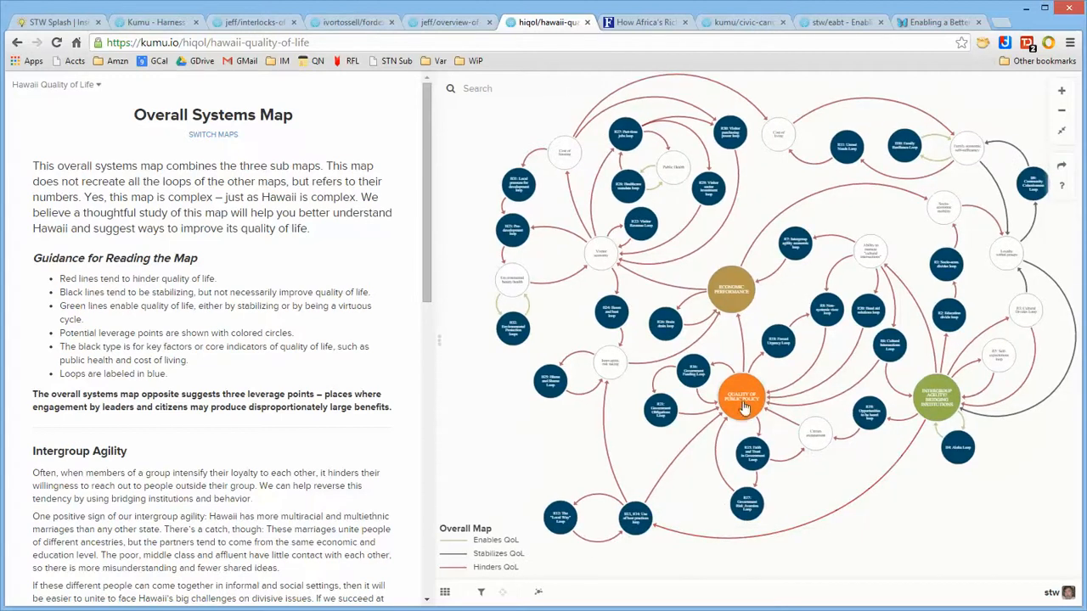
View Quality of Public Policy, Economic Performance and the R8 loop, then follow R8 into the Social and Cultural map.
{"action": "left_click", "coordinate": [740, 399]}
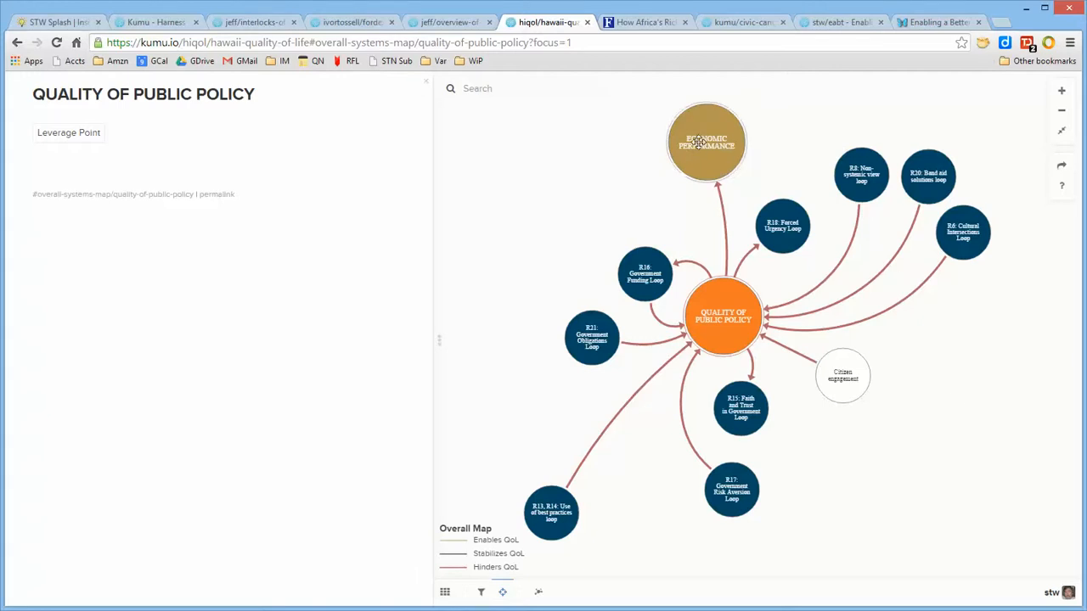
{"action": "left_click", "coordinate": [706, 143]}
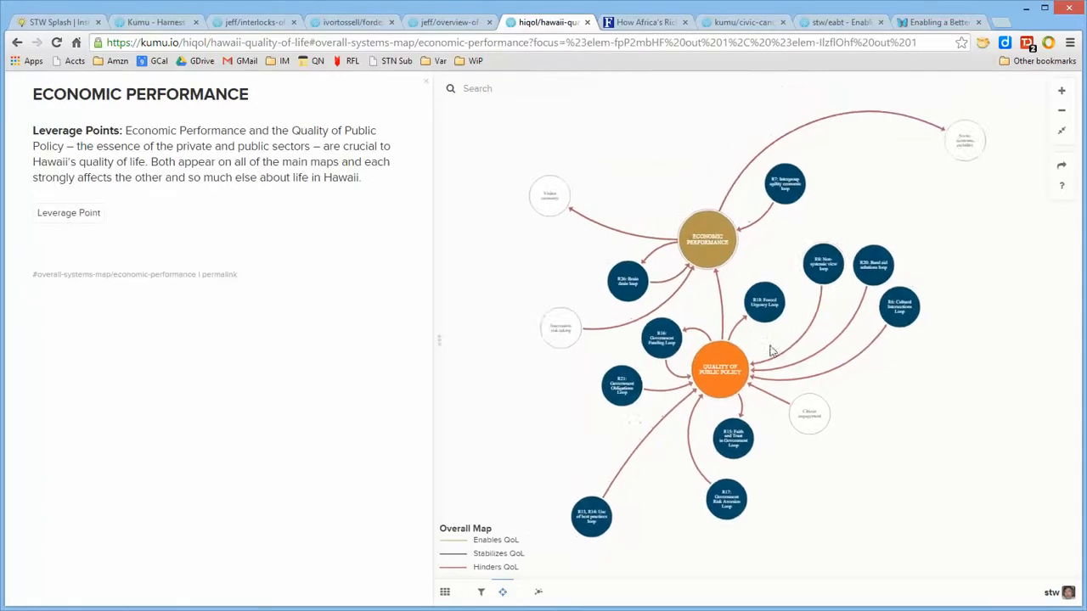
{"action": "left_click", "coordinate": [822, 263]}
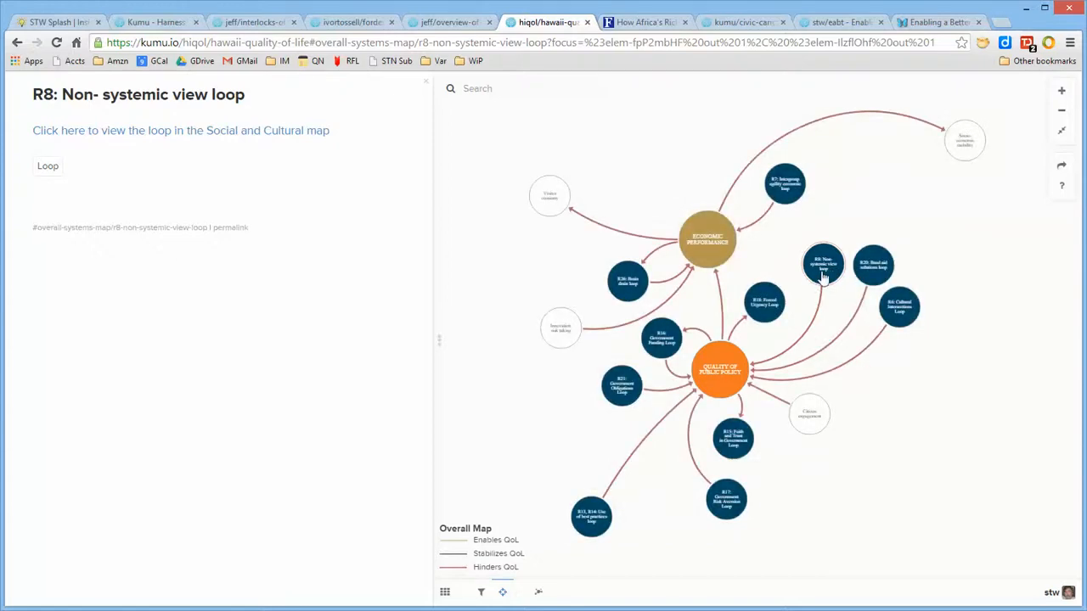
{"action": "mouse_move", "coordinate": [180, 129]}
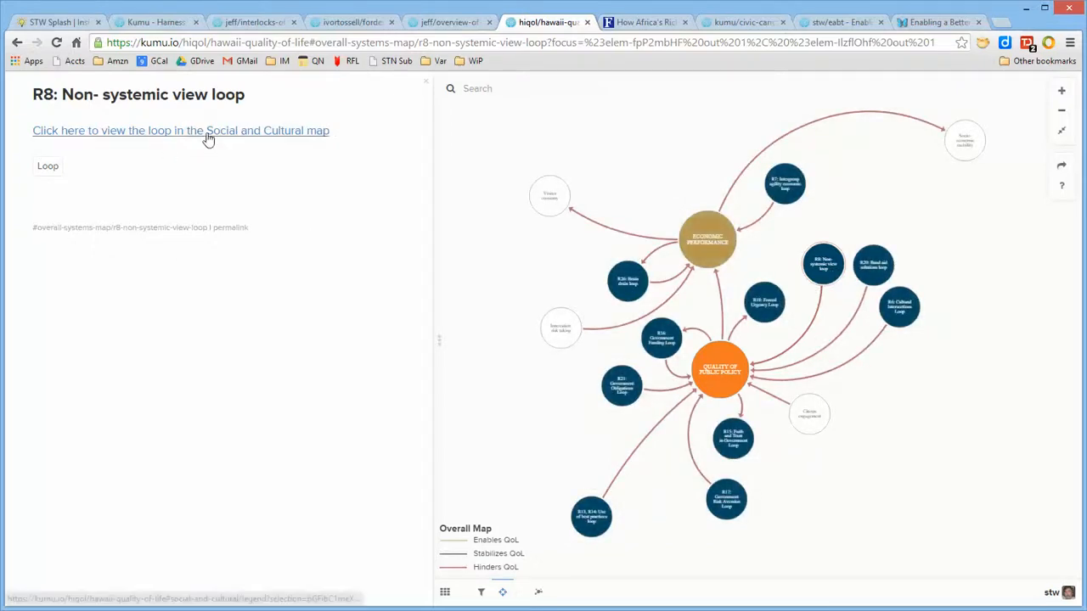
{"action": "left_click", "coordinate": [180, 129]}
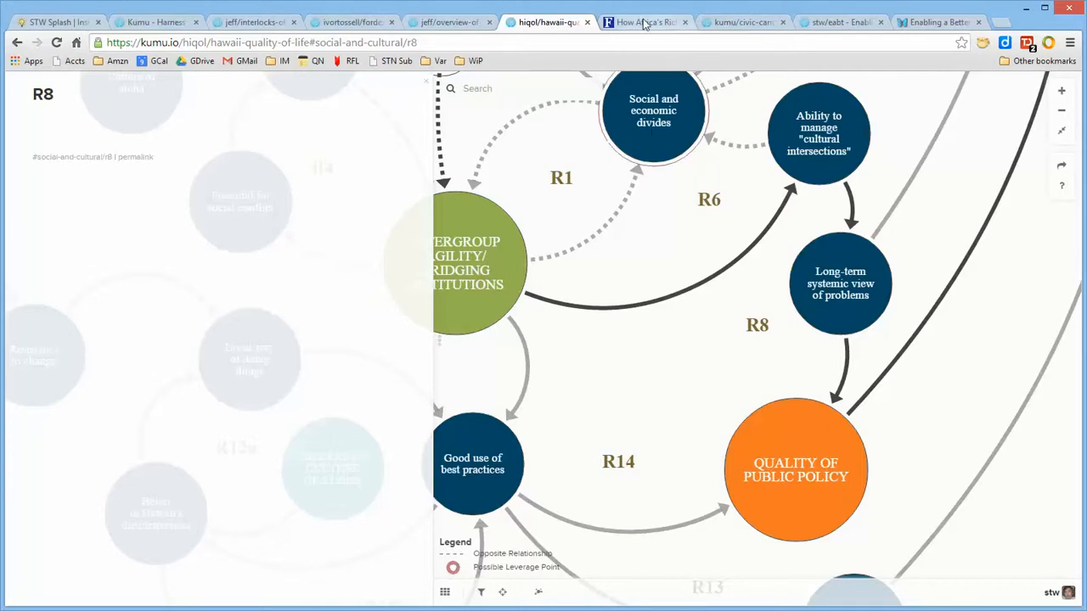
Explore the Forbes Africa's Richest embed and browse several billionaire profiles.
{"action": "left_click", "coordinate": [645, 21]}
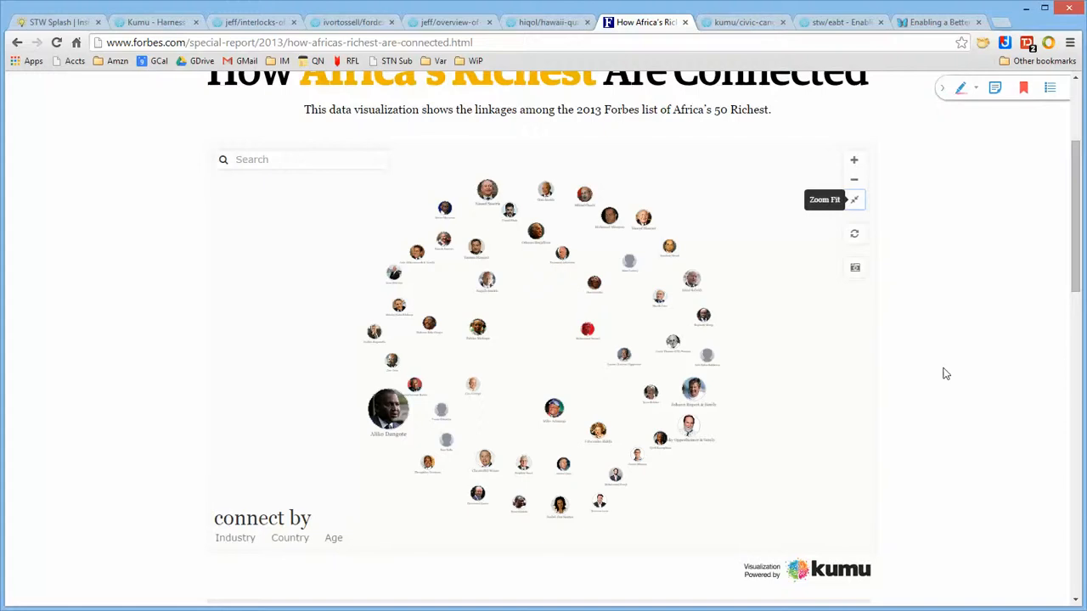
{"action": "scroll", "scroll_direction": "up", "scroll_amount": 3}
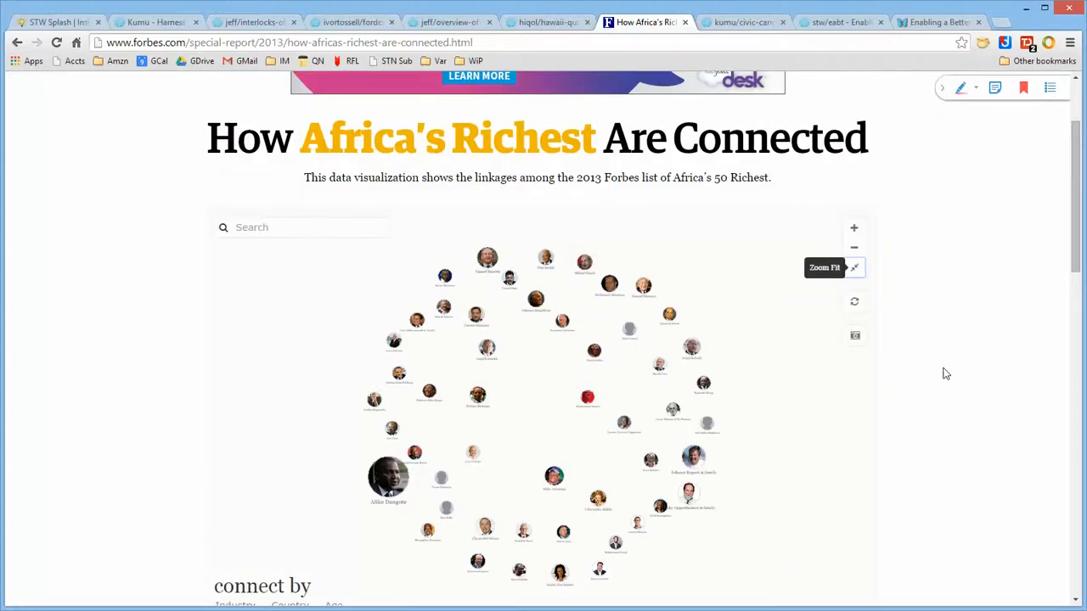
{"action": "scroll", "scroll_direction": "down", "scroll_amount": 3}
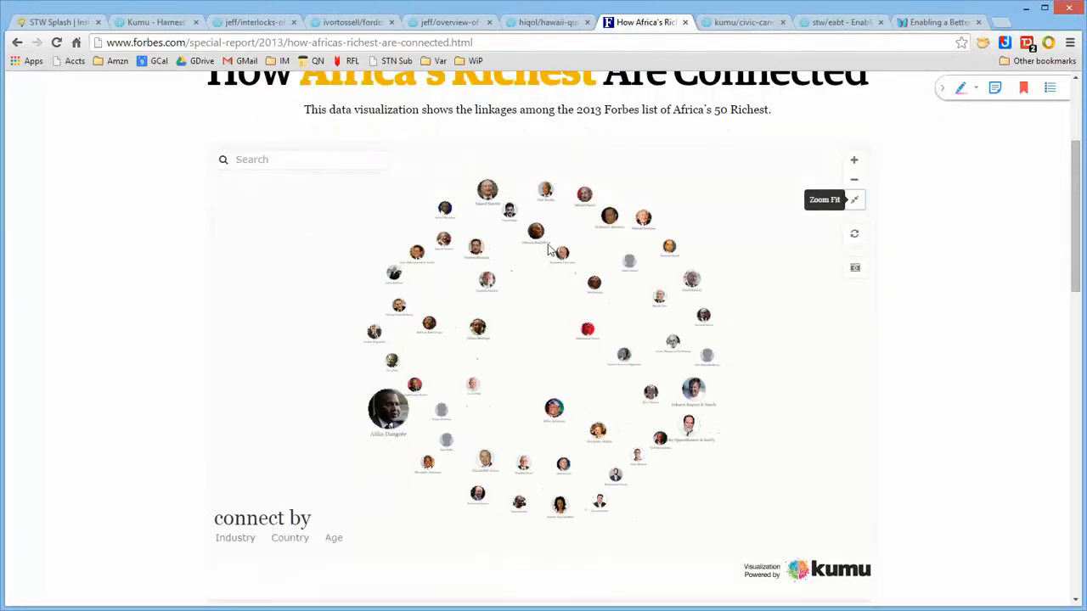
{"action": "left_click", "coordinate": [561, 235]}
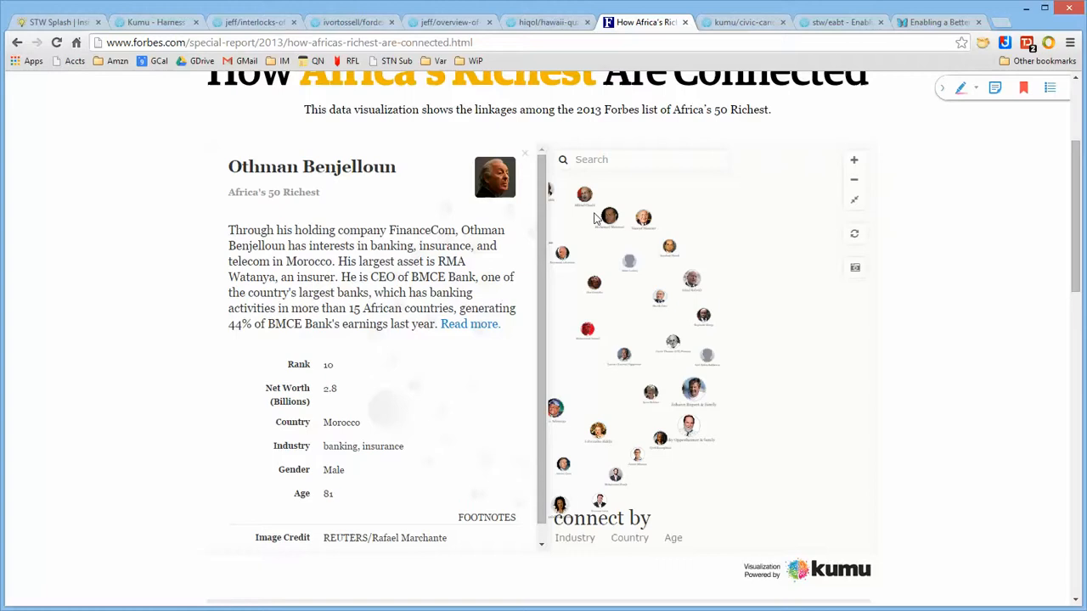
{"action": "left_click", "coordinate": [642, 217]}
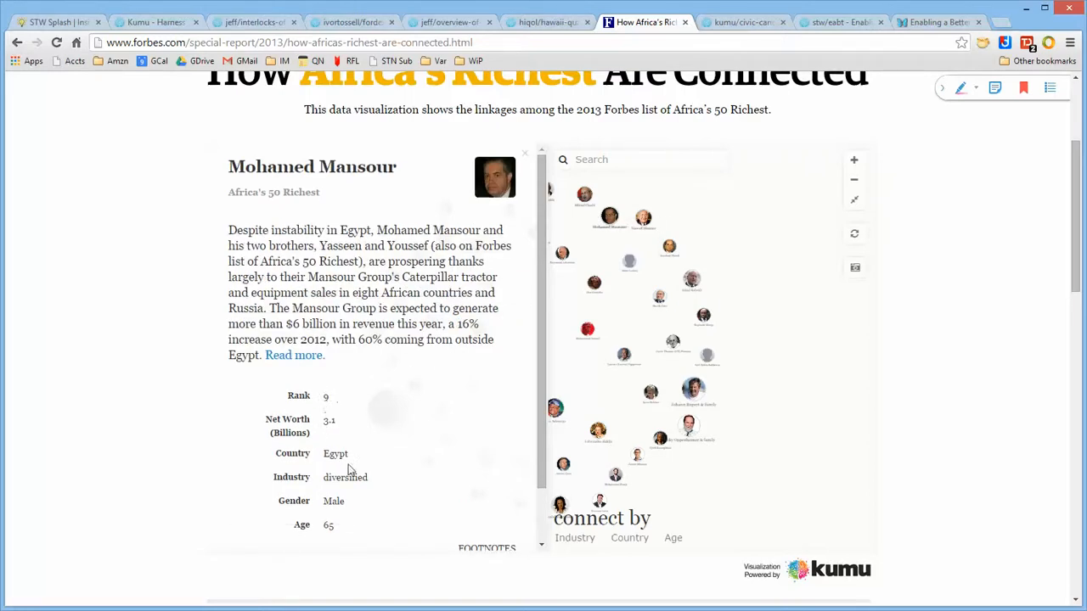
{"action": "mouse_move", "coordinate": [774, 275]}
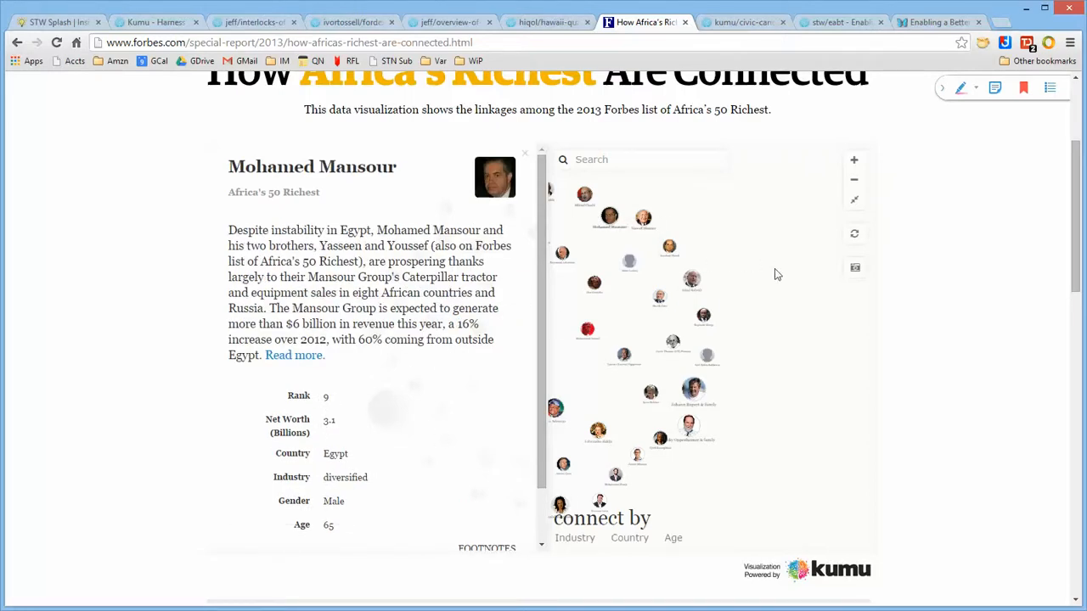
{"action": "left_click", "coordinate": [524, 153]}
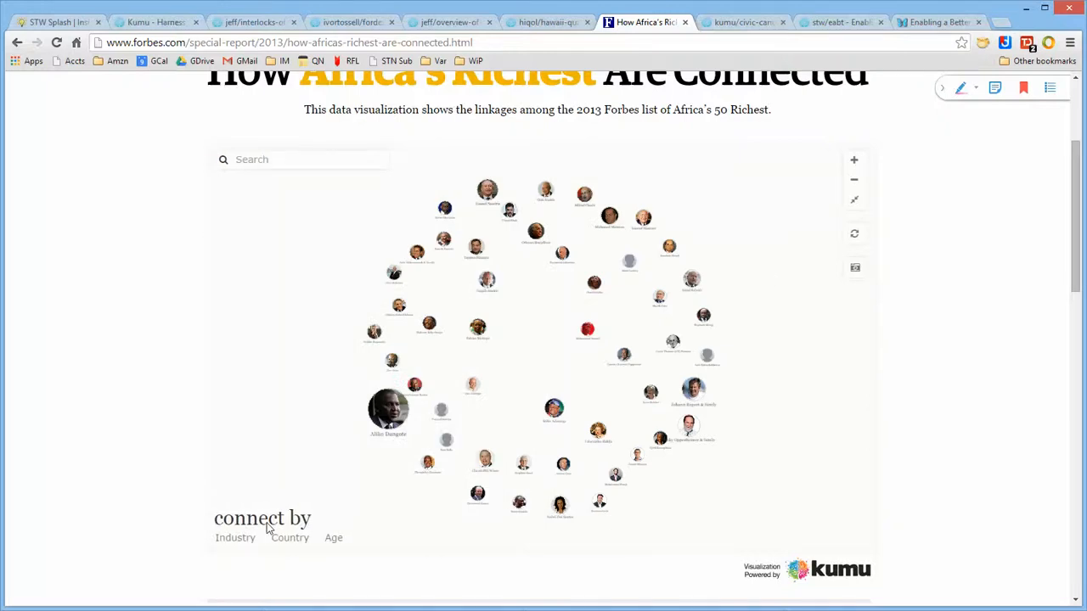
Regroup the billionaires by industry, then by country only, and move to the Civic Canopy symposium map.
{"action": "left_click", "coordinate": [234, 537]}
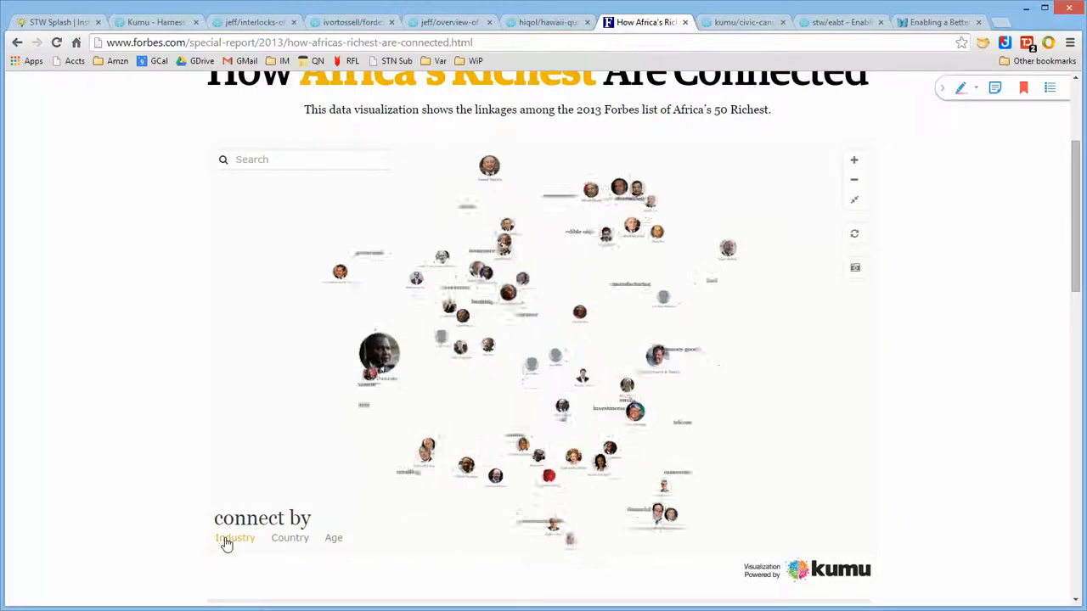
{"action": "left_click", "coordinate": [234, 537]}
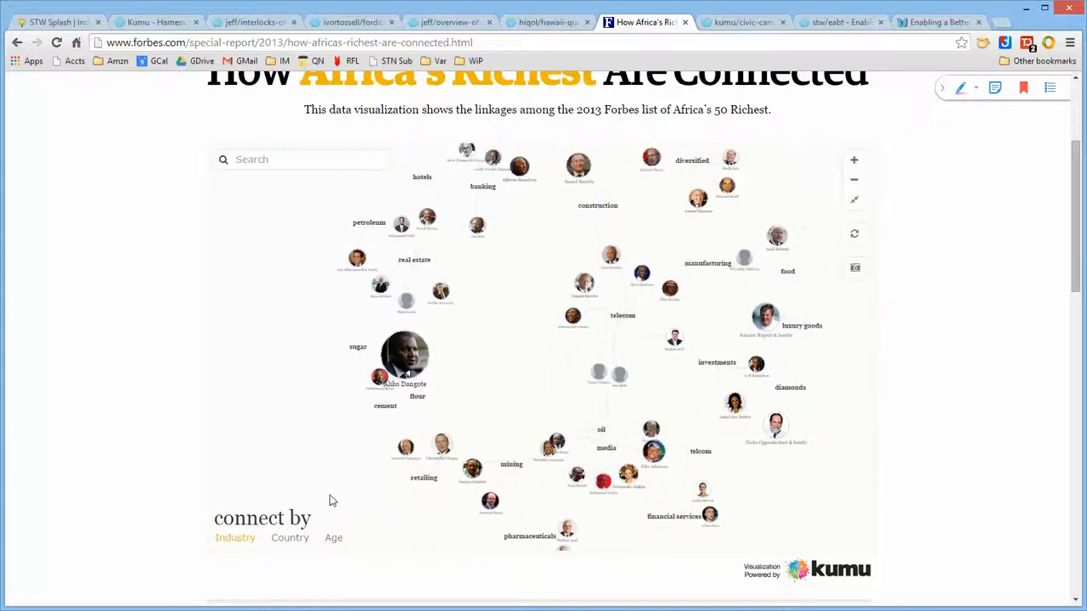
{"action": "left_click", "coordinate": [289, 536]}
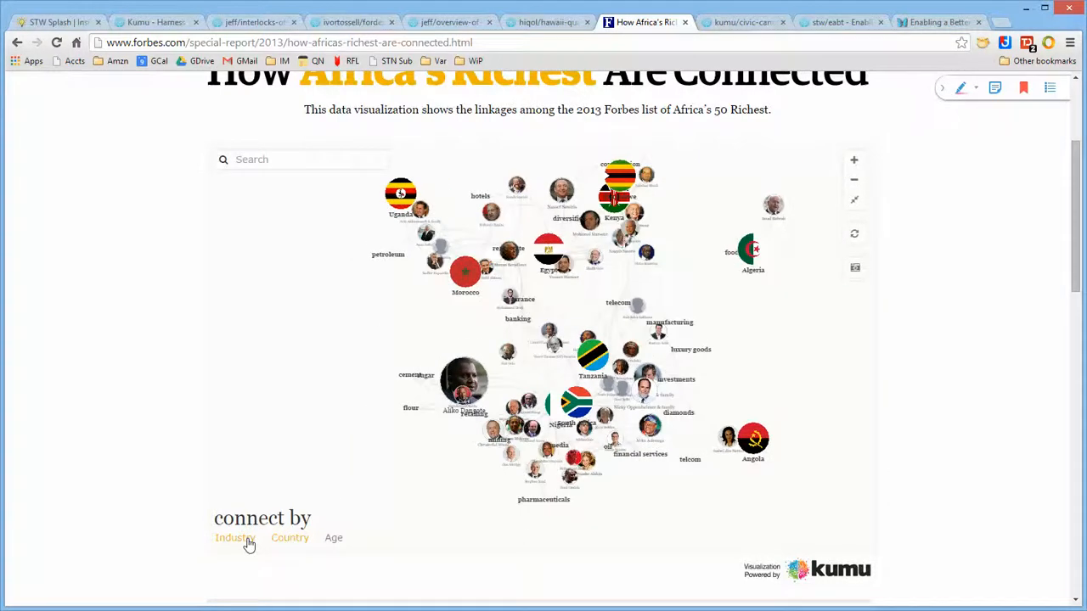
{"action": "left_click", "coordinate": [289, 536]}
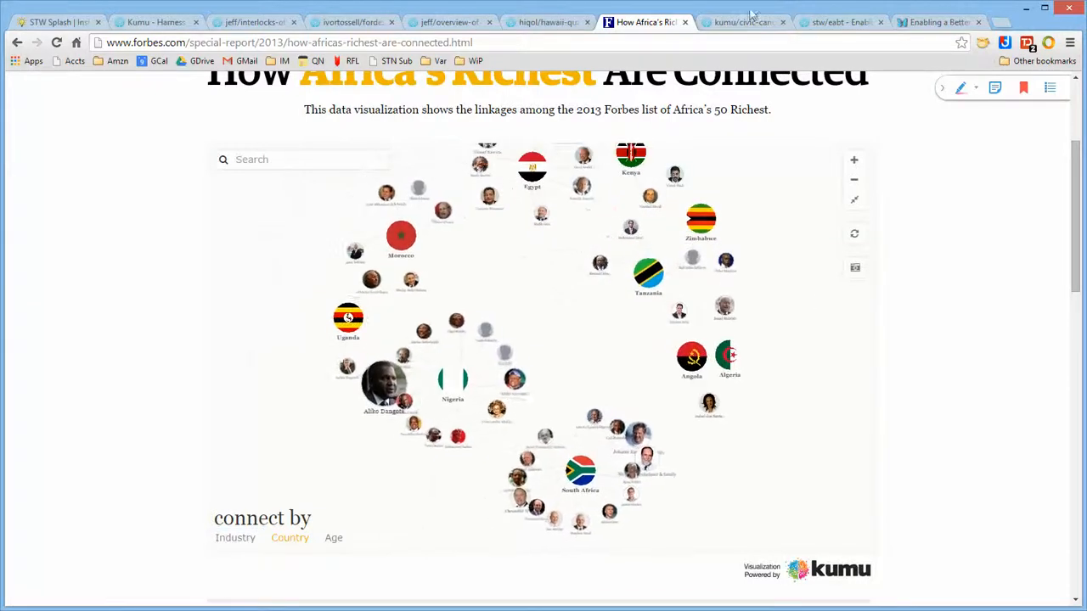
{"action": "left_click", "coordinate": [744, 20]}
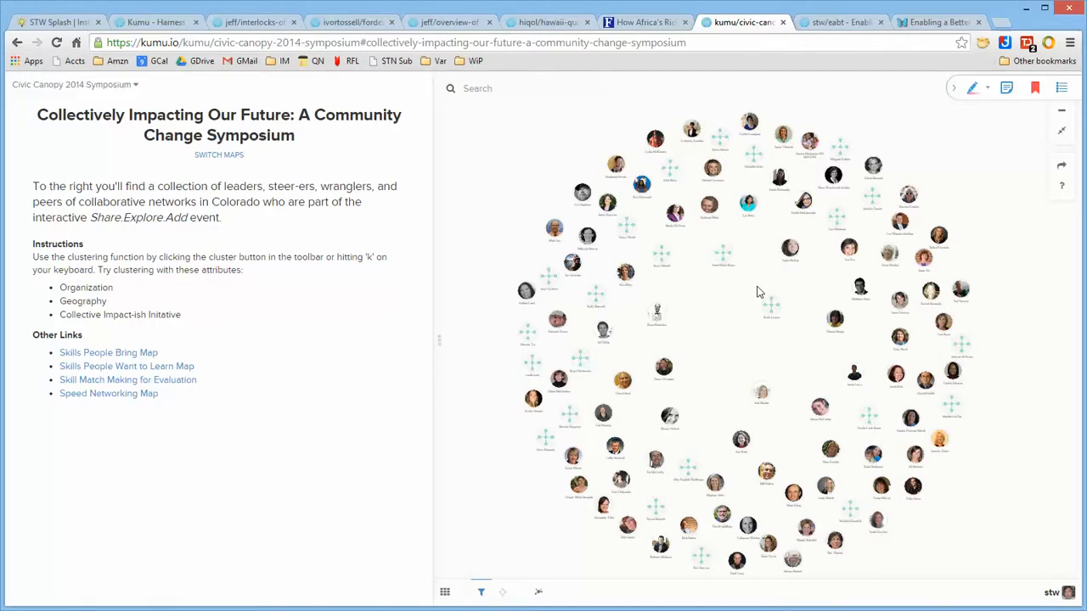
{"action": "mouse_move", "coordinate": [761, 270]}
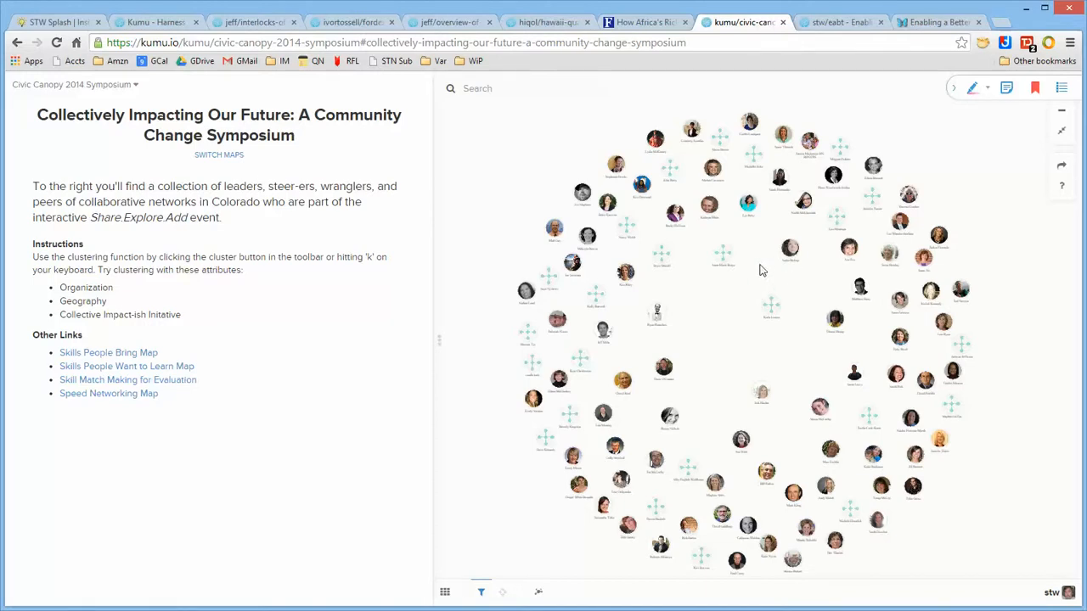
View one symposium participant's profile details.
{"action": "left_click", "coordinate": [608, 204]}
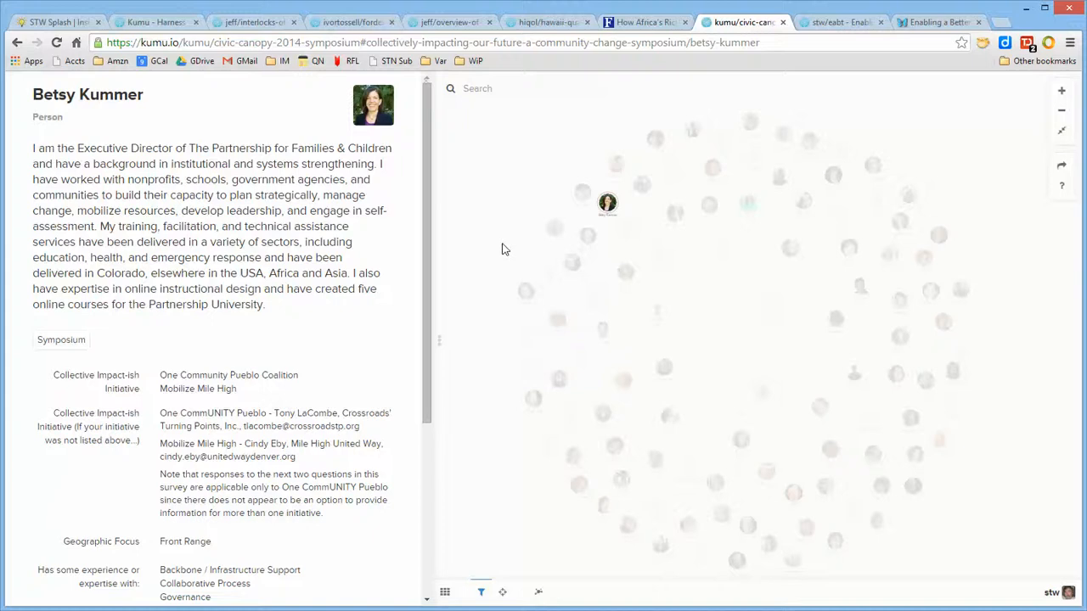
{"action": "scroll", "scroll_direction": "down", "scroll_amount": 3}
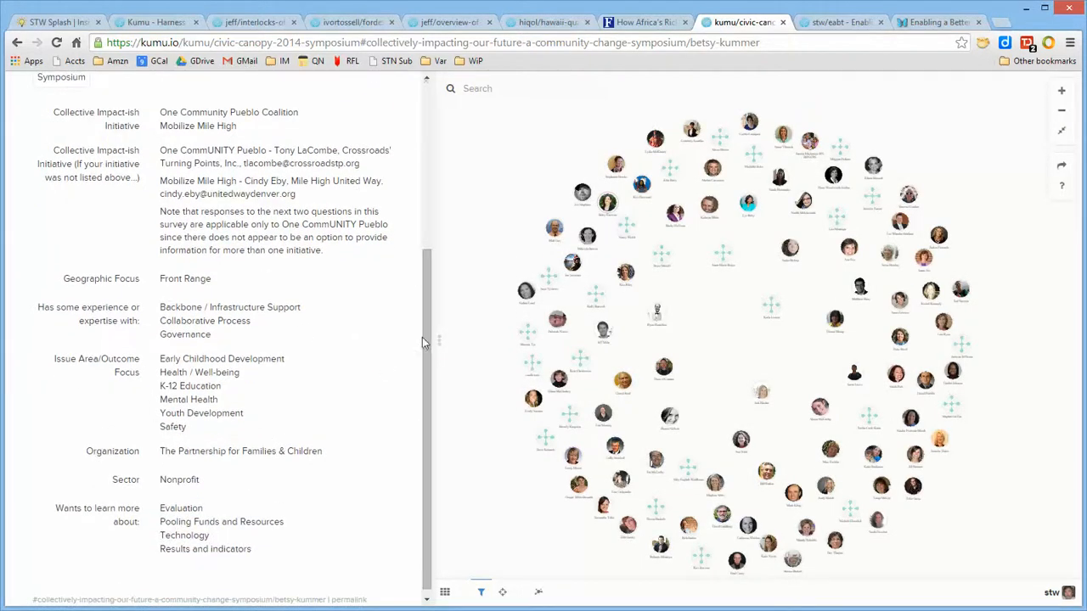
{"action": "scroll", "scroll_direction": "up", "scroll_amount": 3}
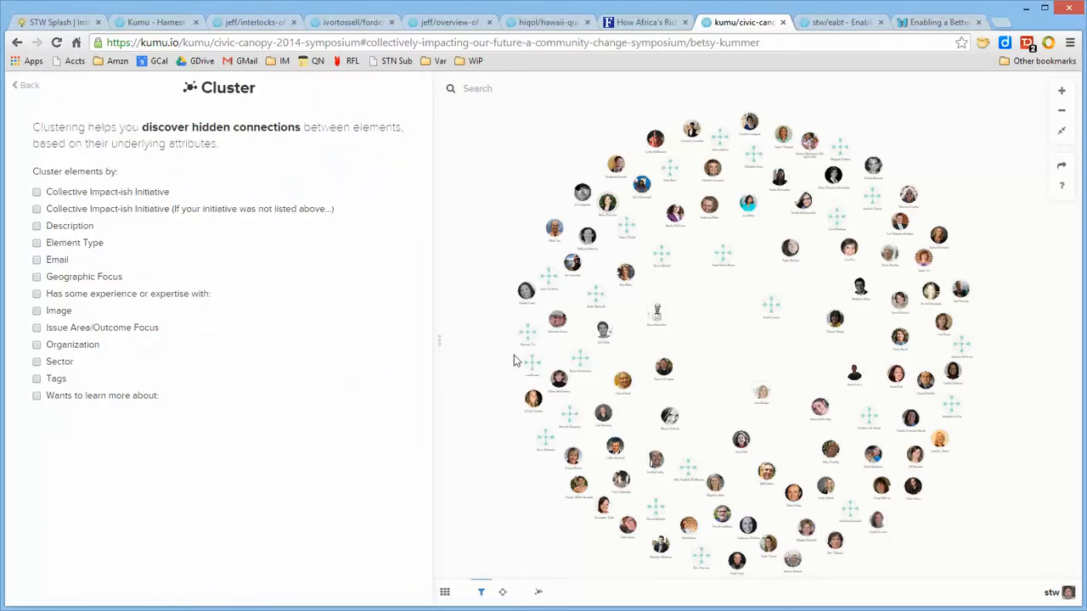
{"action": "mouse_move", "coordinate": [236, 445]}
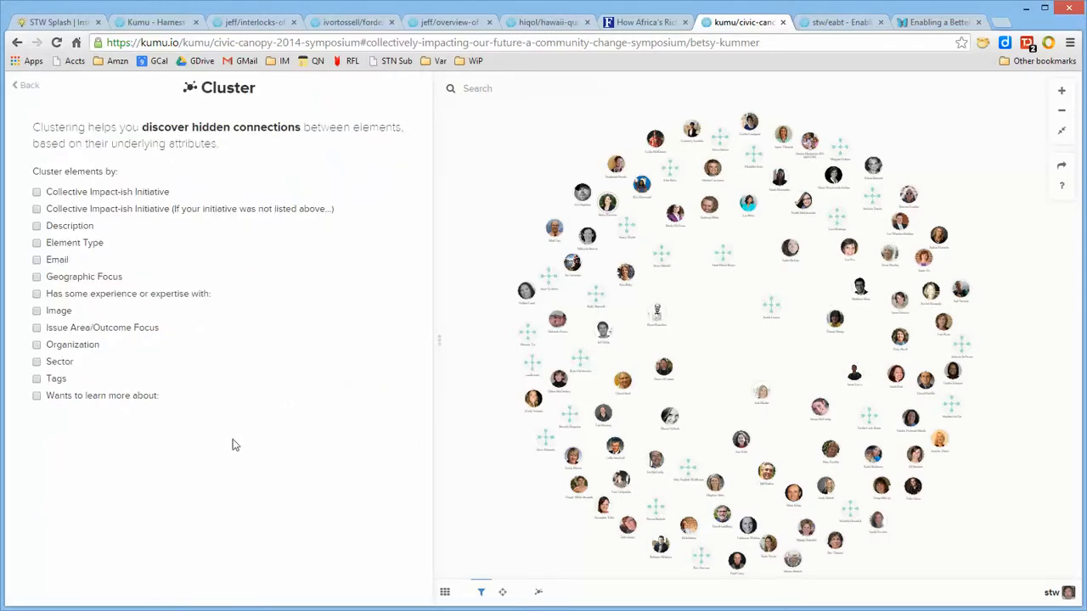
Cluster participants by Organization, then by Geographic Focus instead, and move to the Enabling a Better Tomorrow map.
{"action": "left_click", "coordinate": [38, 345]}
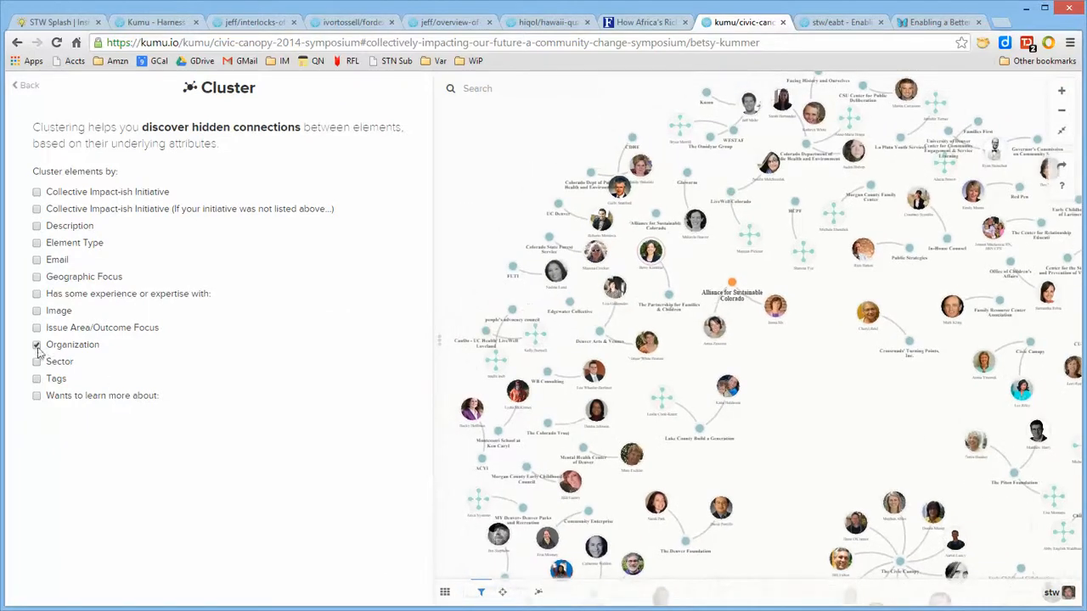
{"action": "left_click", "coordinate": [37, 343]}
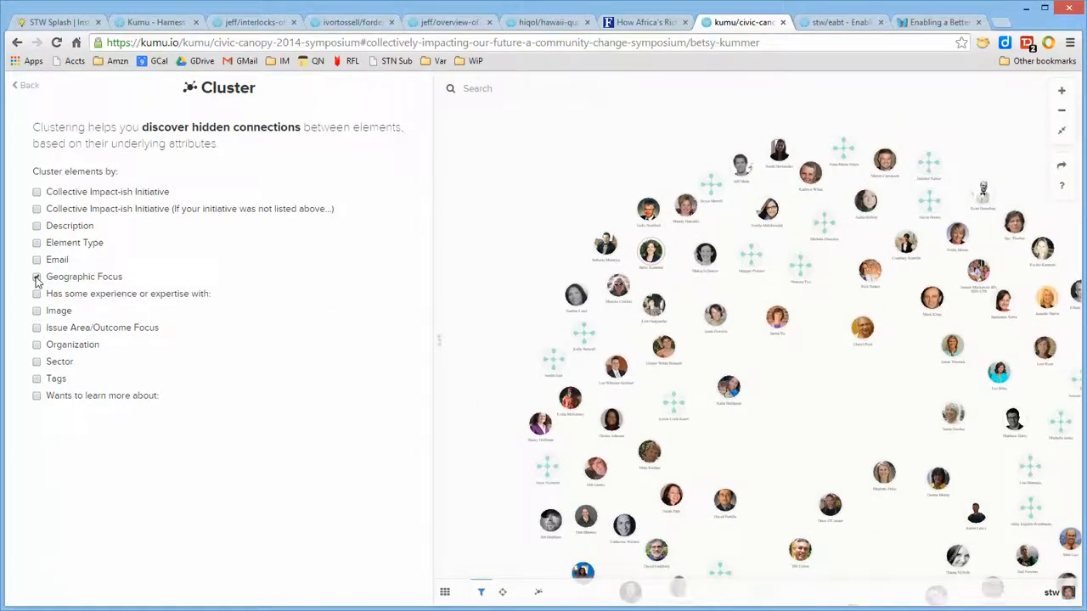
{"action": "left_click", "coordinate": [38, 275]}
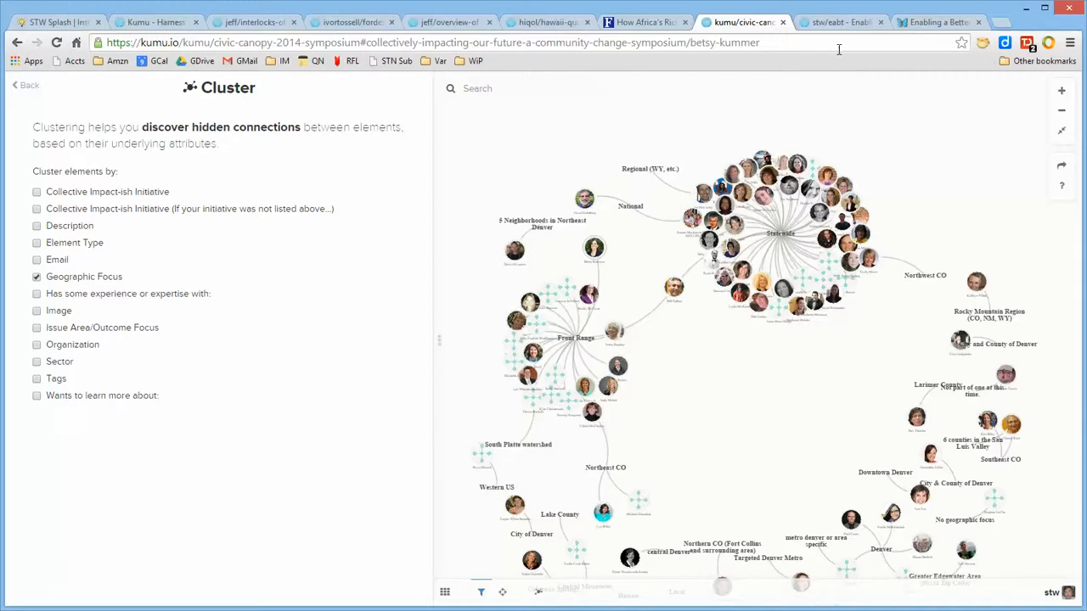
{"action": "left_click", "coordinate": [841, 20]}
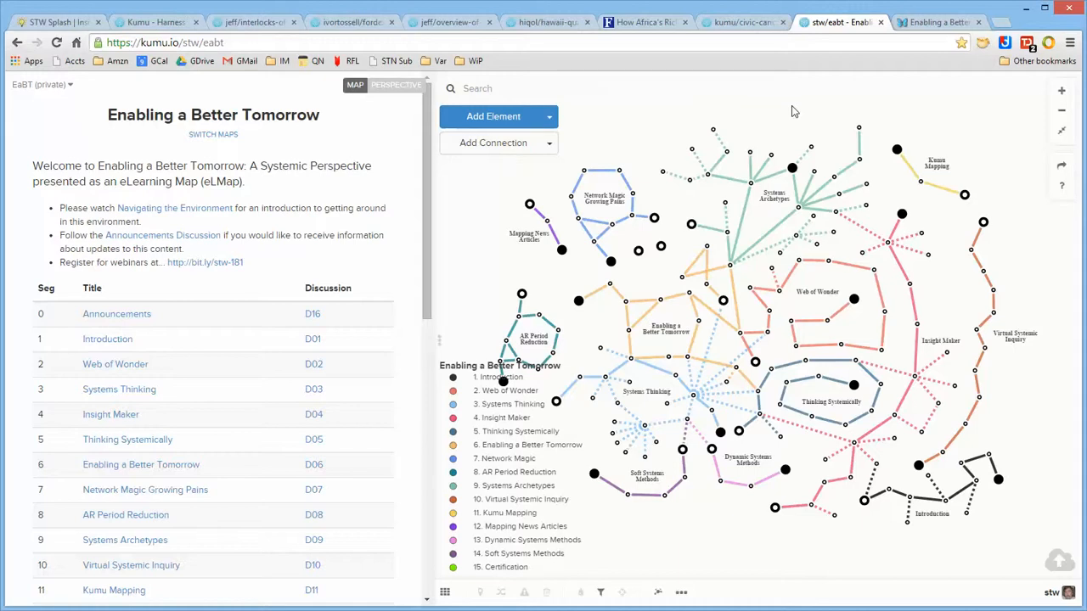
{"action": "mouse_move", "coordinate": [524, 257]}
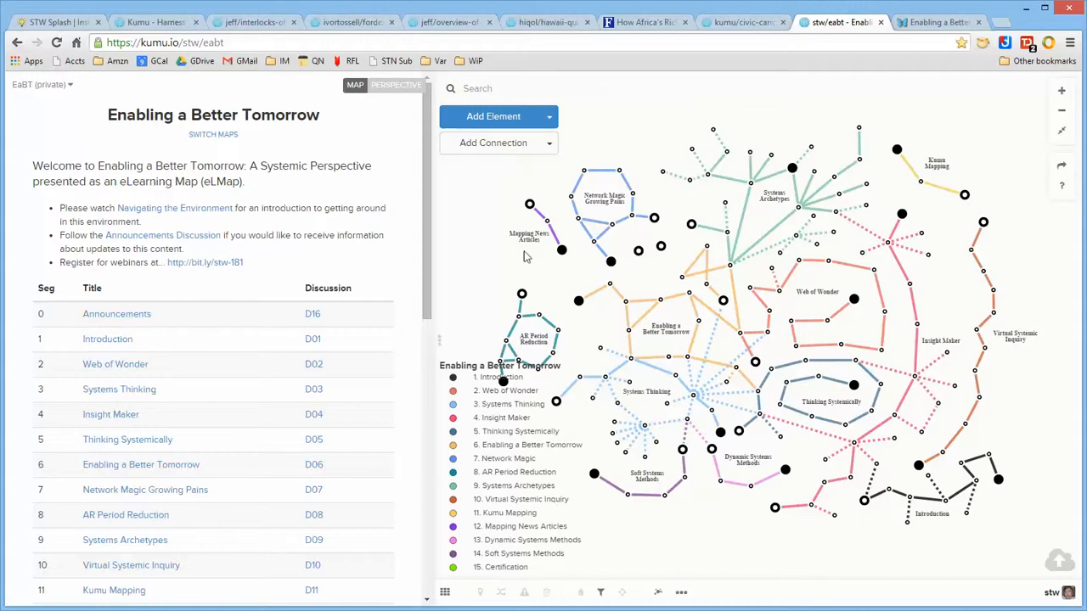
Browse the numbered segment table and focus the Web of Wonder segment.
{"action": "scroll", "scroll_direction": "down", "scroll_amount": 3}
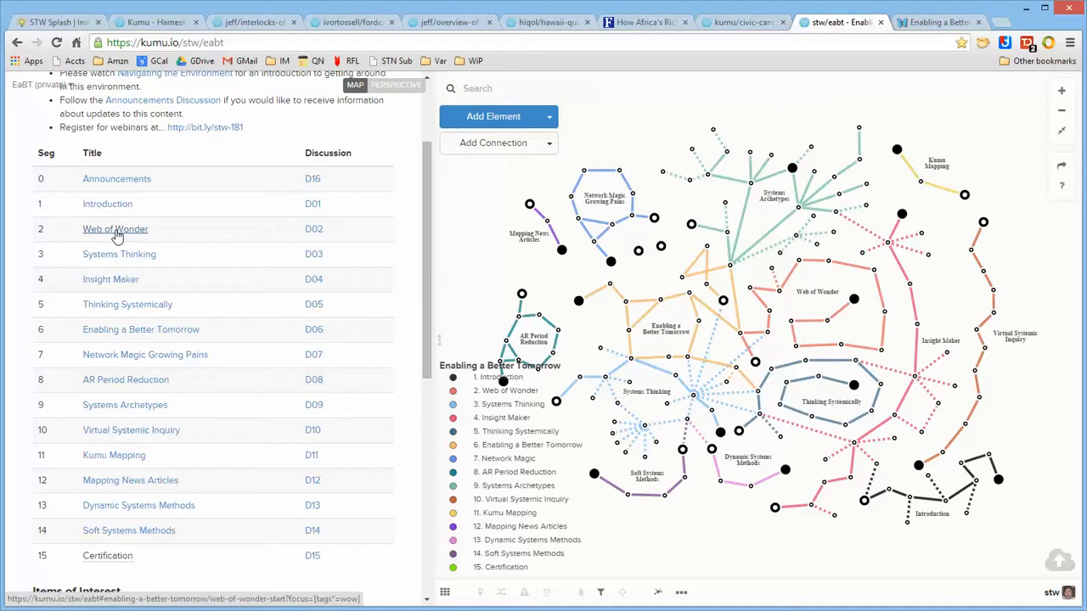
{"action": "left_click", "coordinate": [115, 227]}
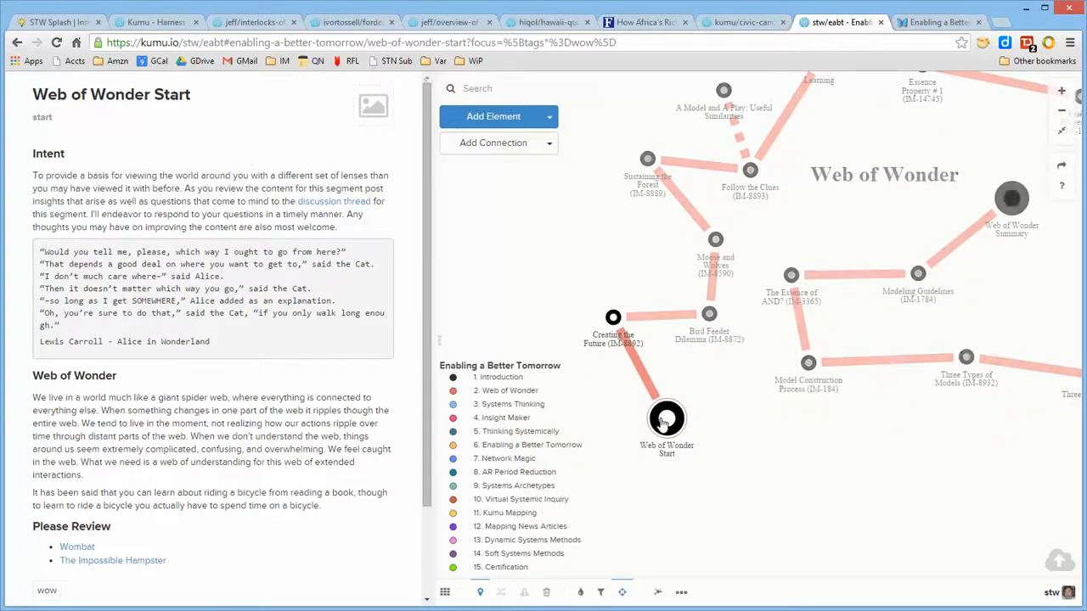
{"action": "mouse_move", "coordinate": [613, 320]}
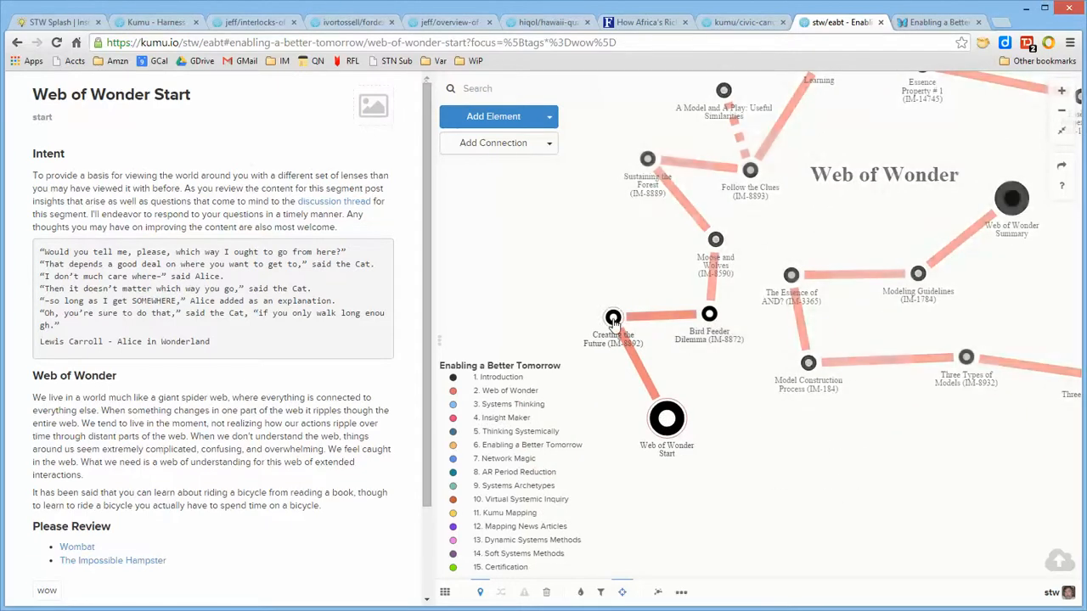
Select the Creating the Future (IM-8892) node and play its video.
{"action": "left_click", "coordinate": [613, 317]}
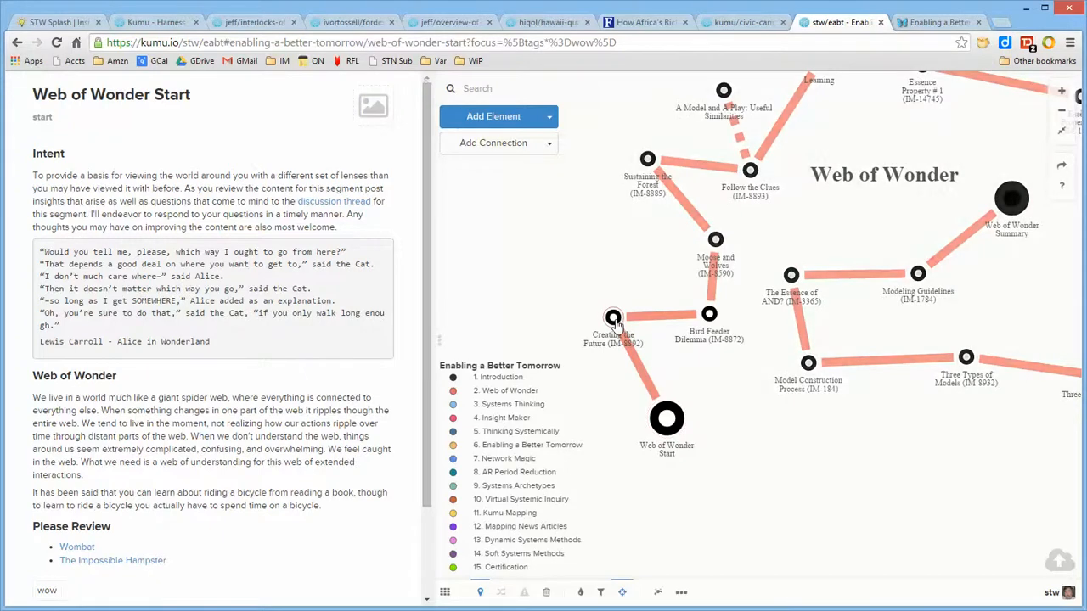
{"action": "left_click", "coordinate": [613, 318]}
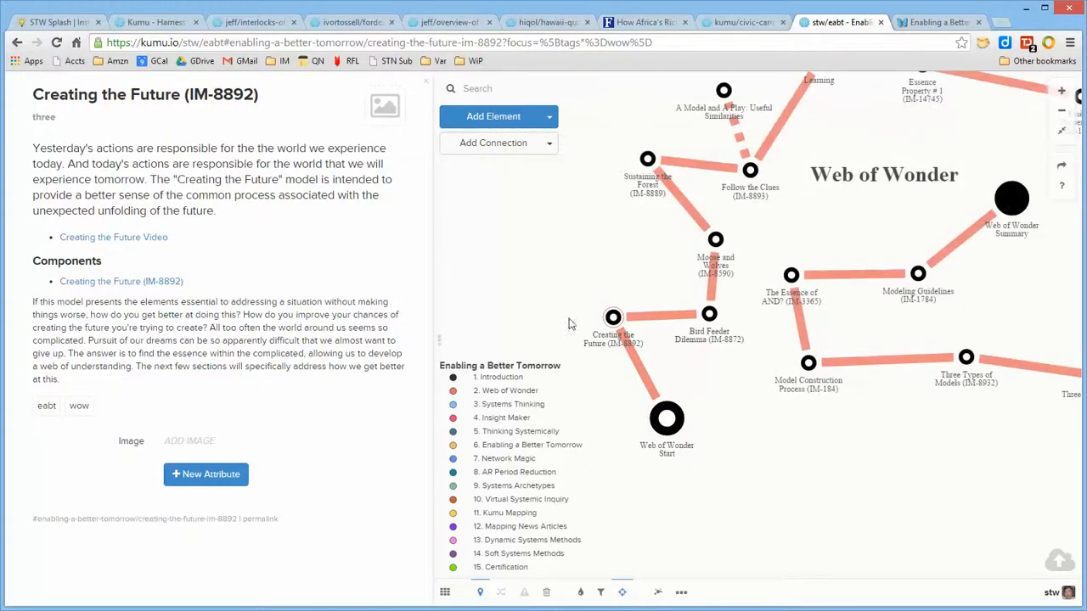
{"action": "mouse_move", "coordinate": [580, 279]}
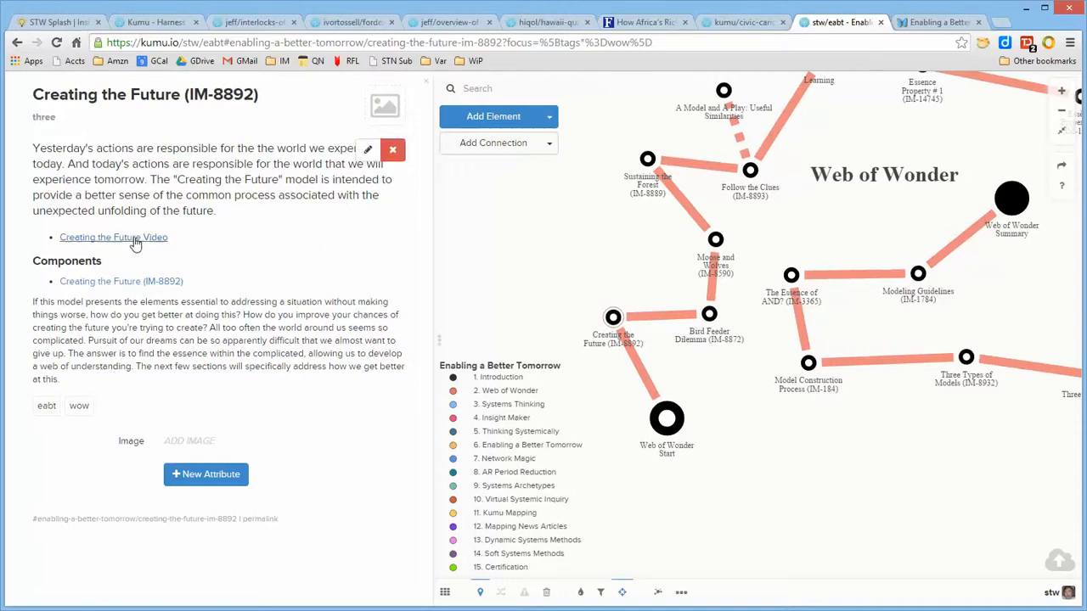
{"action": "left_click", "coordinate": [112, 238]}
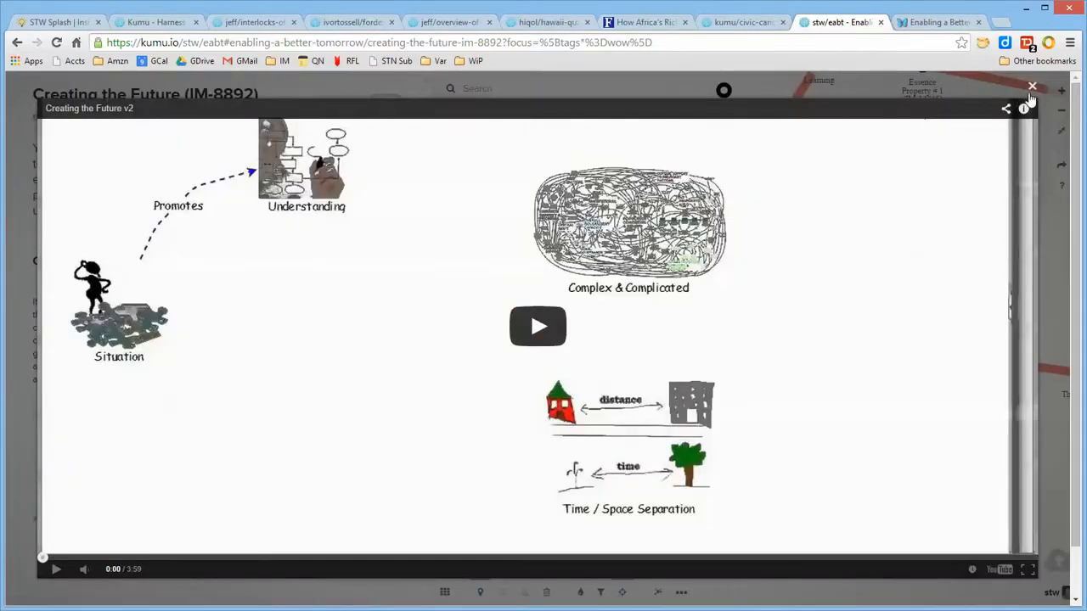
Close the video, step the Creating the Future story through Understanding and Complex & Complicated, then close it.
{"action": "left_click", "coordinate": [1032, 85]}
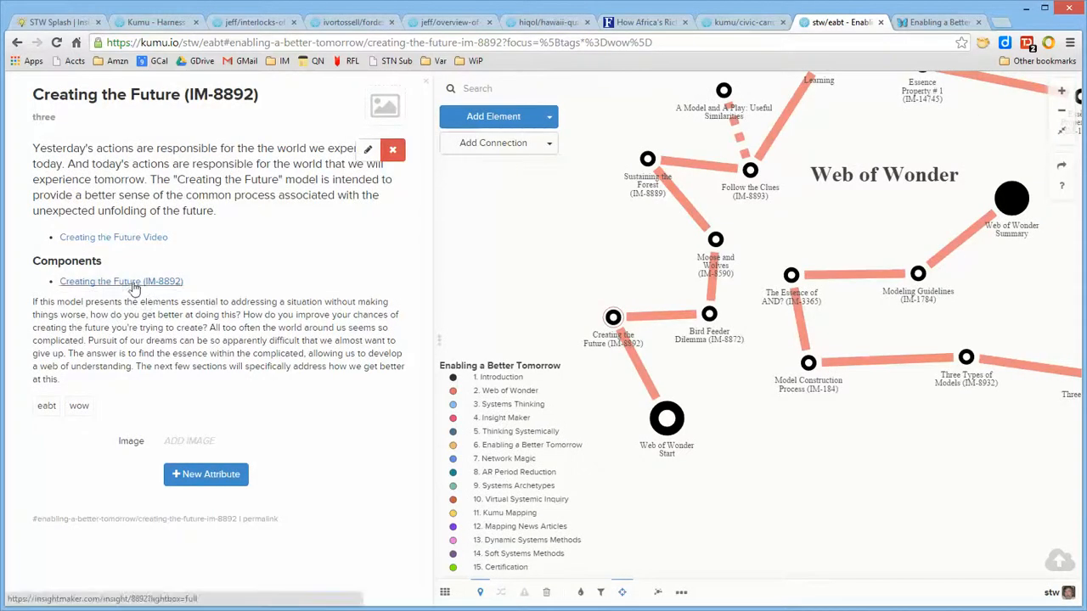
{"action": "left_click", "coordinate": [121, 282]}
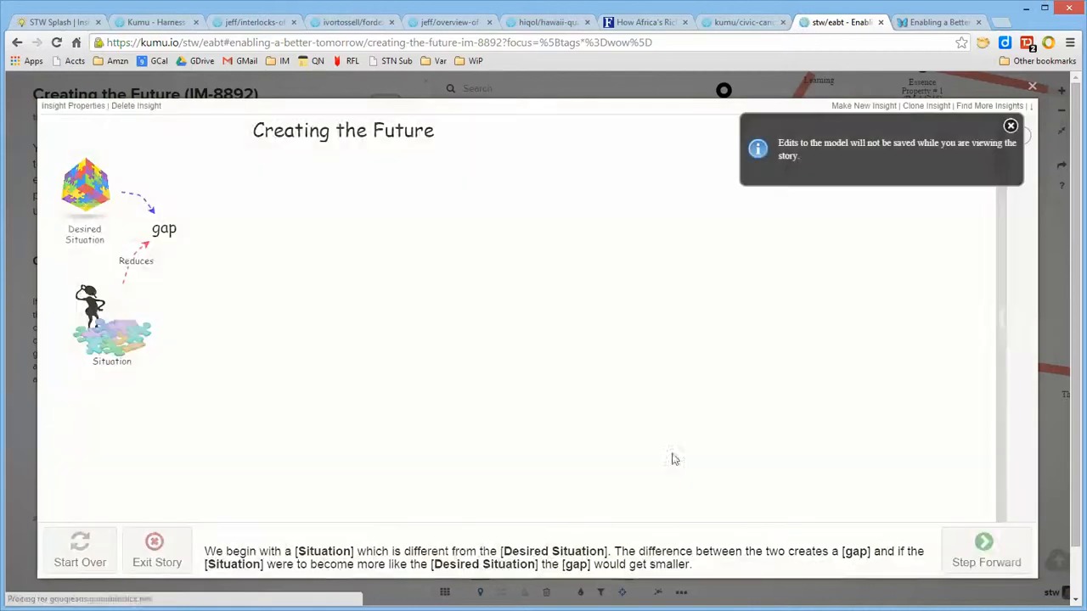
{"action": "left_click", "coordinate": [985, 550]}
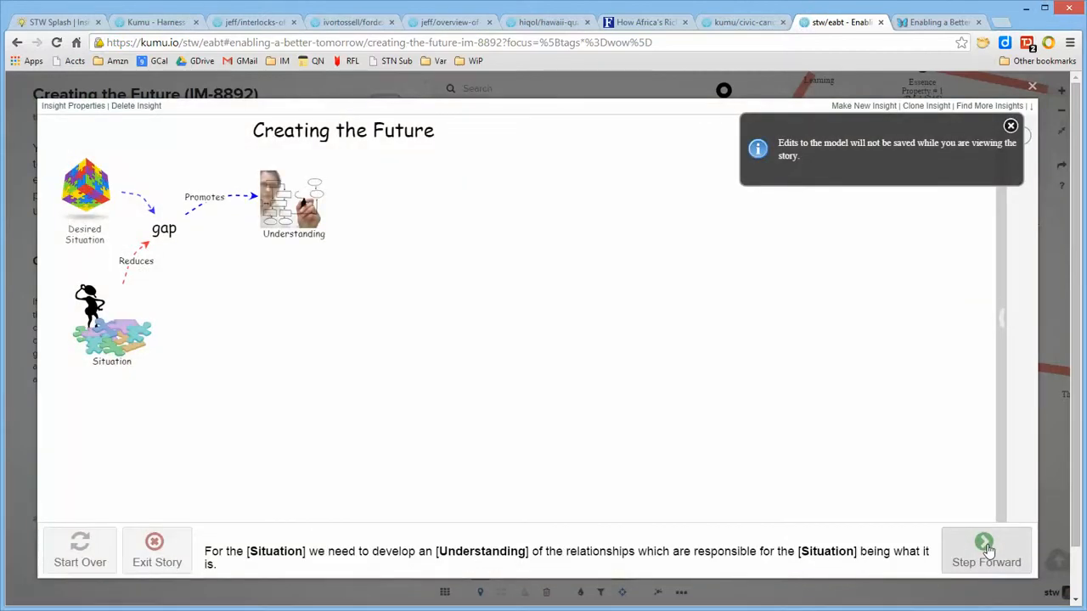
{"action": "left_click", "coordinate": [985, 550]}
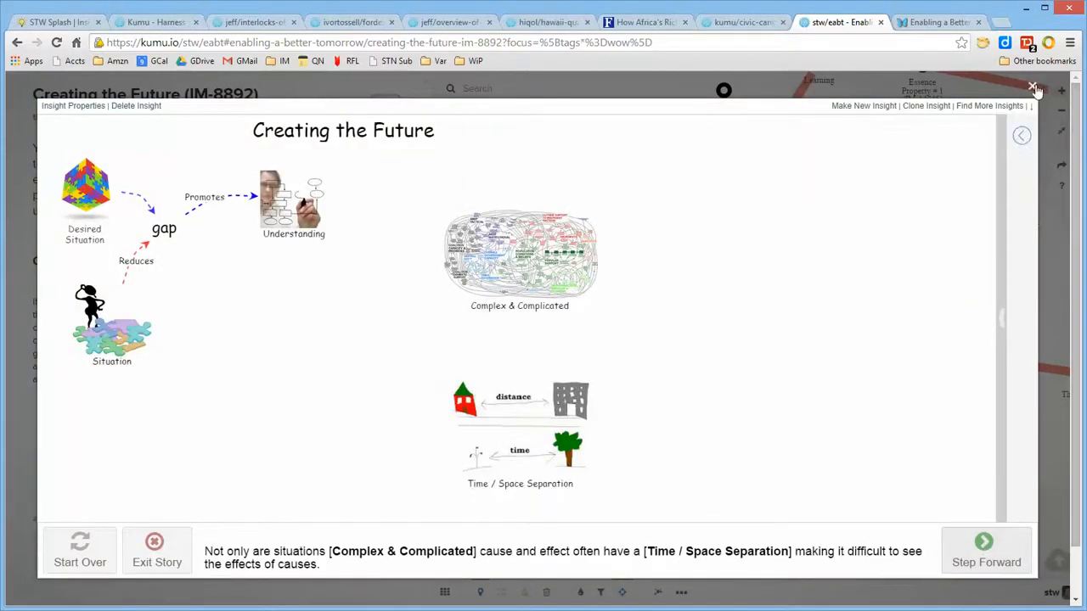
{"action": "left_click", "coordinate": [1032, 88]}
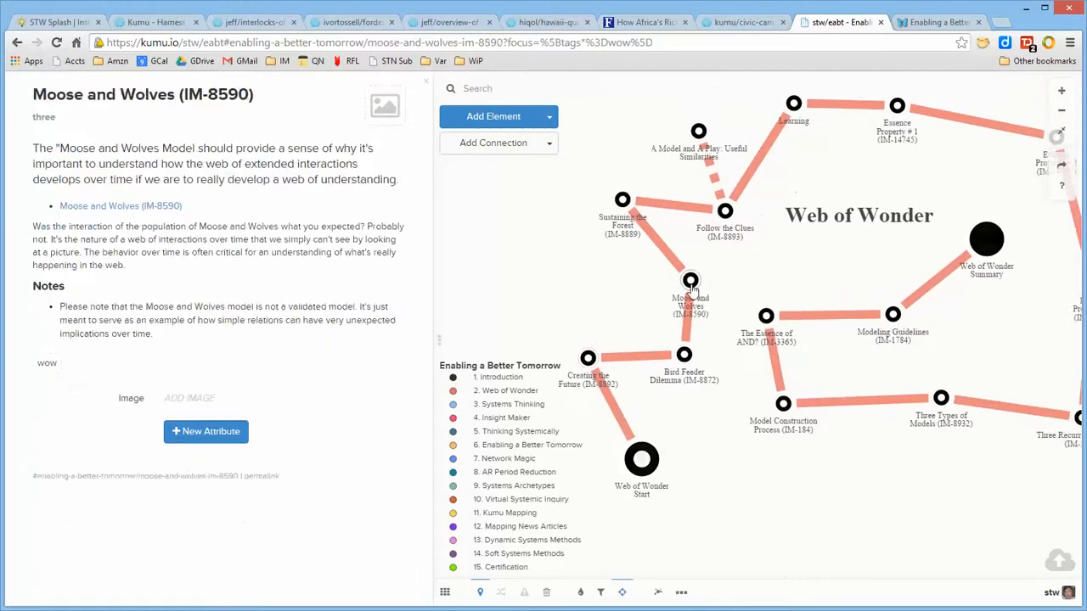
Run the Moose and Wolves model story through its exploding-moose simulation results, then close the overlay.
{"action": "left_click", "coordinate": [120, 206]}
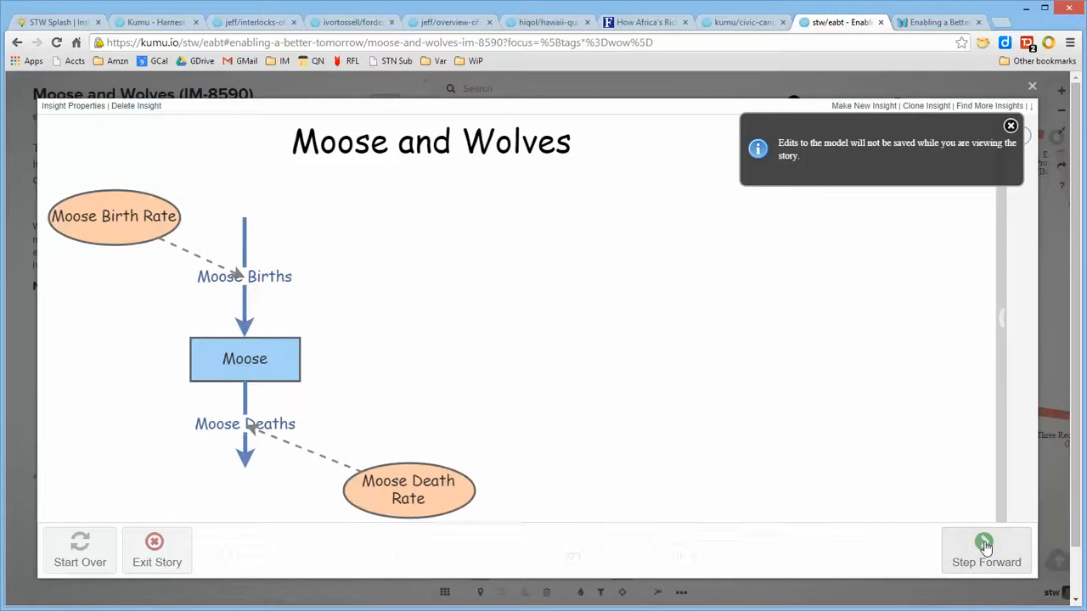
{"action": "left_click", "coordinate": [985, 550]}
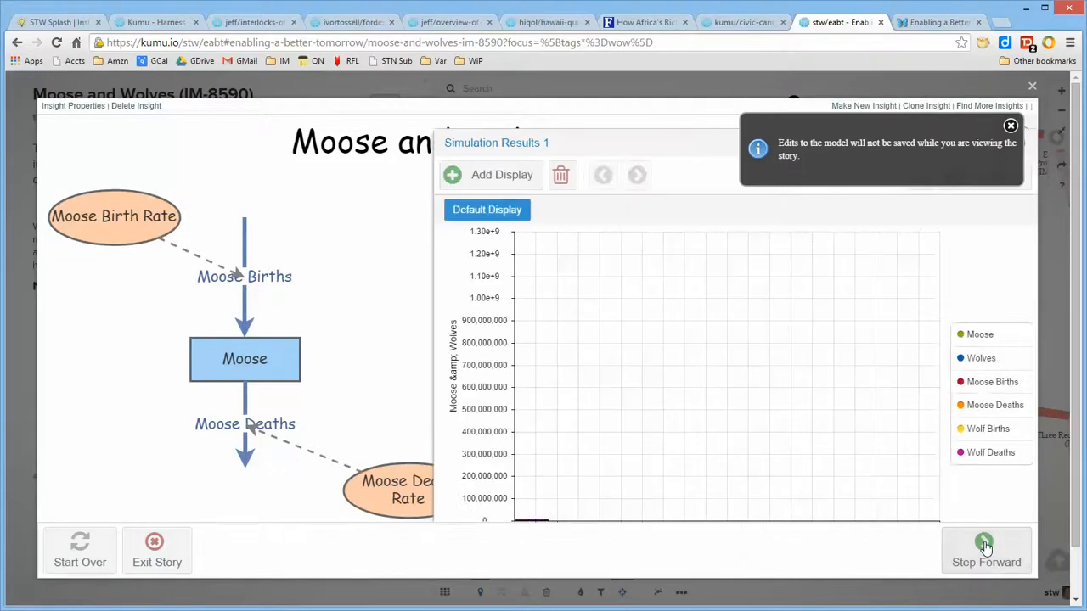
{"action": "left_click", "coordinate": [985, 551]}
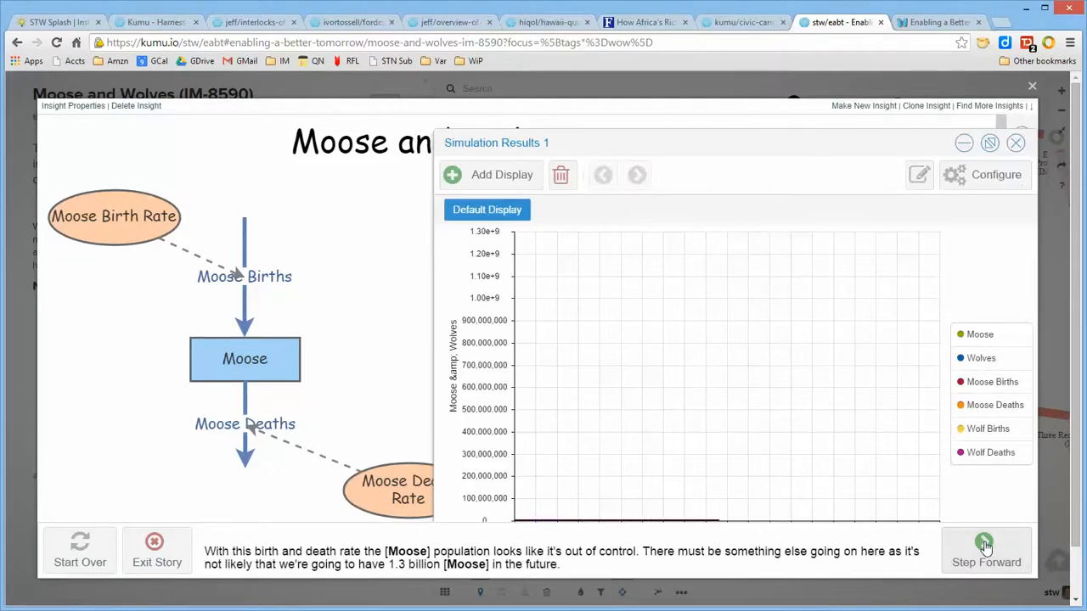
{"action": "left_click", "coordinate": [985, 551]}
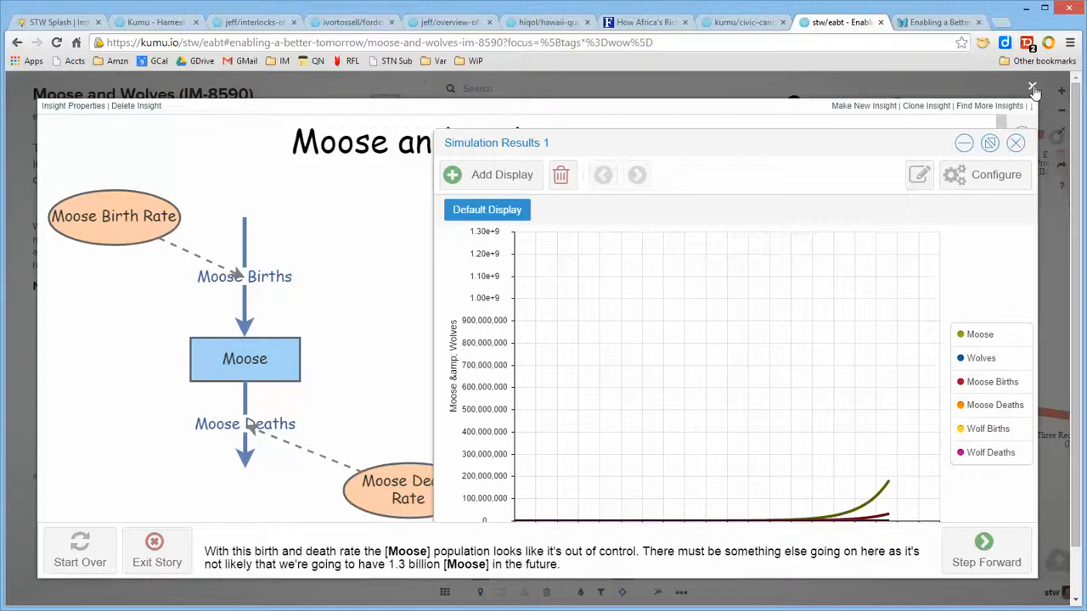
{"action": "left_click", "coordinate": [1032, 88]}
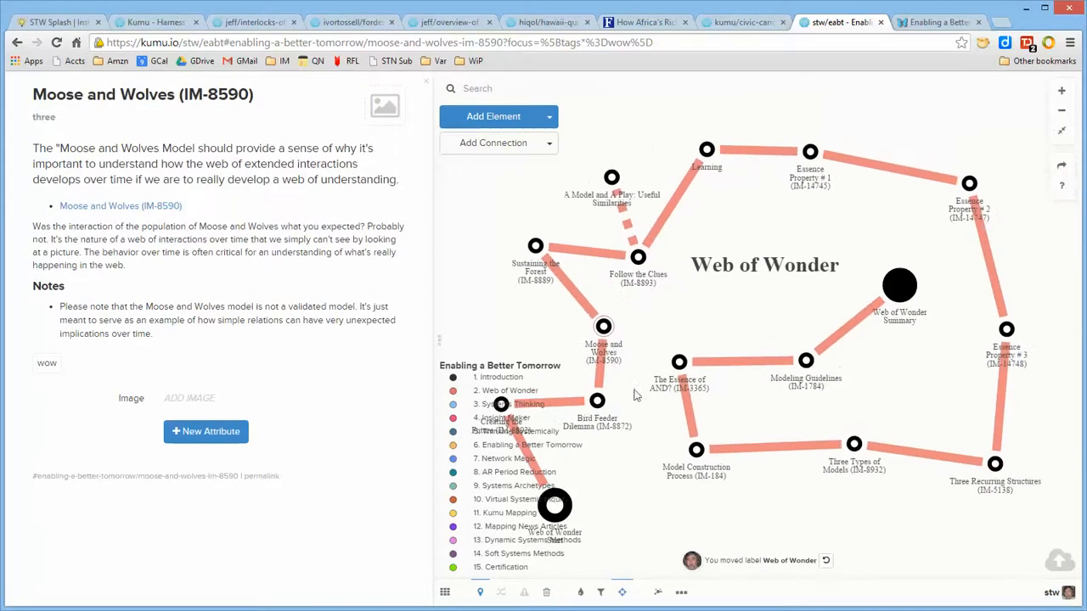
{"action": "mouse_move", "coordinate": [917, 417]}
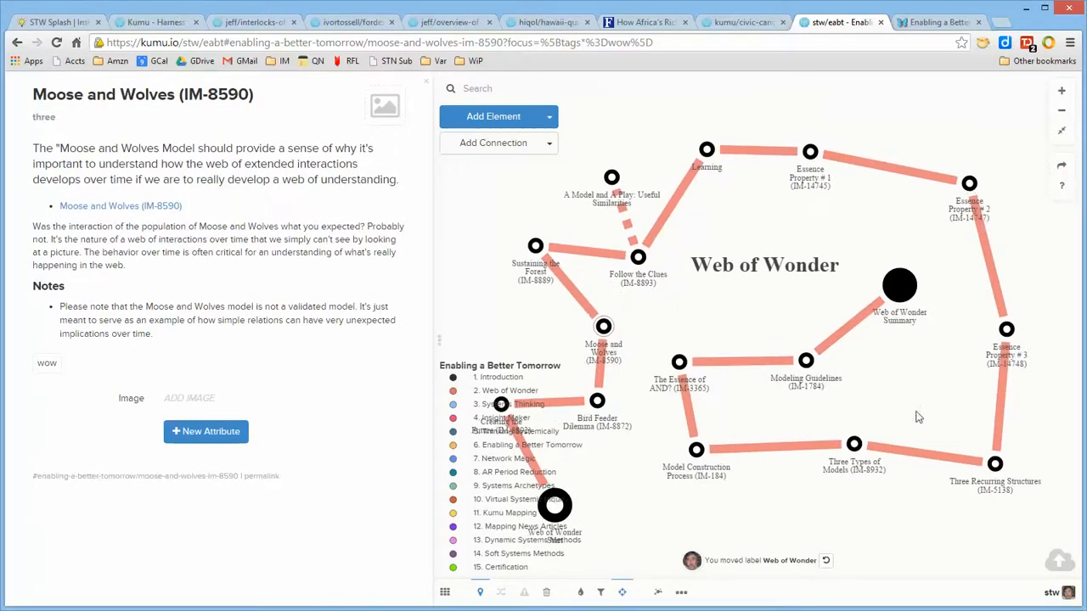
Read the Web of Wonder Summary down to Perspectives, then go to the Web of Wonder (D02) discussion.
{"action": "left_click", "coordinate": [900, 286]}
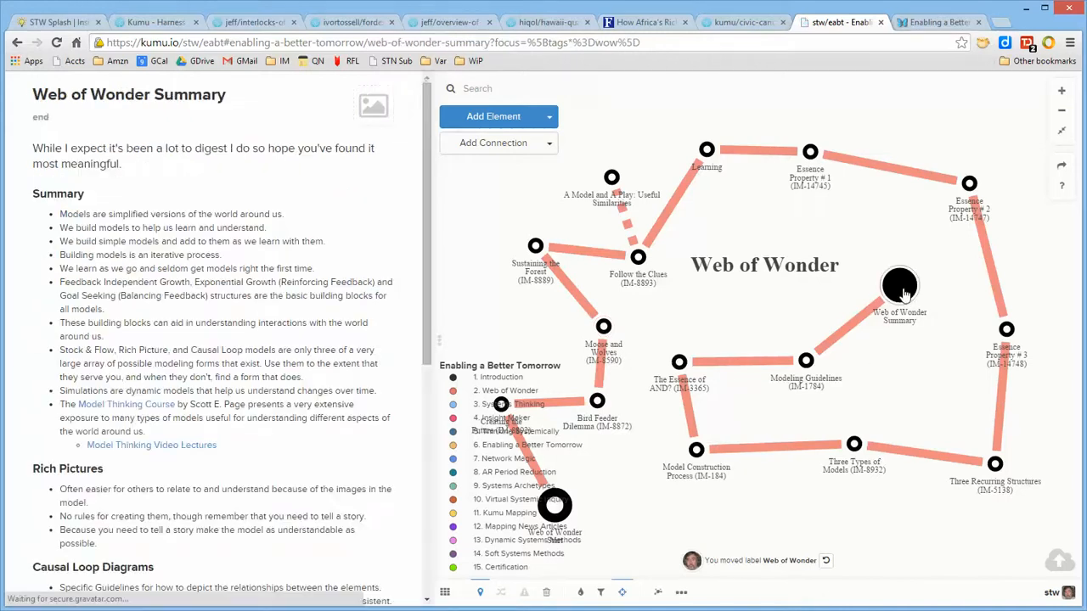
{"action": "scroll", "scroll_direction": "down", "scroll_amount": 3}
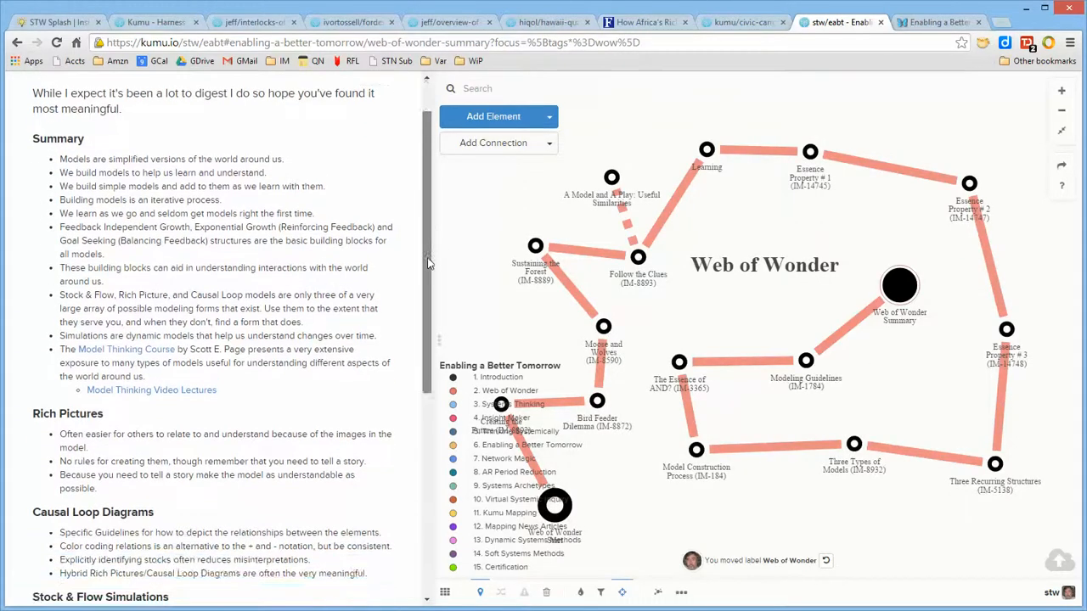
{"action": "scroll", "scroll_direction": "down", "scroll_amount": 3}
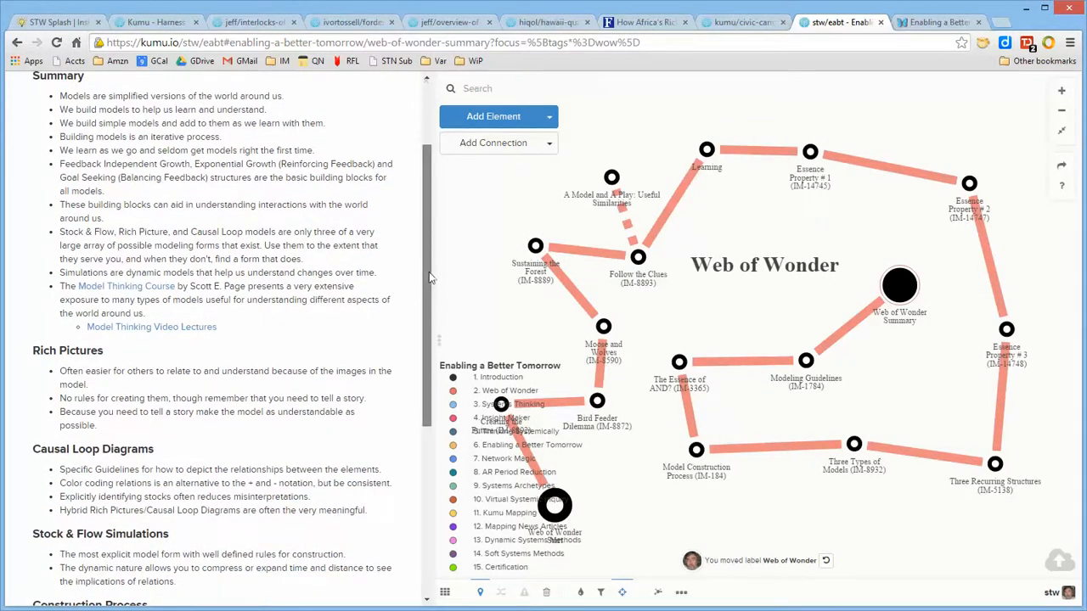
{"action": "scroll", "scroll_direction": "down", "scroll_amount": 3}
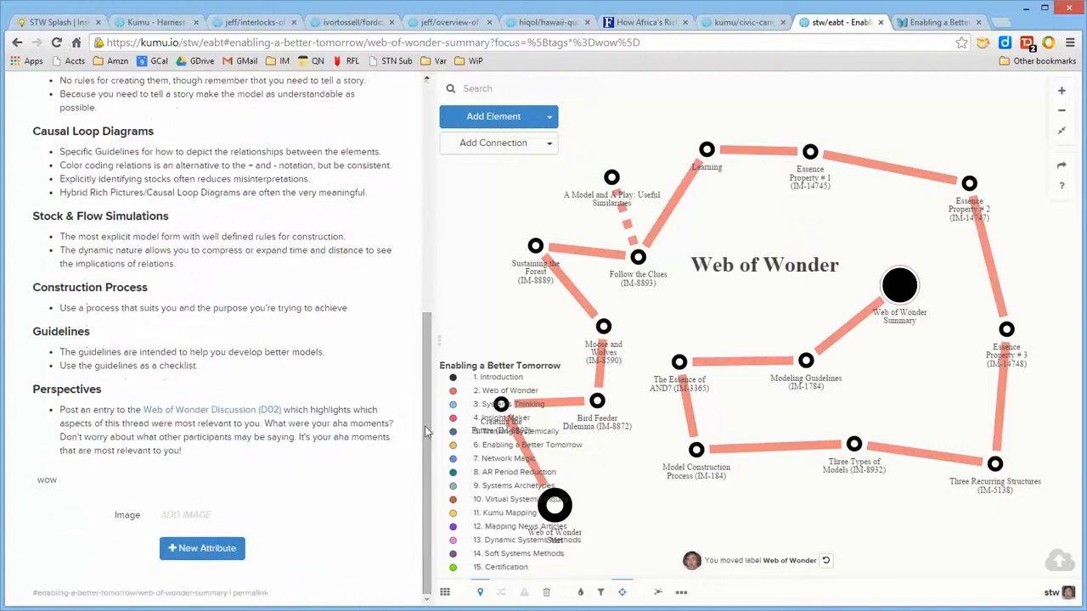
{"action": "mouse_move", "coordinate": [212, 415]}
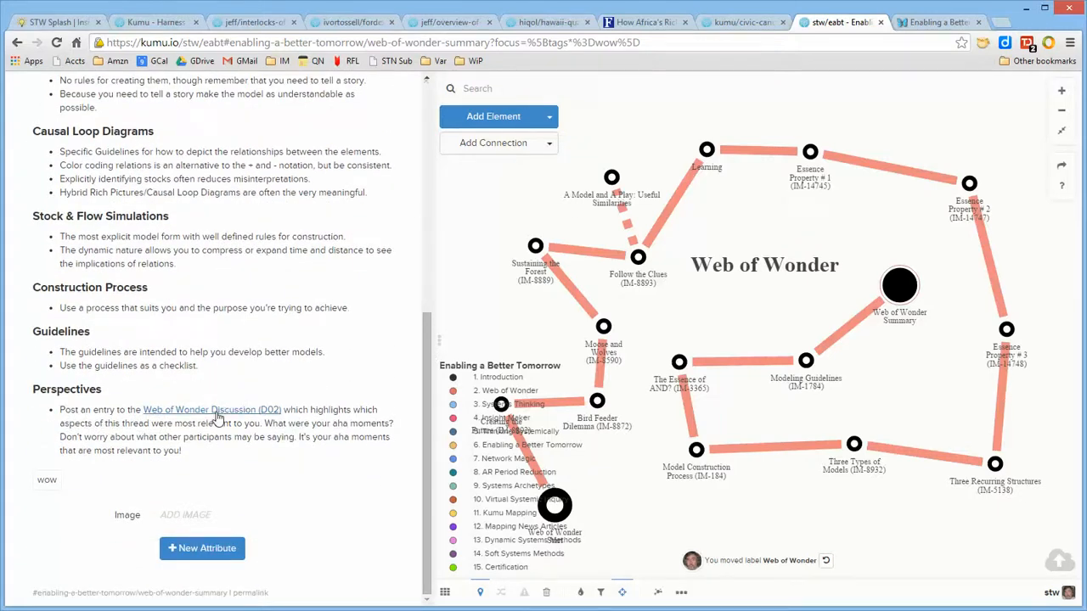
{"action": "left_click", "coordinate": [210, 409]}
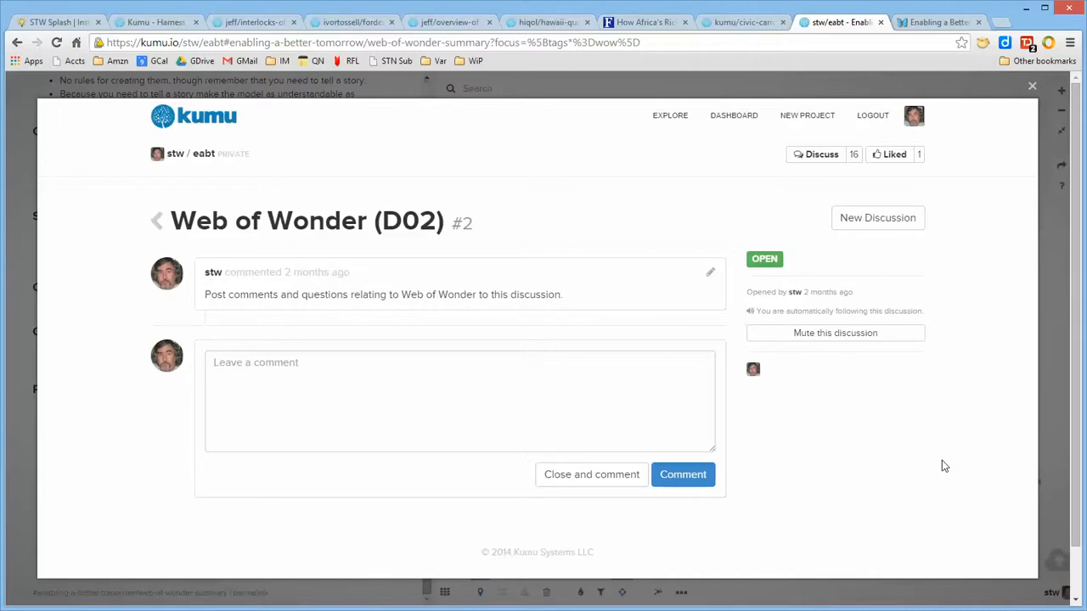
{"action": "mouse_move", "coordinate": [1033, 88]}
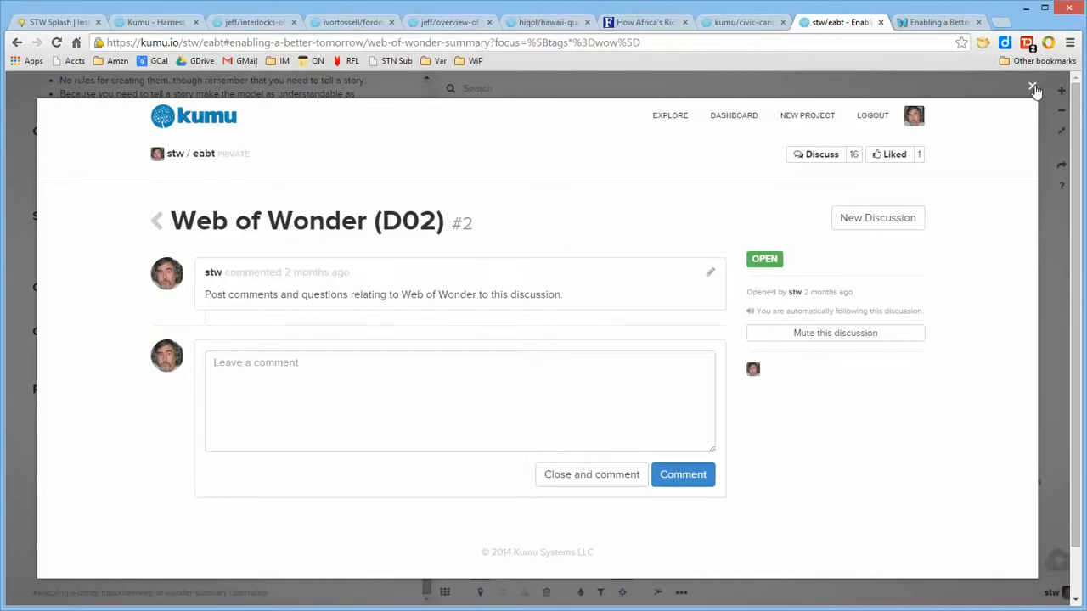
{"action": "mouse_move", "coordinate": [1032, 89]}
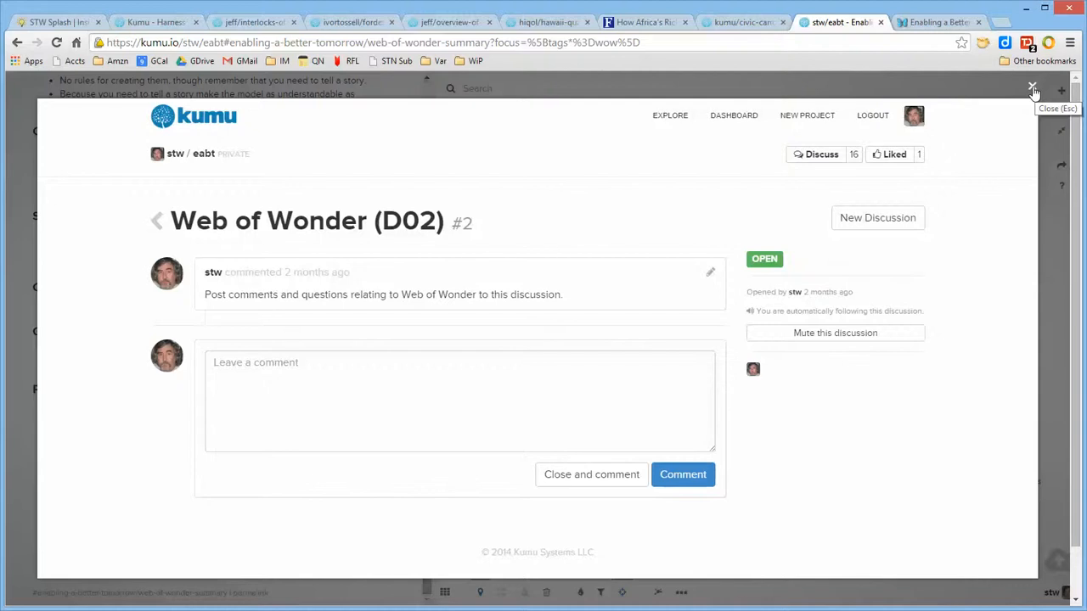
{"action": "left_click", "coordinate": [1032, 88]}
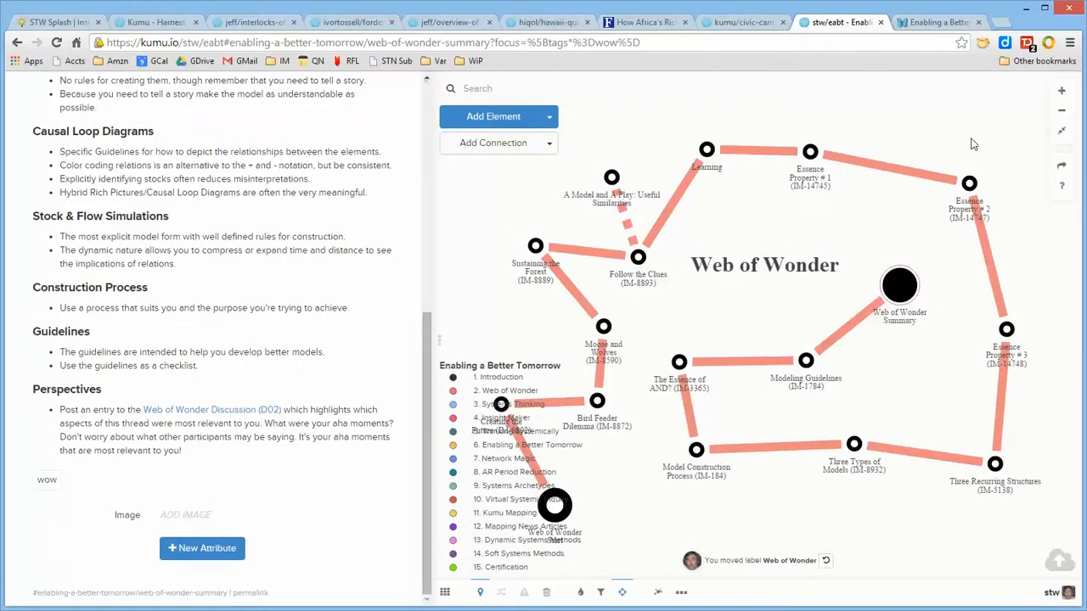
{"action": "mouse_move", "coordinate": [661, 326]}
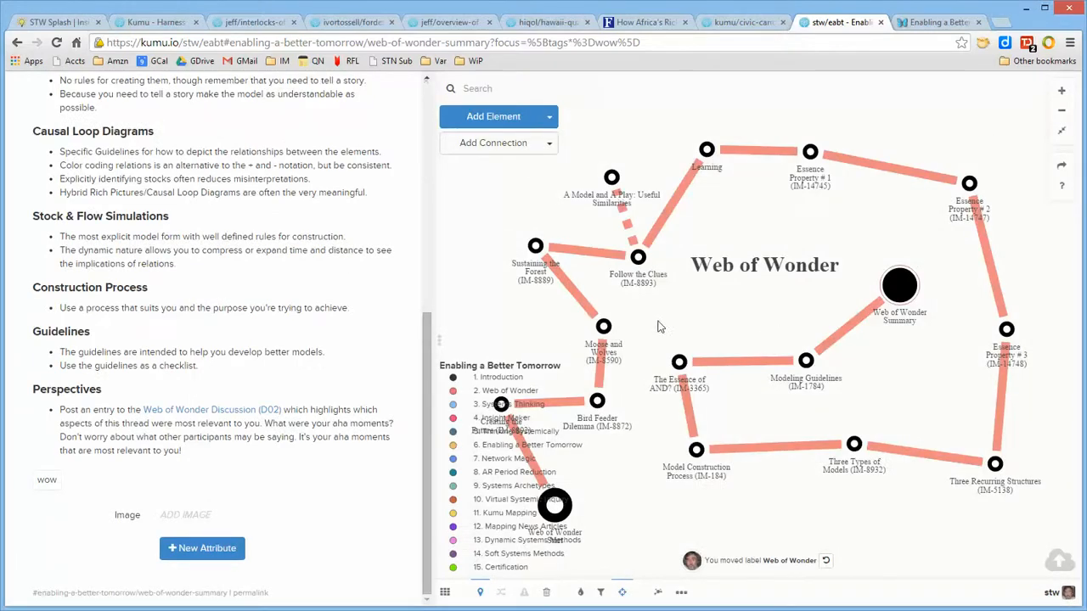
{"action": "mouse_move", "coordinate": [486, 210]}
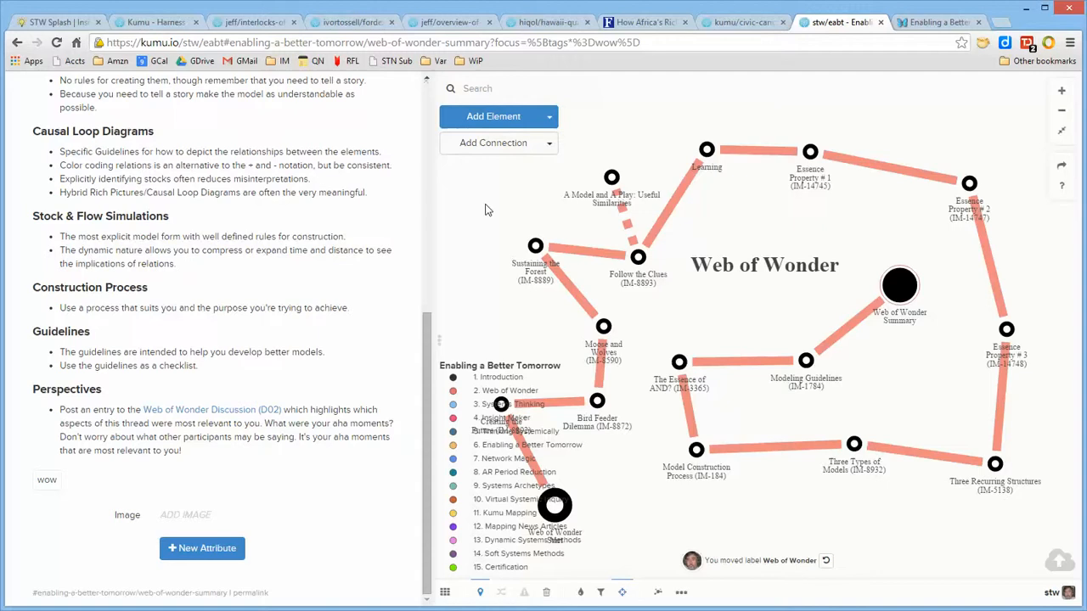
{"action": "mouse_move", "coordinate": [523, 182]}
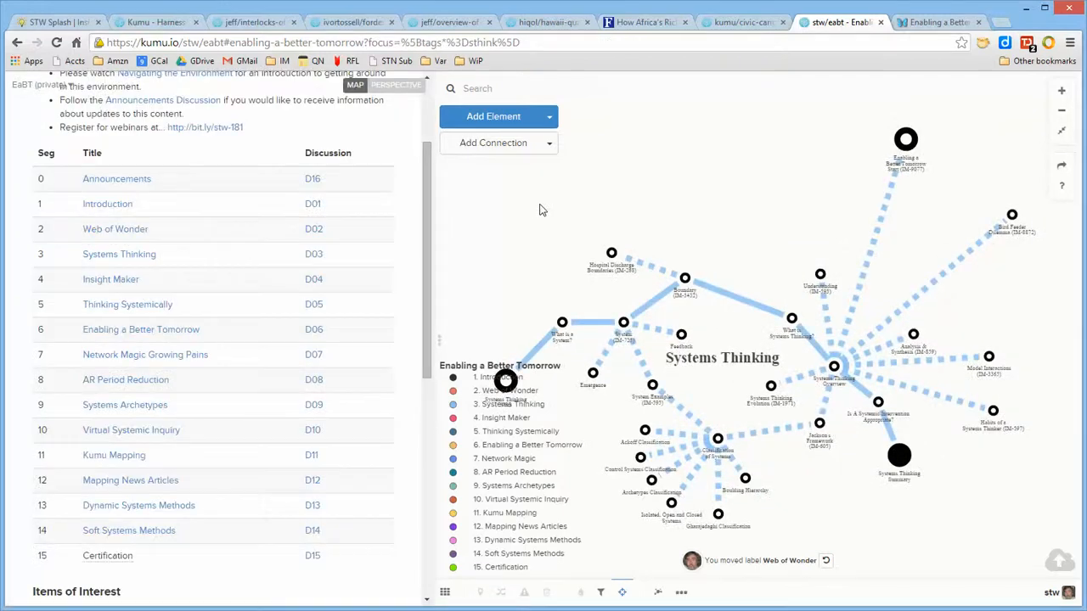
Scroll the side panel back up to the Enabling a Better Tomorrow introduction.
{"action": "scroll", "scroll_direction": "up", "scroll_amount": 3}
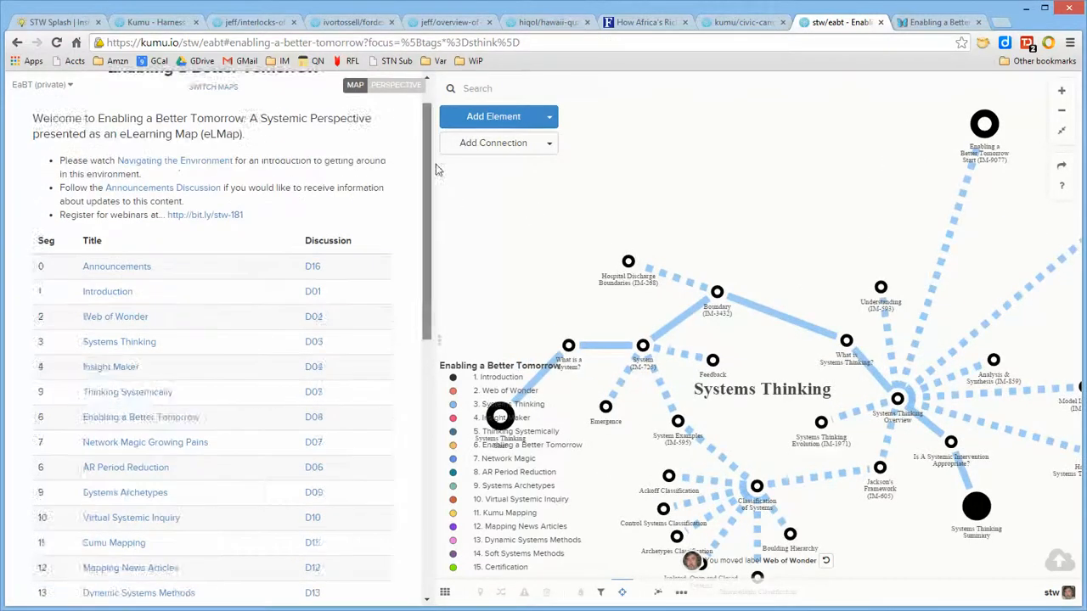
{"action": "scroll", "scroll_direction": "up", "scroll_amount": 3}
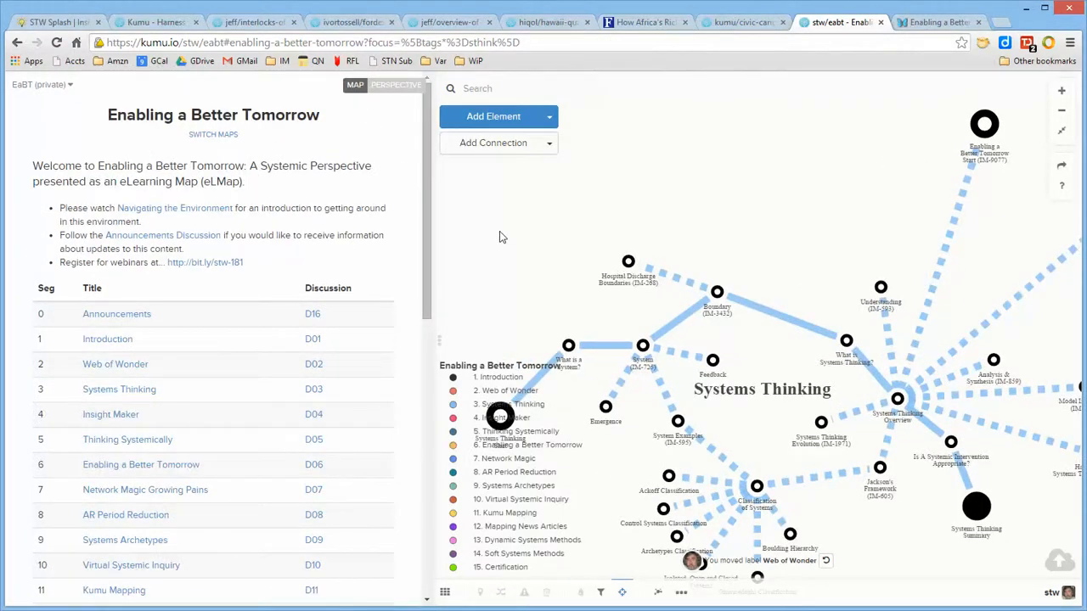
{"action": "mouse_move", "coordinate": [700, 162]}
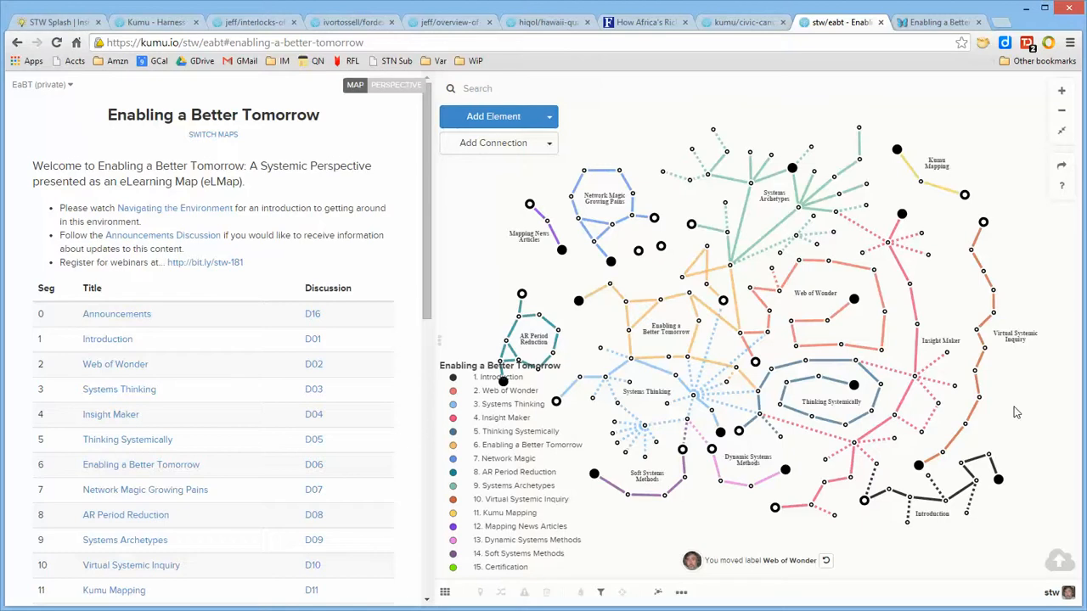
{"action": "mouse_move", "coordinate": [934, 321]}
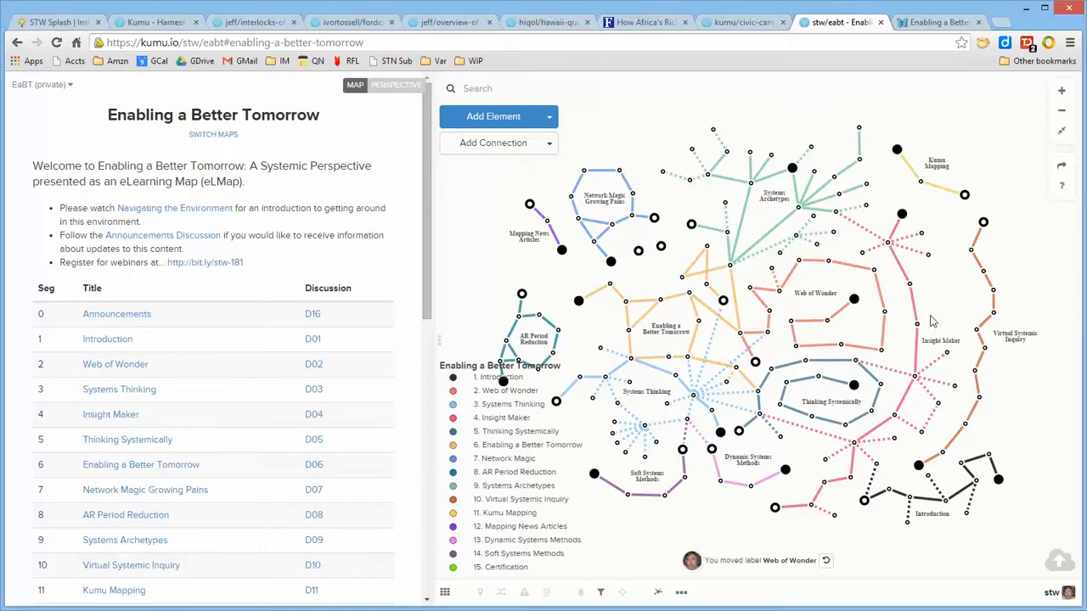
{"action": "mouse_move", "coordinate": [972, 153]}
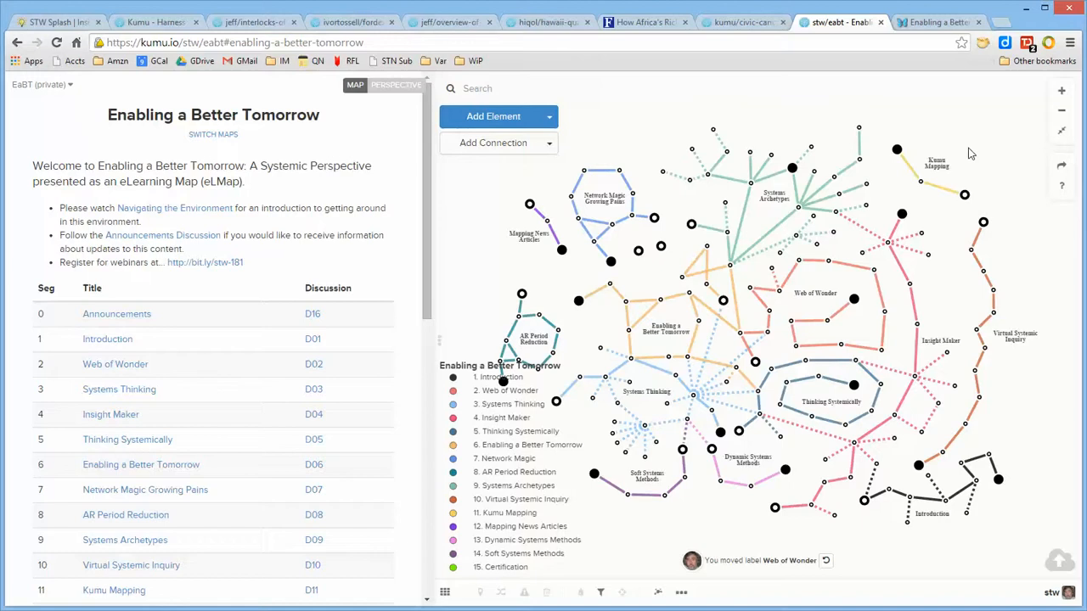
{"action": "mouse_move", "coordinate": [636, 221]}
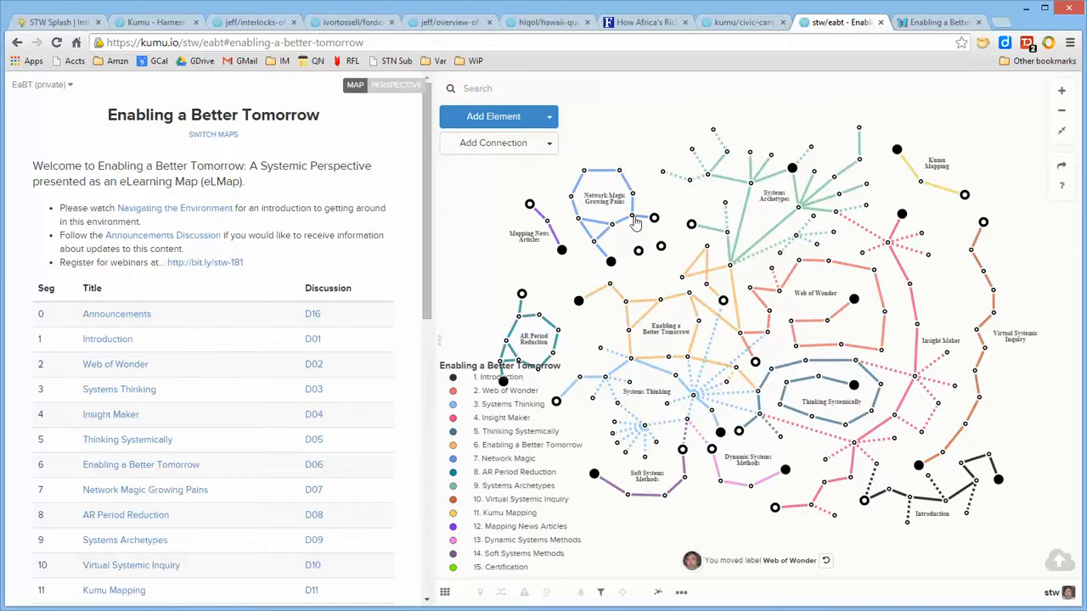
{"action": "left_click", "coordinate": [632, 217]}
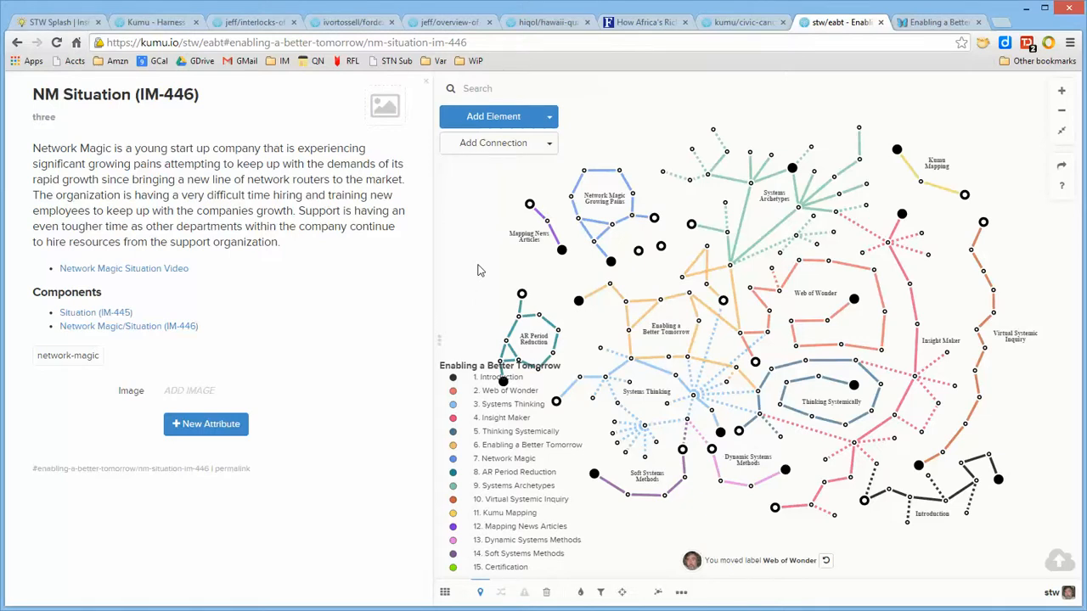
{"action": "mouse_move", "coordinate": [350, 148]}
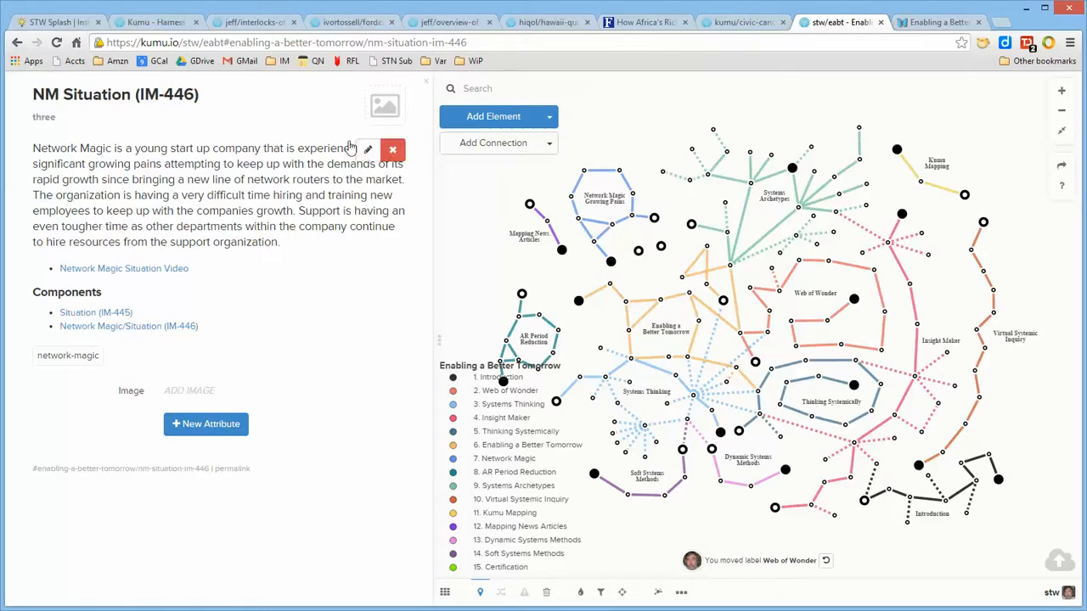
{"action": "left_click", "coordinate": [367, 149]}
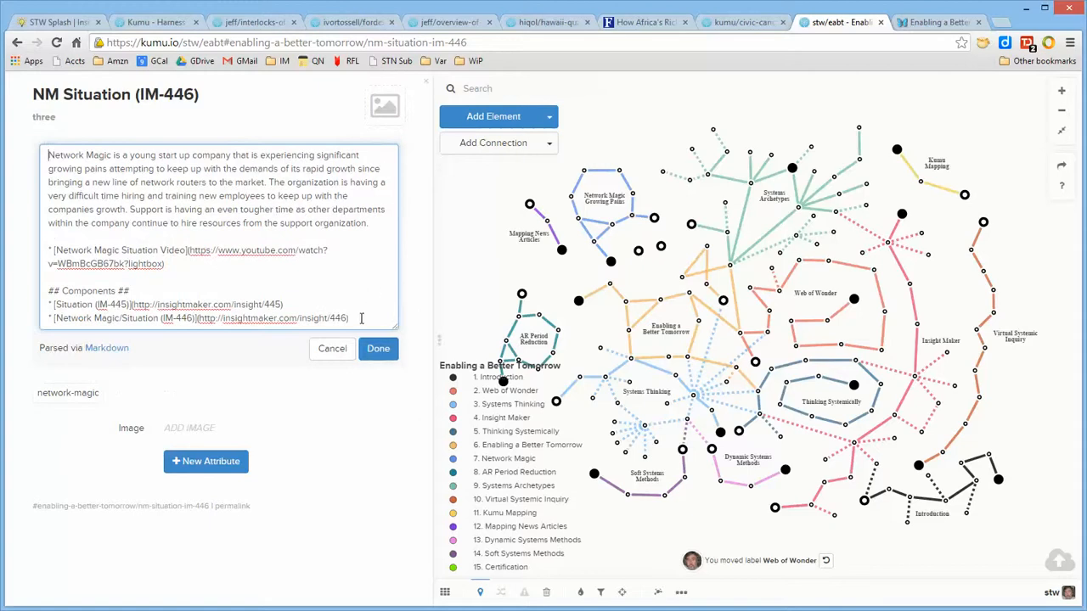
{"action": "left_click", "coordinate": [377, 348]}
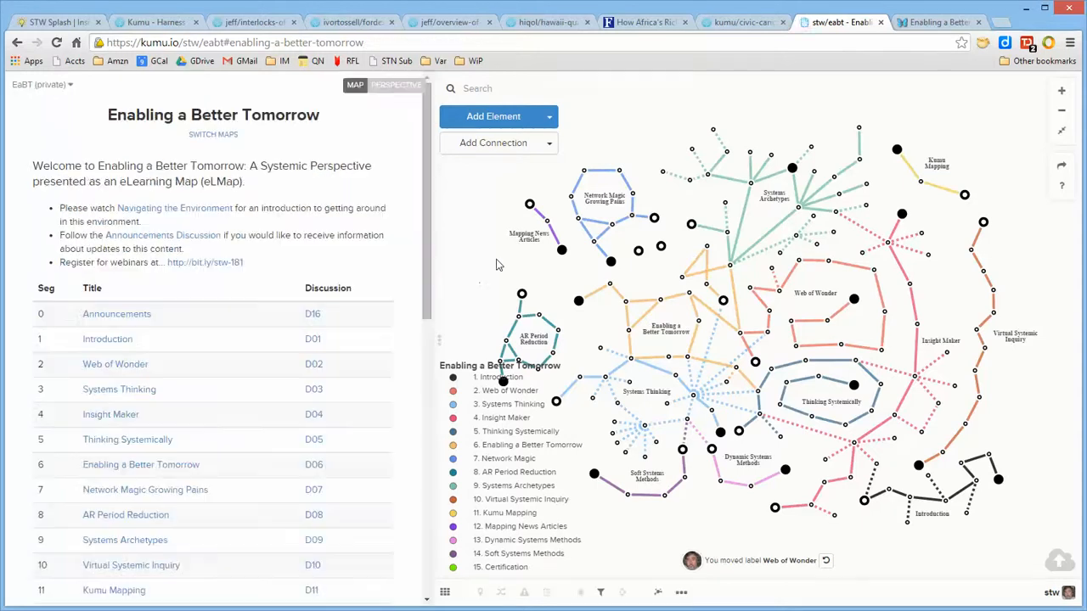
Locate the Updates element on the map and scroll the side panel down to the Items of Interest table.
{"action": "scroll", "scroll_direction": "down", "scroll_amount": 3}
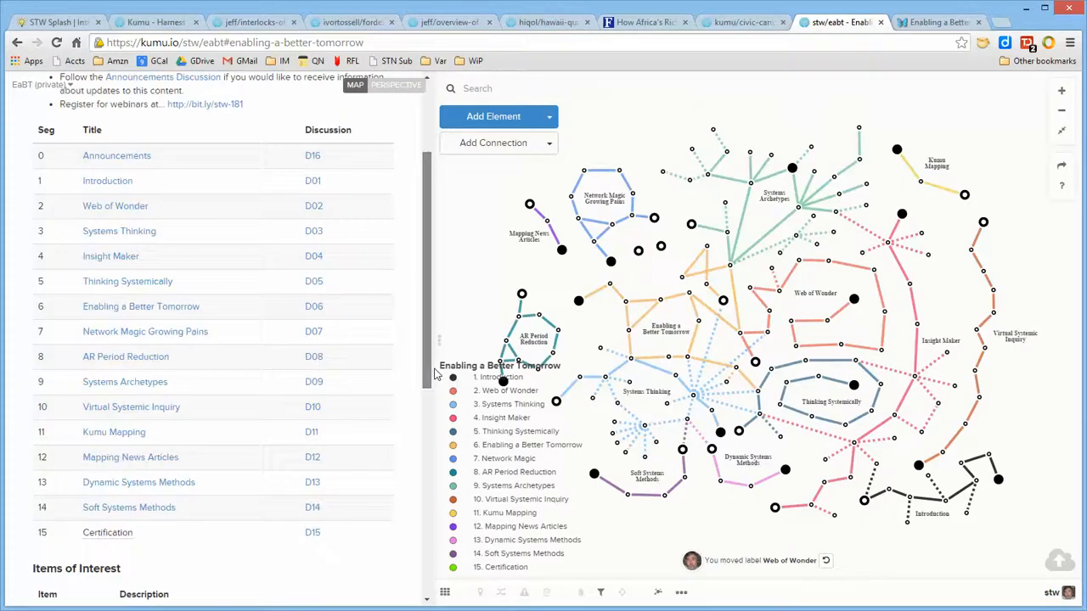
{"action": "scroll", "scroll_direction": "down", "scroll_amount": 3}
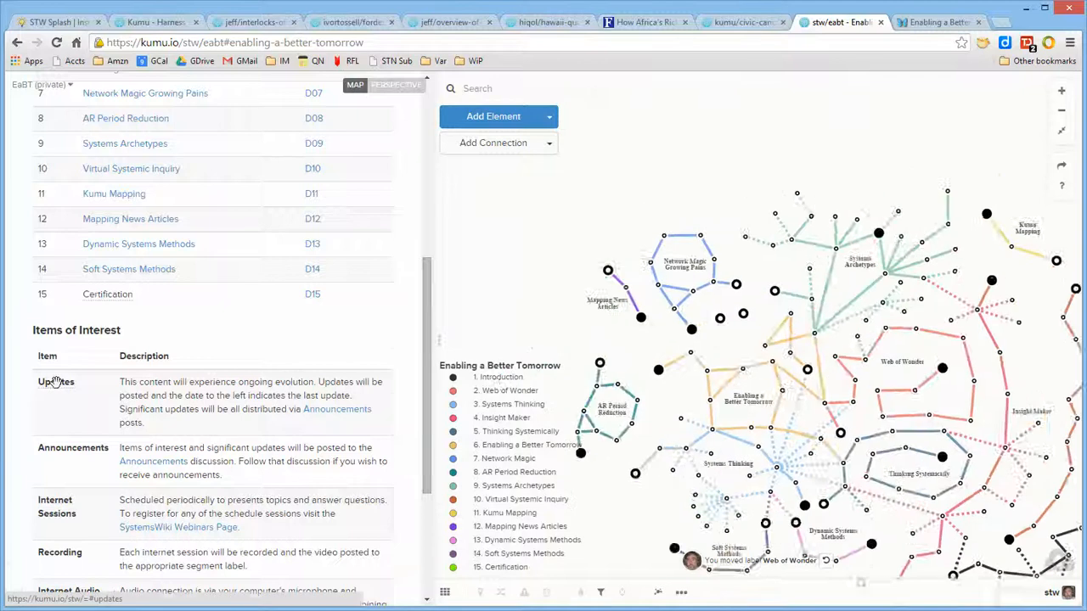
{"action": "left_click", "coordinate": [56, 381]}
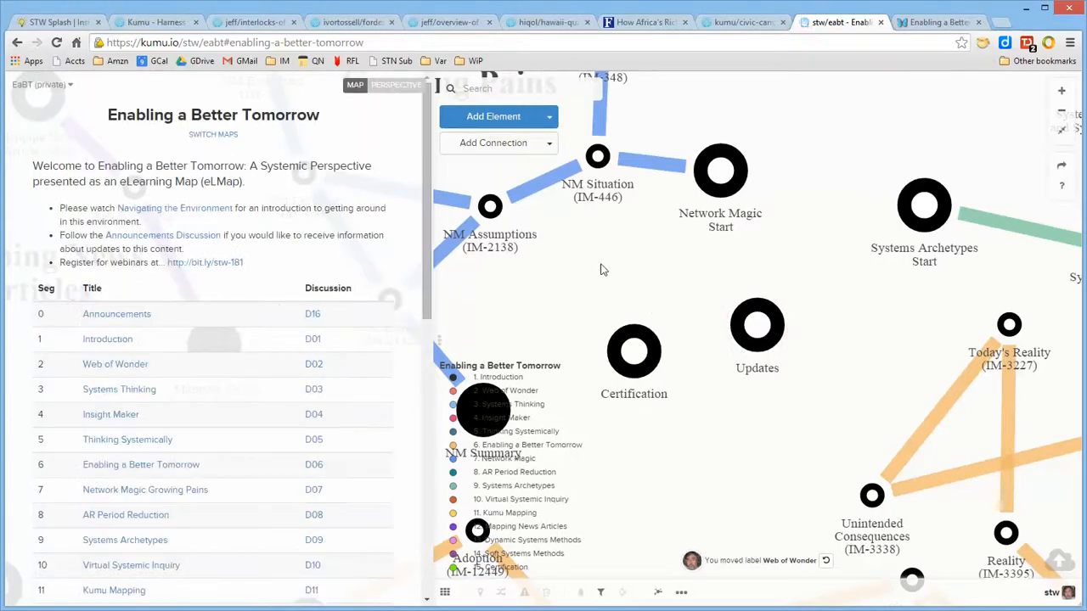
{"action": "scroll", "scroll_direction": "down", "scroll_amount": 3}
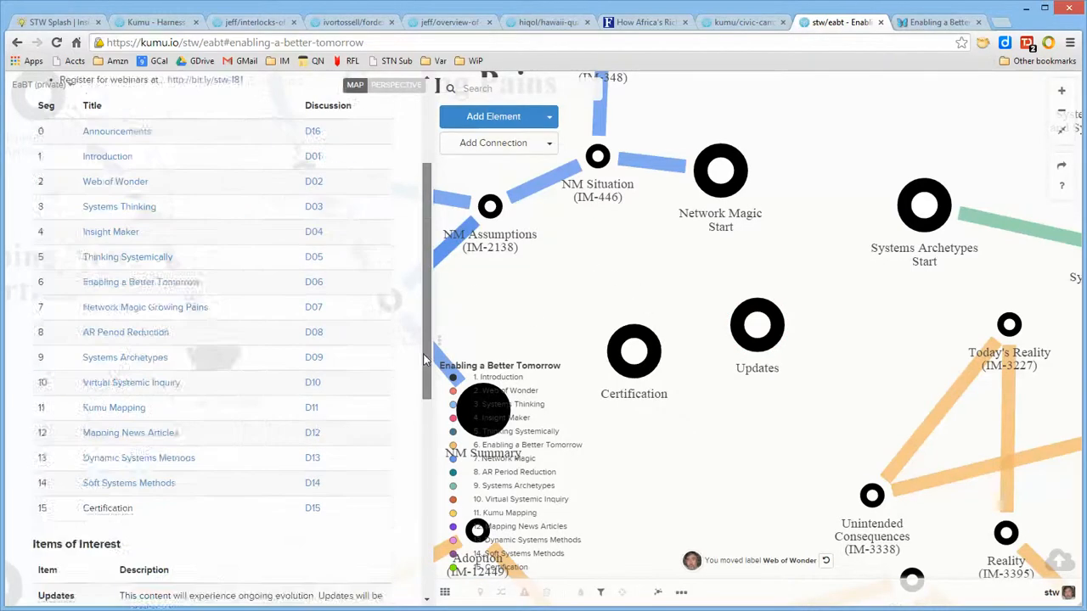
{"action": "scroll", "scroll_direction": "down", "scroll_amount": 3}
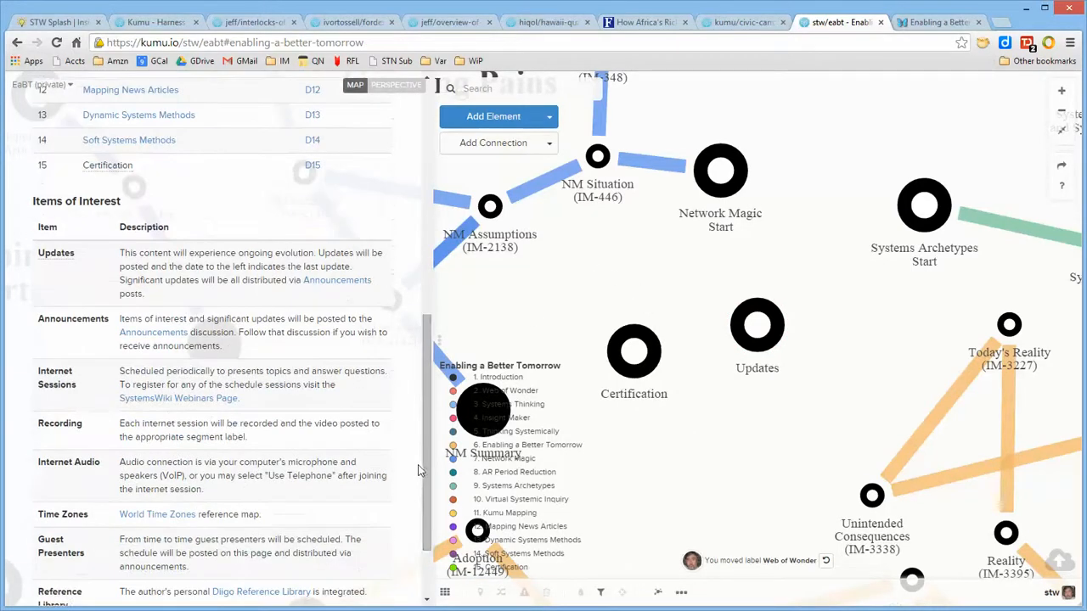
{"action": "scroll", "scroll_direction": "down", "scroll_amount": 3}
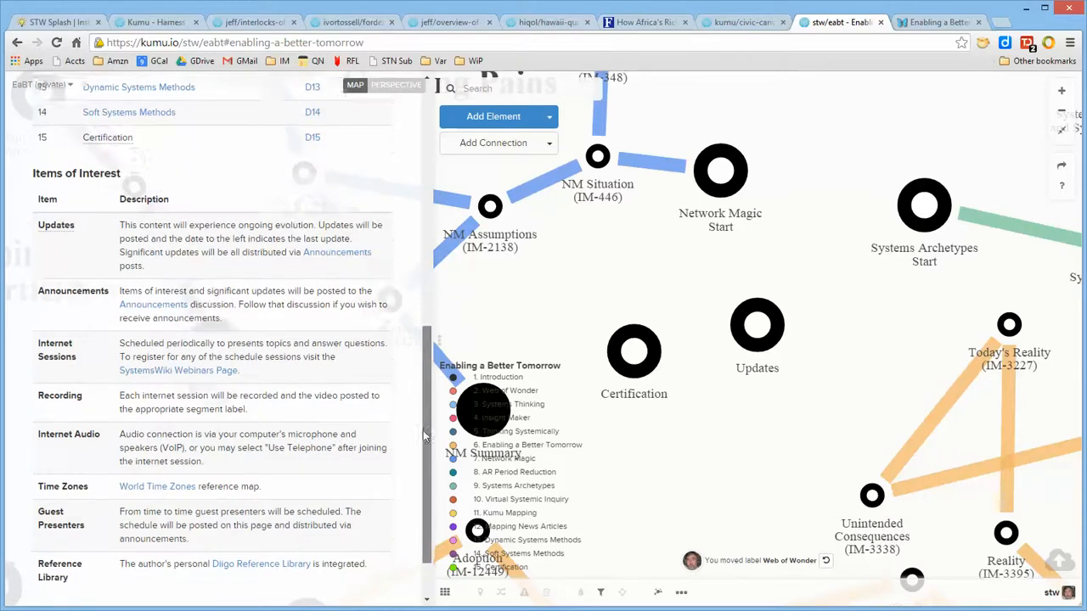
{"action": "scroll", "scroll_direction": "down", "scroll_amount": 3}
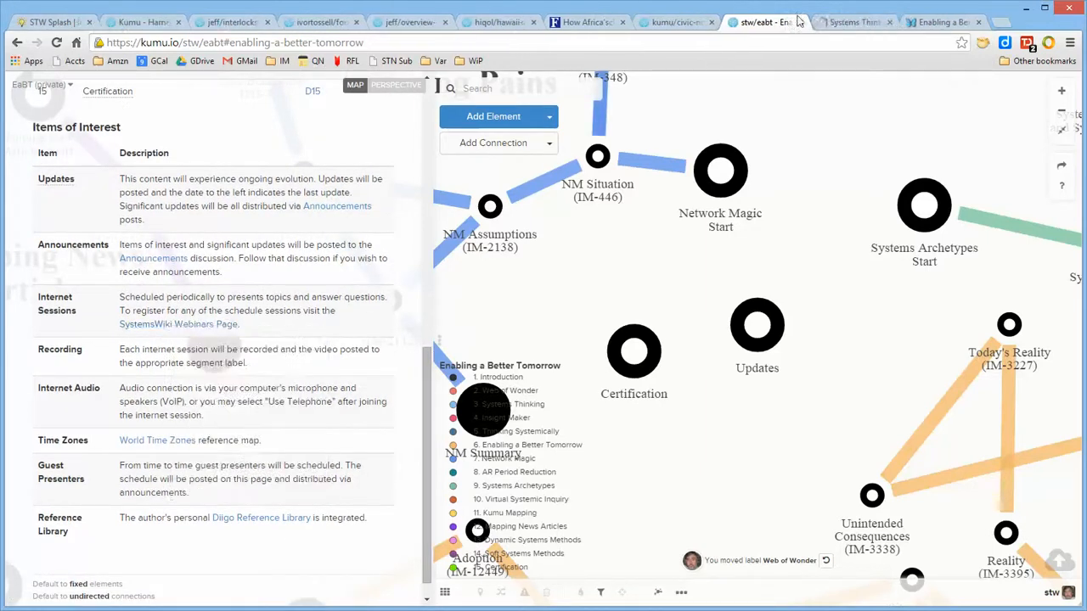
{"action": "left_click", "coordinate": [852, 22]}
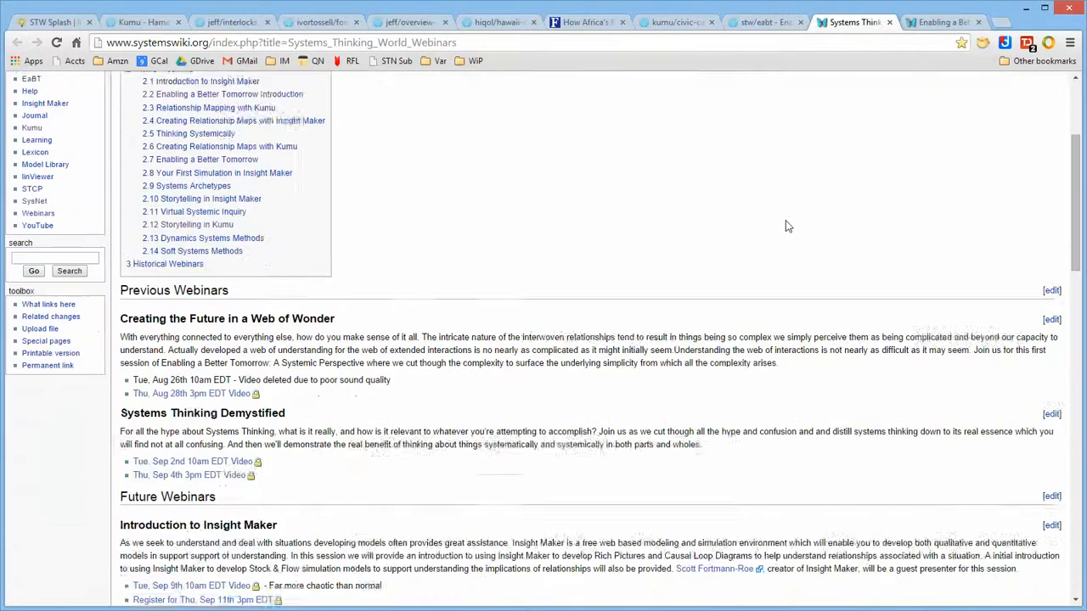
{"action": "scroll", "scroll_direction": "down", "scroll_amount": 3}
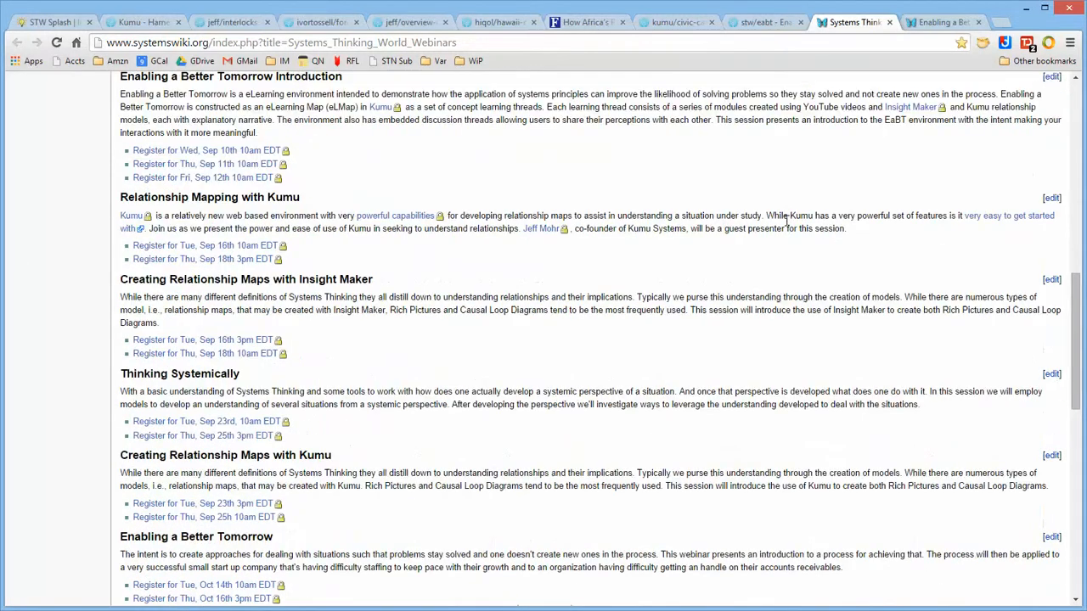
{"action": "scroll", "scroll_direction": "up", "scroll_amount": 3}
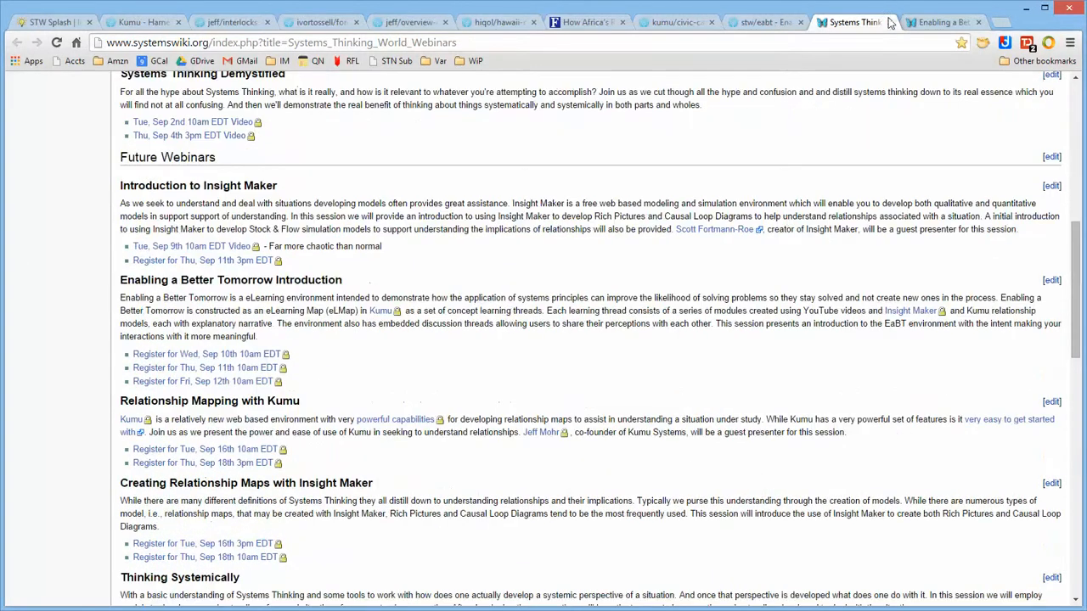
{"action": "left_click", "coordinate": [841, 21]}
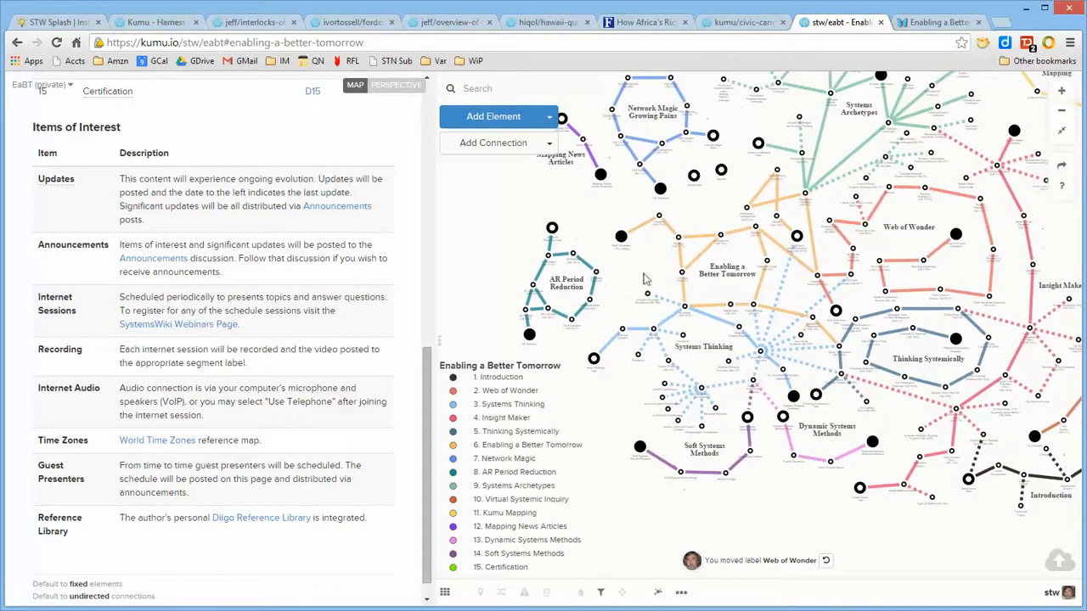
View the Enabling a Better Tomorrow Start element's review Q&A video list, then return to the overview top.
{"action": "left_click", "coordinate": [727, 270]}
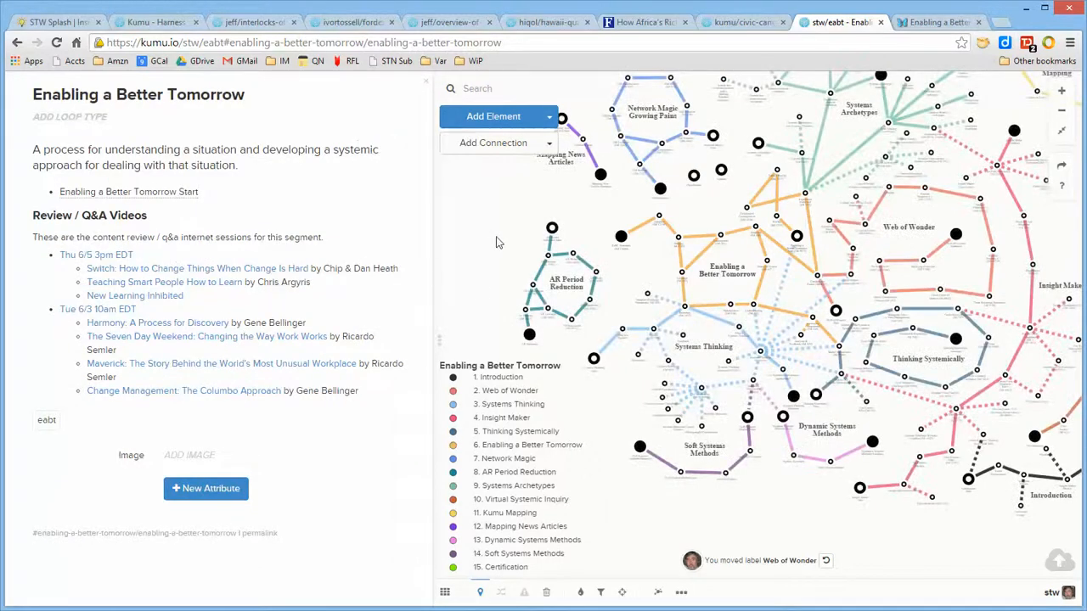
{"action": "mouse_move", "coordinate": [212, 156]}
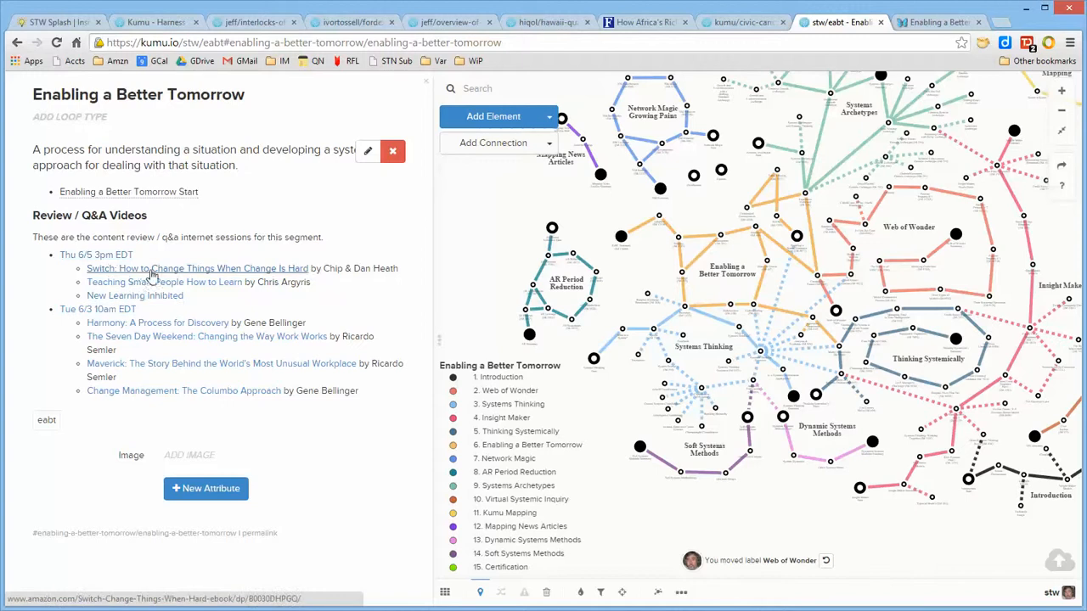
{"action": "mouse_move", "coordinate": [139, 258]}
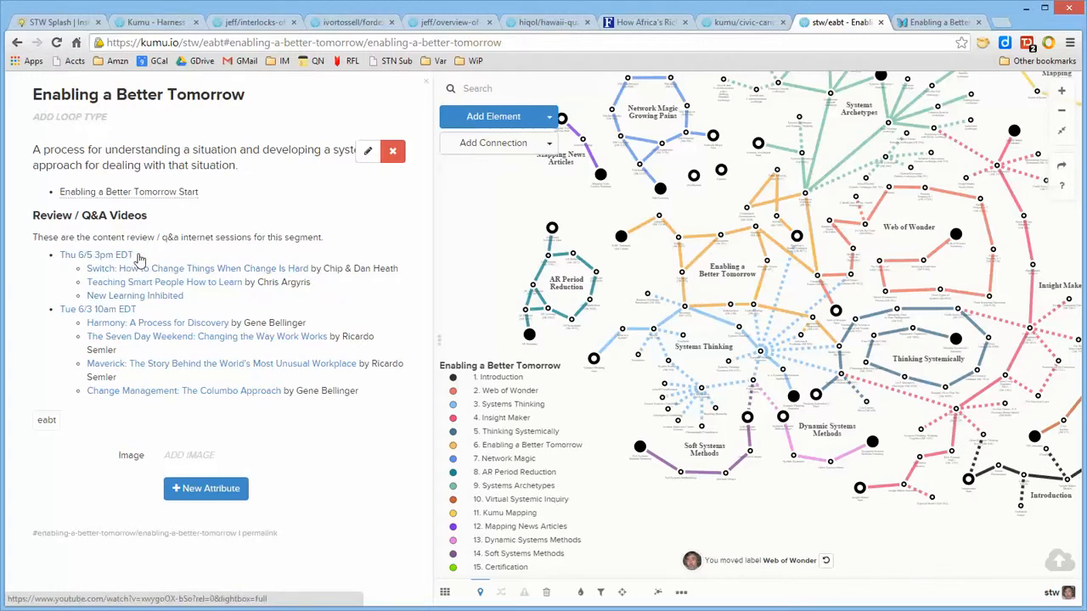
{"action": "mouse_move", "coordinate": [191, 279]}
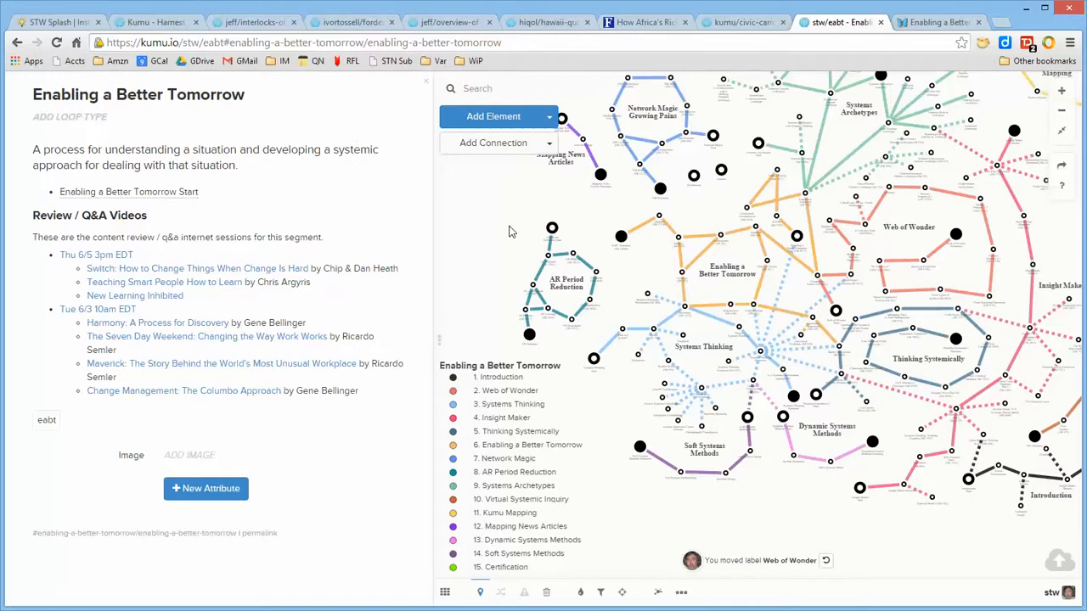
{"action": "mouse_move", "coordinate": [435, 251]}
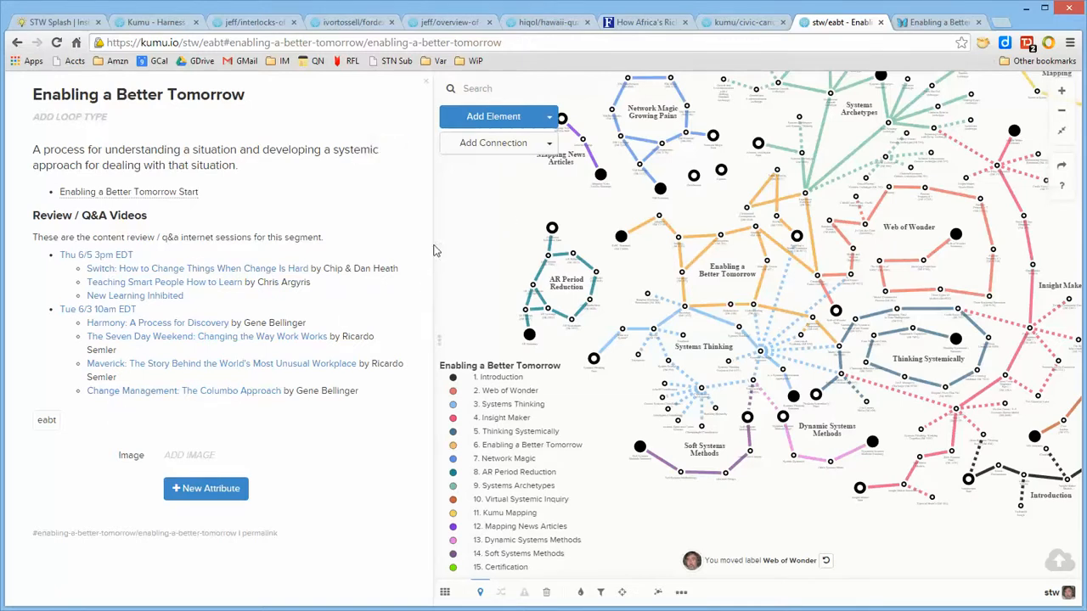
{"action": "mouse_move", "coordinate": [496, 223]}
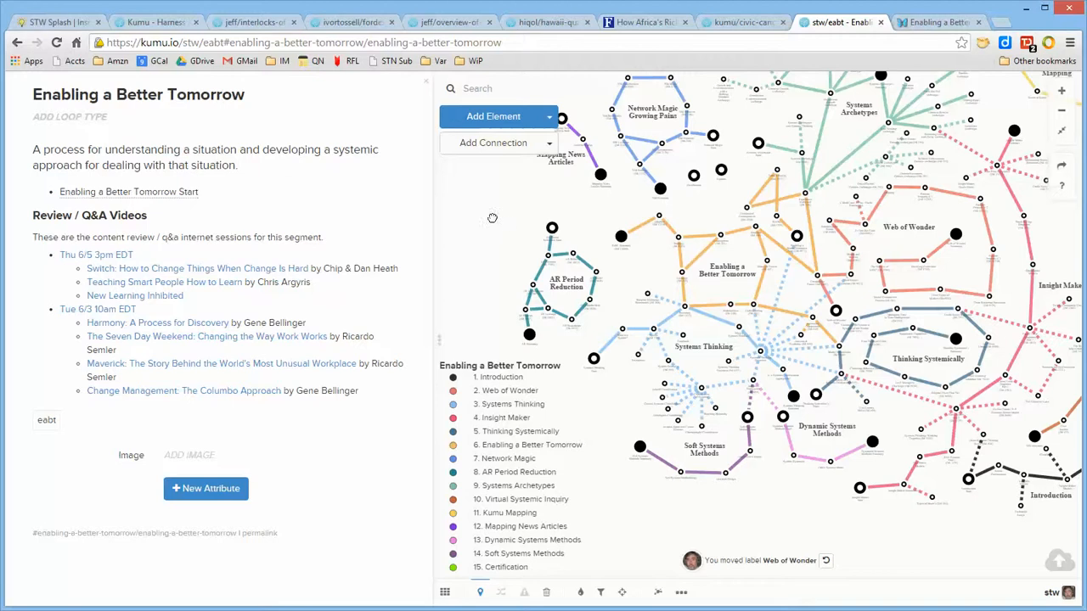
{"action": "scroll", "scroll_direction": "down", "scroll_amount": 3}
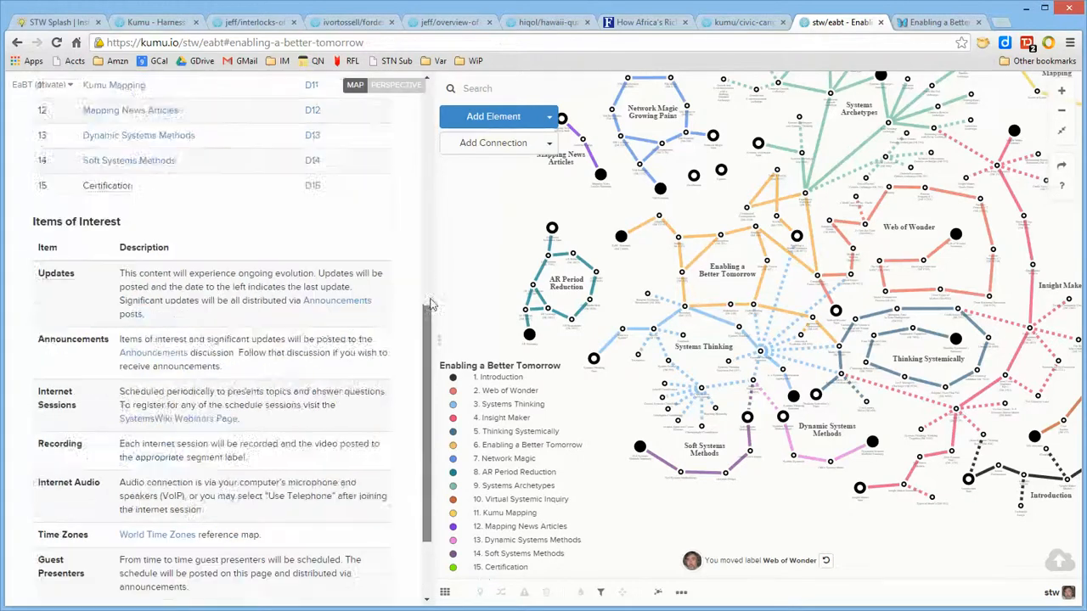
{"action": "scroll", "scroll_direction": "up", "scroll_amount": 3}
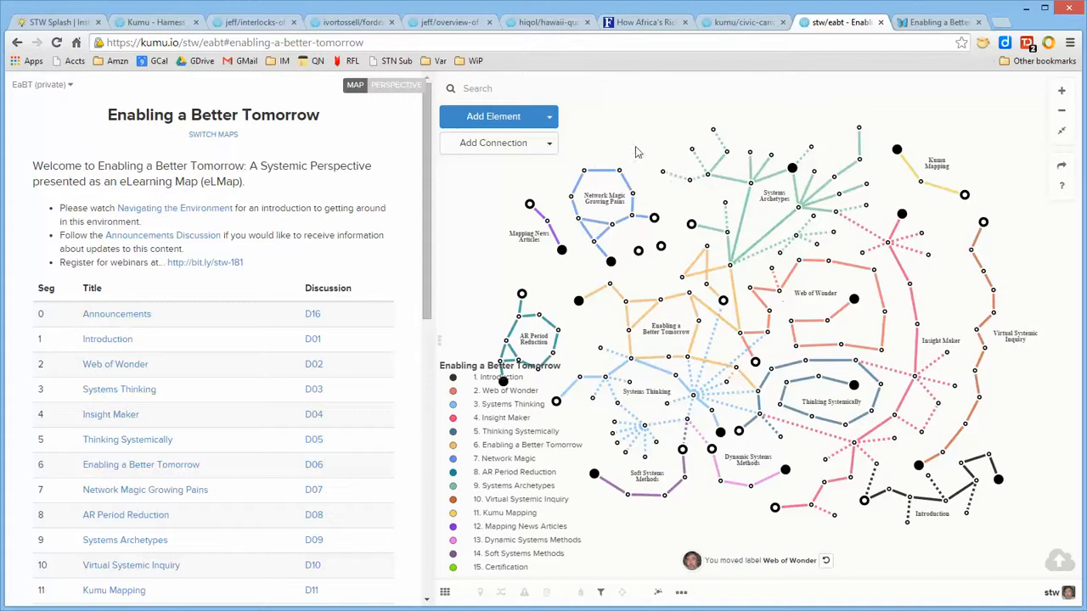
{"action": "mouse_move", "coordinate": [856, 313]}
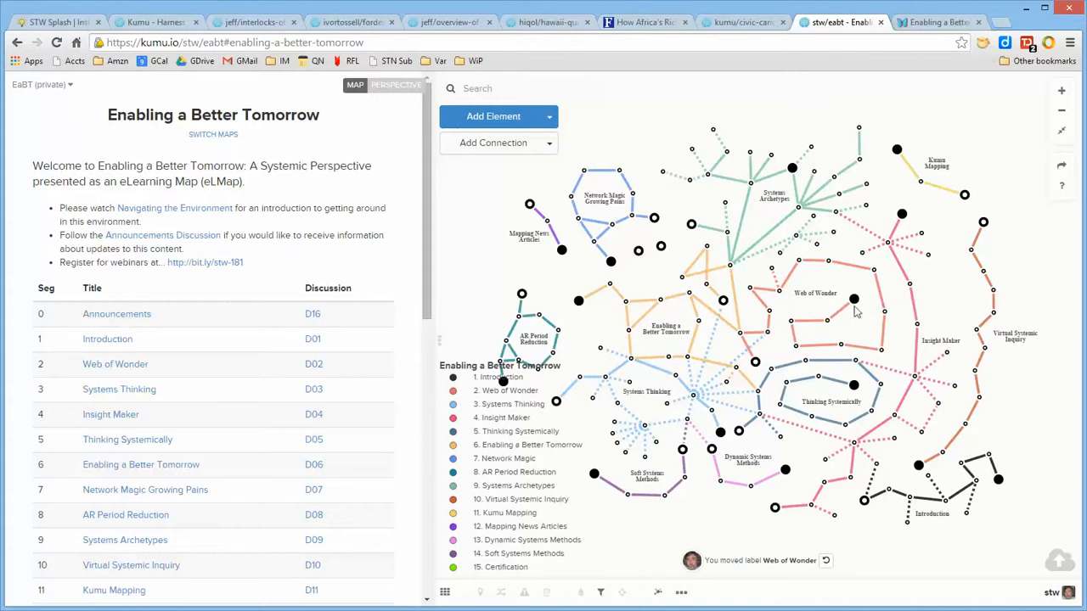
{"action": "mouse_move", "coordinate": [945, 320]}
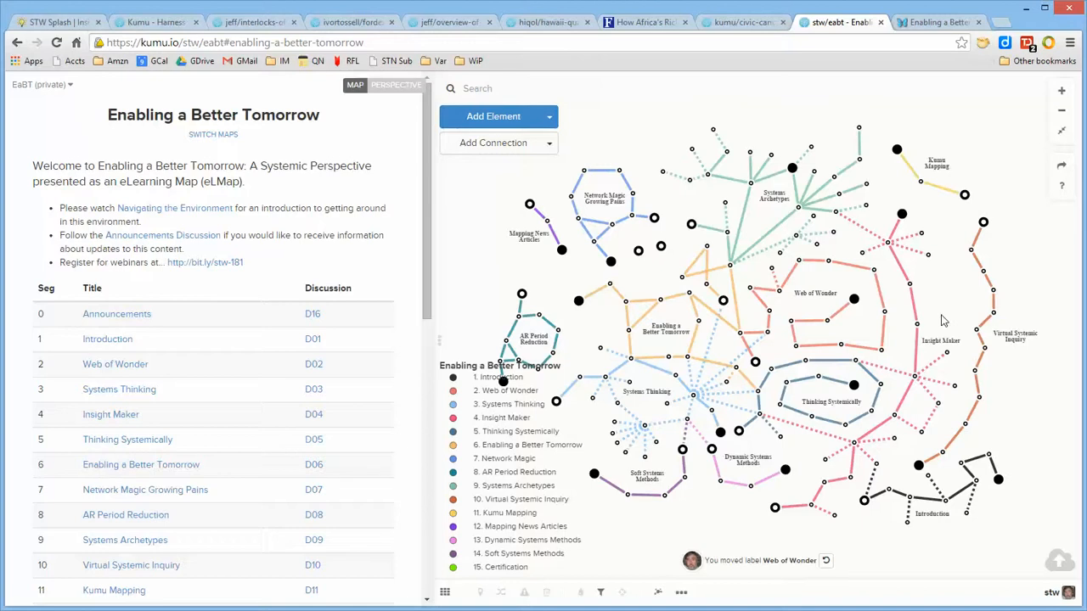
{"action": "mouse_move", "coordinate": [866, 292]}
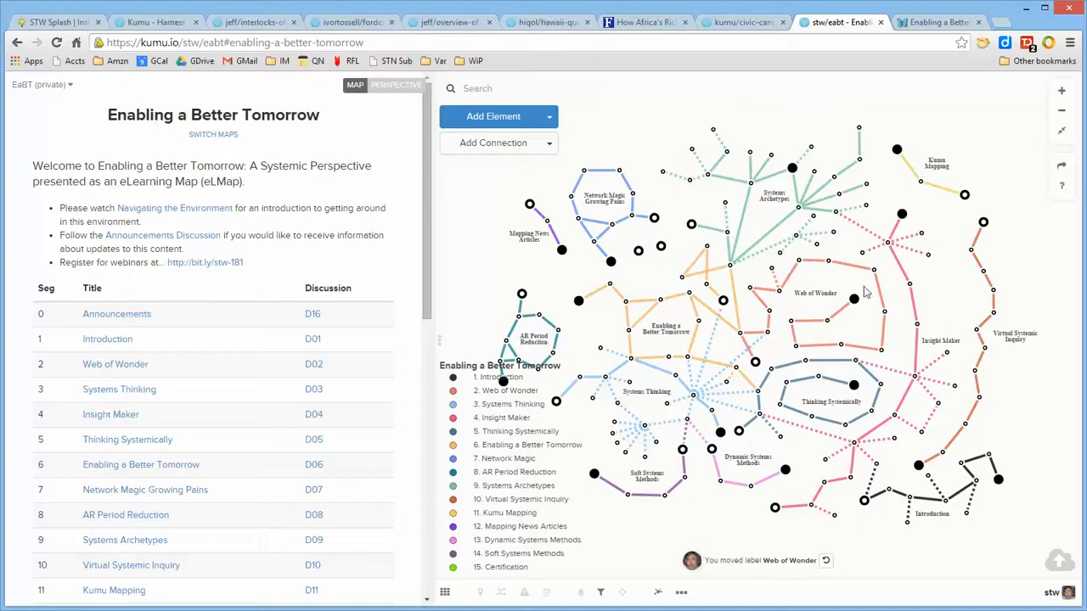
Bring up the Maps and Perspectives list via the Switch Maps link.
{"action": "left_click", "coordinate": [214, 135]}
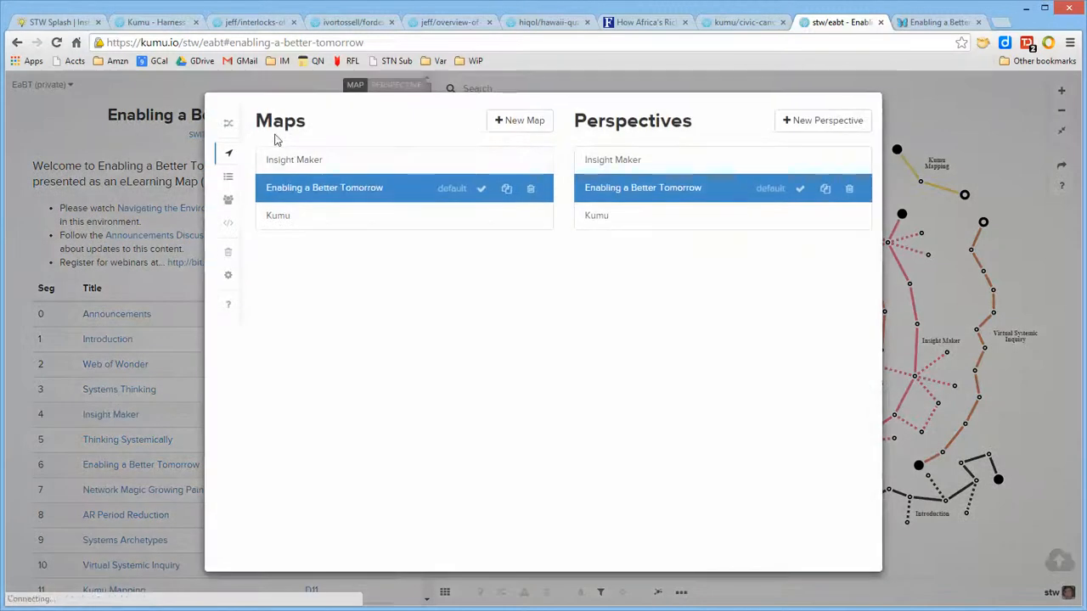
Visit the Insight Maker and Kumu maps, then return to the Enabling a Better Tomorrow map.
{"action": "left_click", "coordinate": [294, 160]}
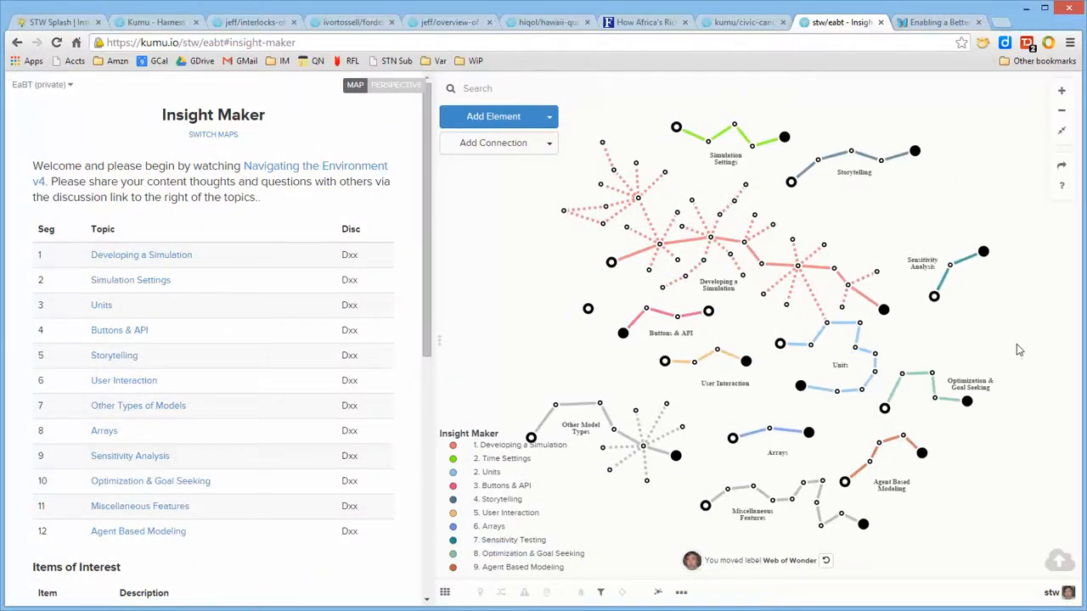
{"action": "mouse_move", "coordinate": [747, 424]}
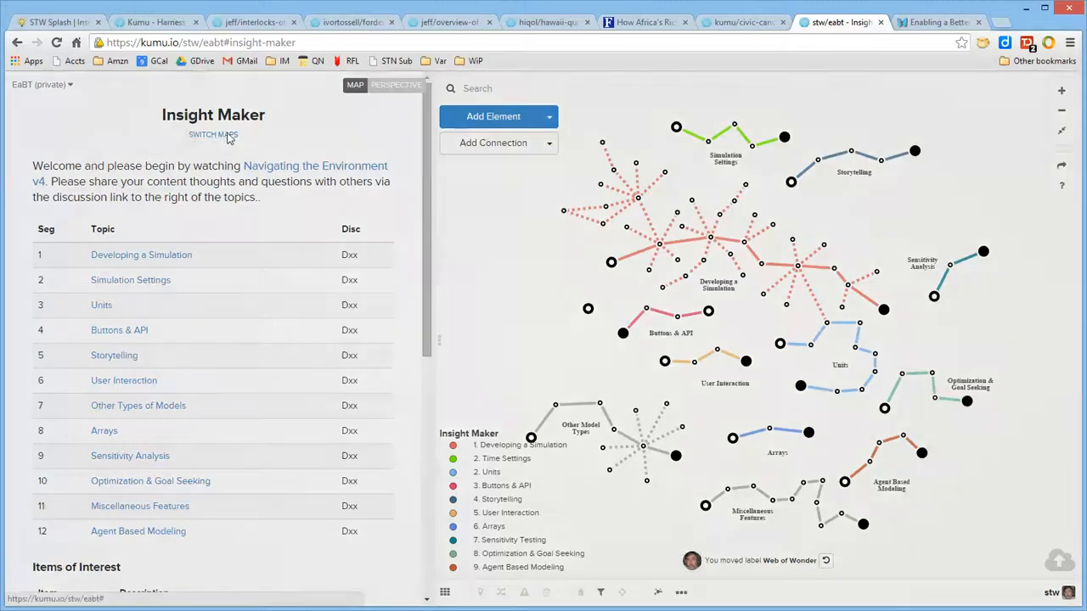
{"action": "left_click", "coordinate": [214, 134]}
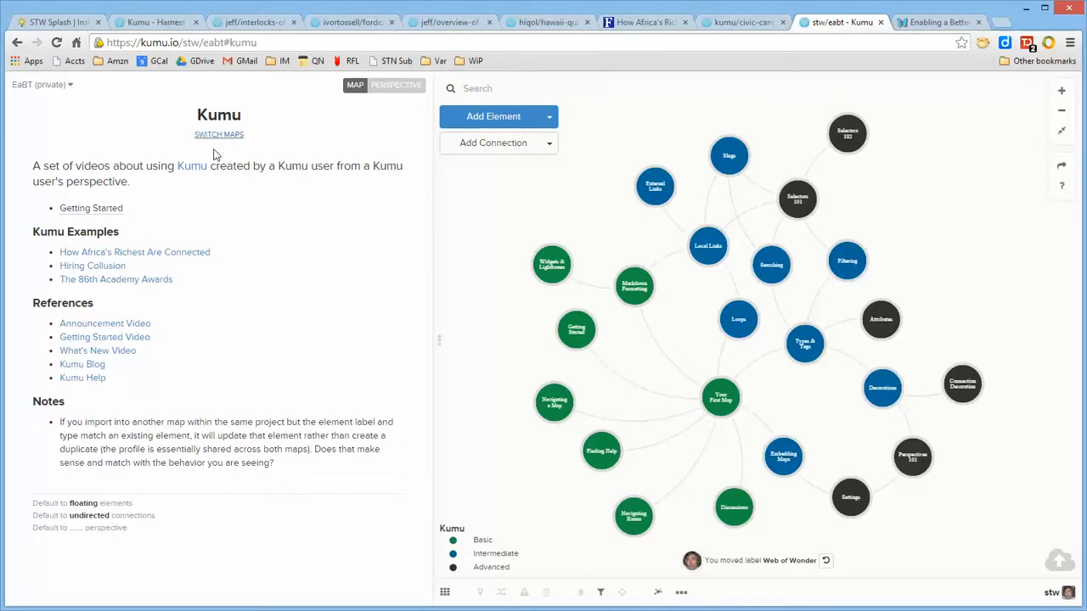
{"action": "left_click", "coordinate": [219, 134]}
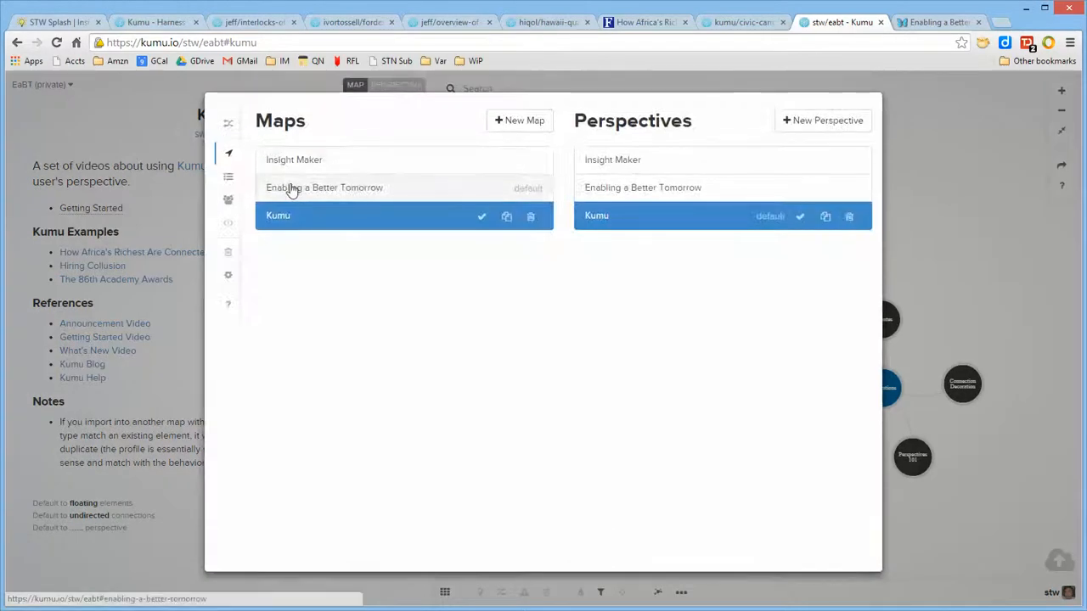
{"action": "left_click", "coordinate": [324, 186]}
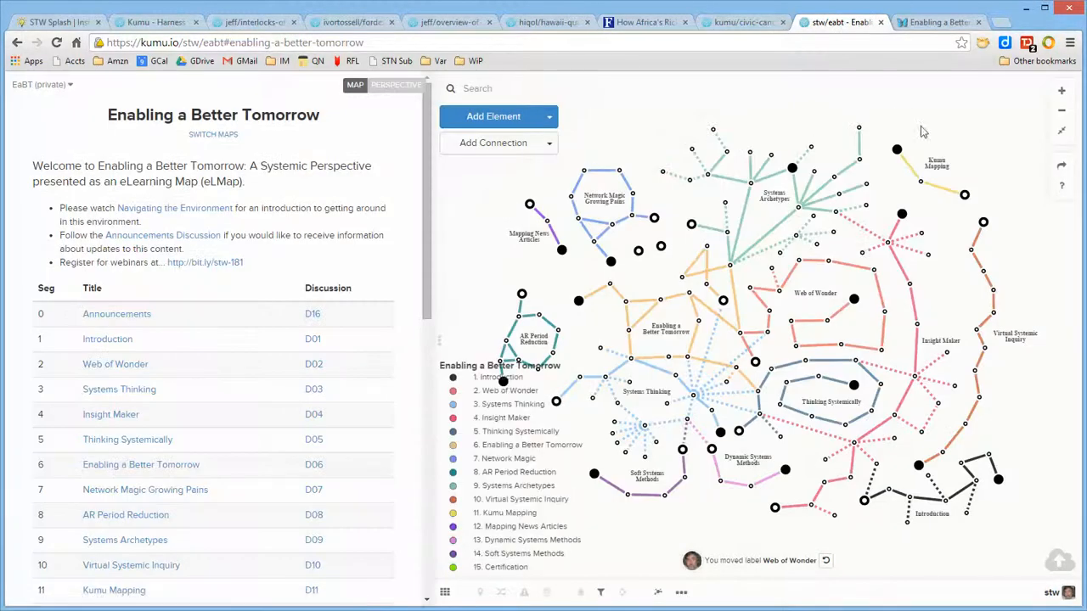
{"action": "mouse_move", "coordinate": [978, 144]}
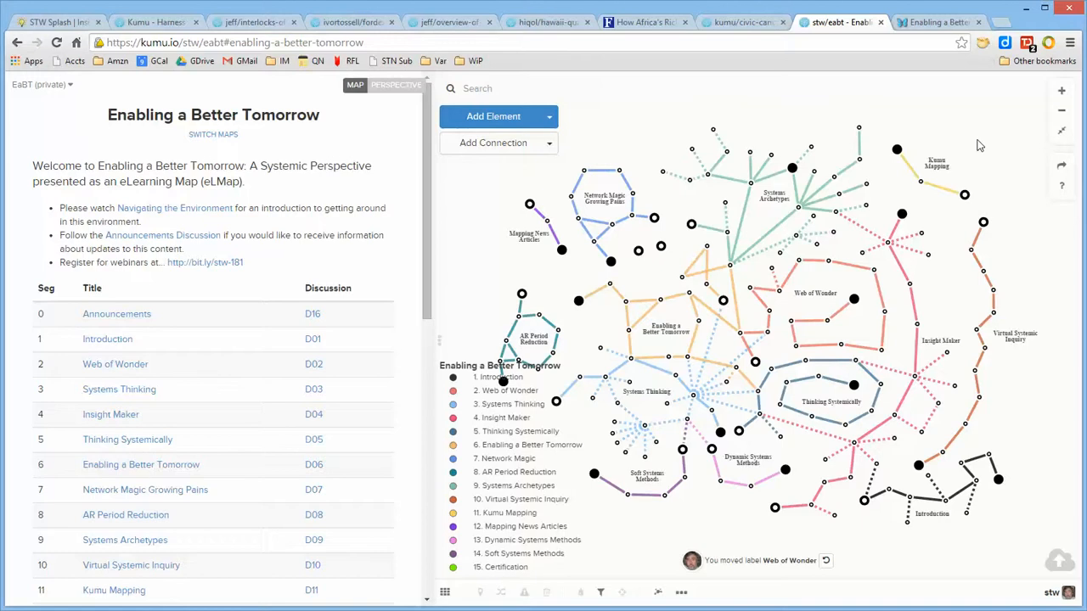
{"action": "mouse_move", "coordinate": [703, 146]}
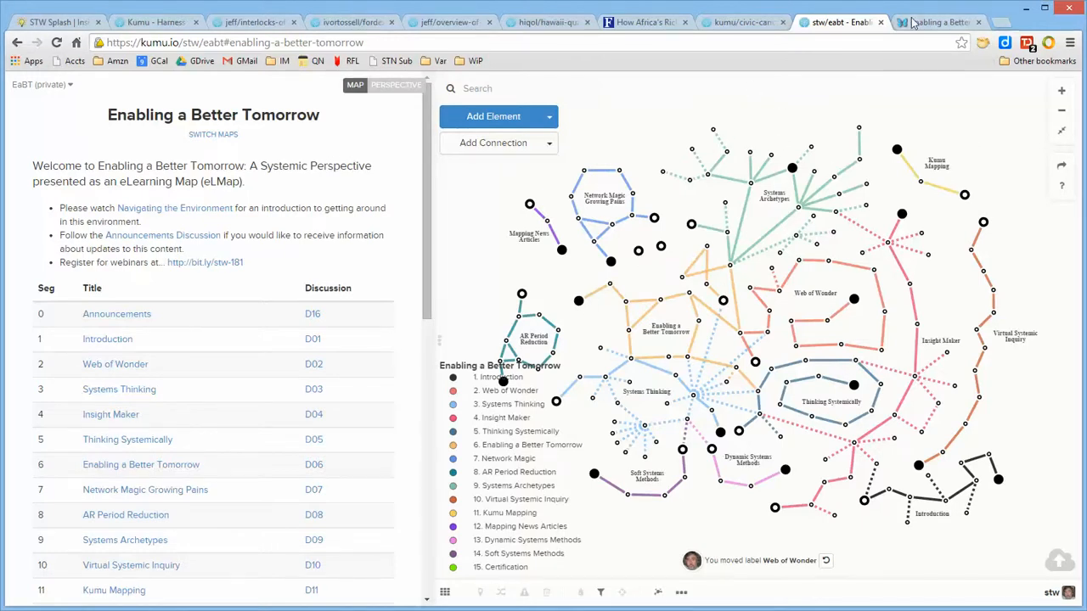
Switch to the SystemsWiki Enabling a Better Tomorrow: A Systemic Perspective browser tab.
{"action": "left_click", "coordinate": [934, 20]}
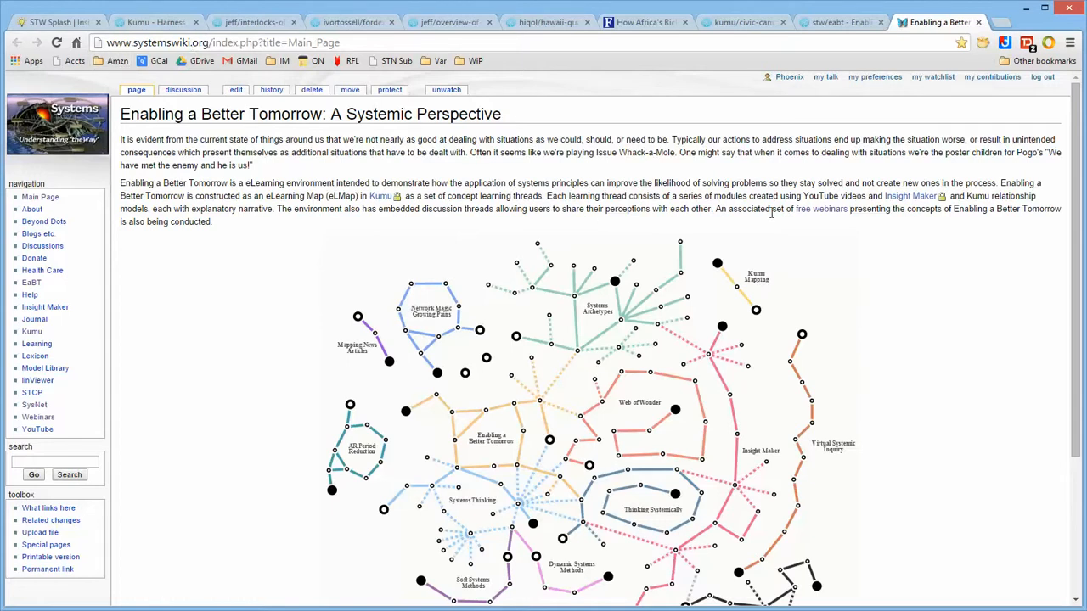
{"action": "scroll", "scroll_direction": "down", "scroll_amount": 3}
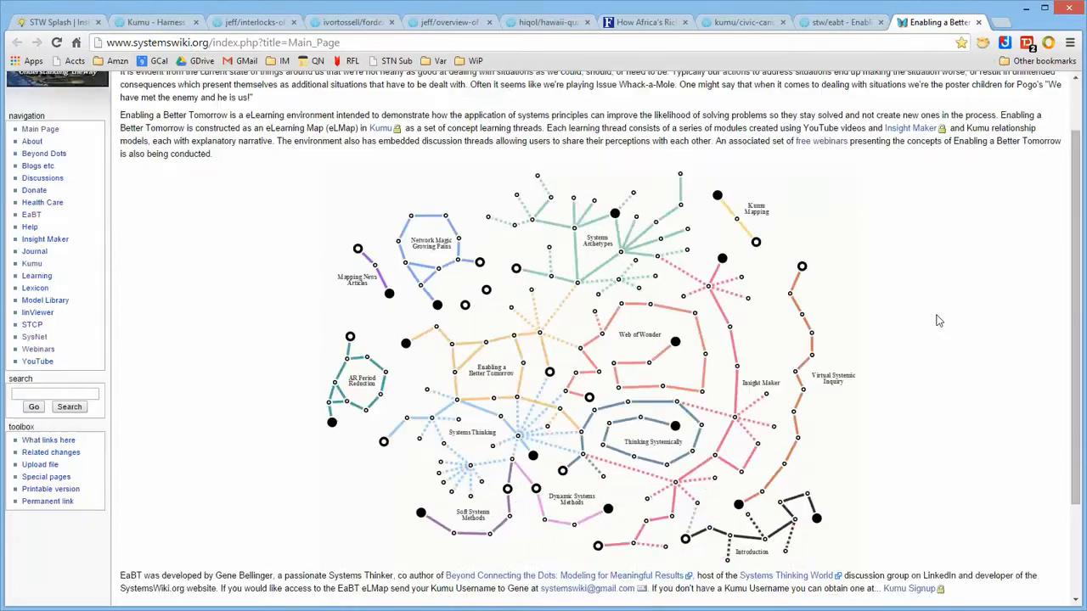
{"action": "scroll", "scroll_direction": "down", "scroll_amount": 3}
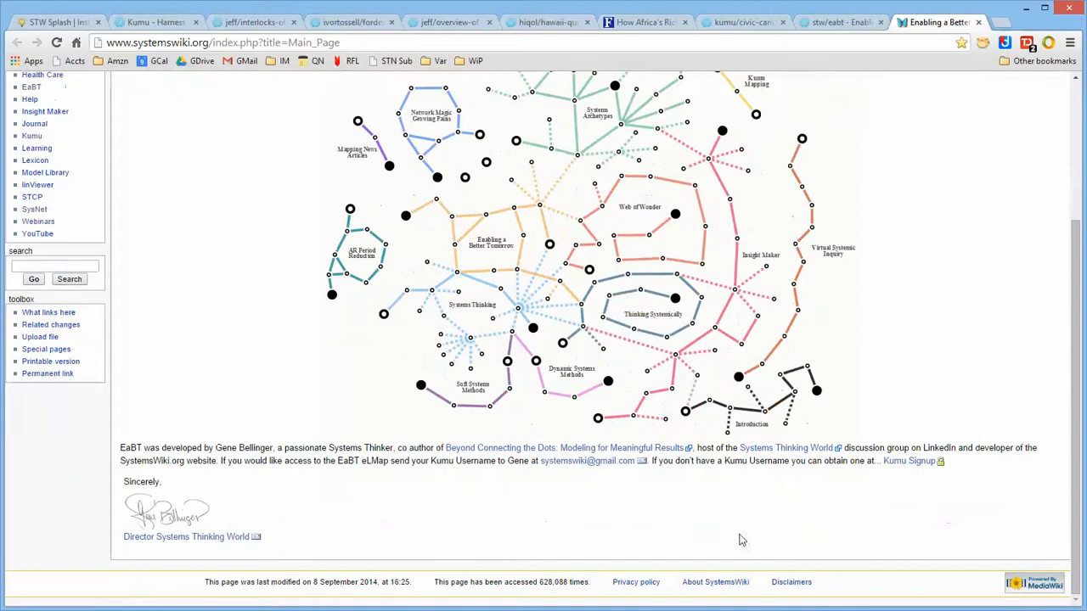
{"action": "mouse_move", "coordinate": [934, 495]}
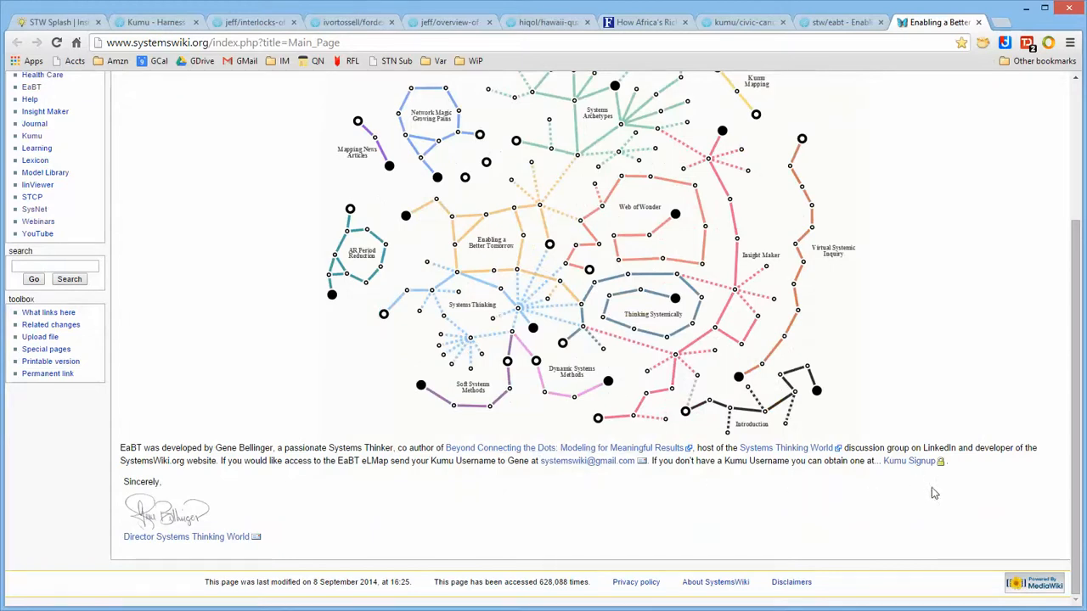
{"action": "mouse_move", "coordinate": [962, 377]}
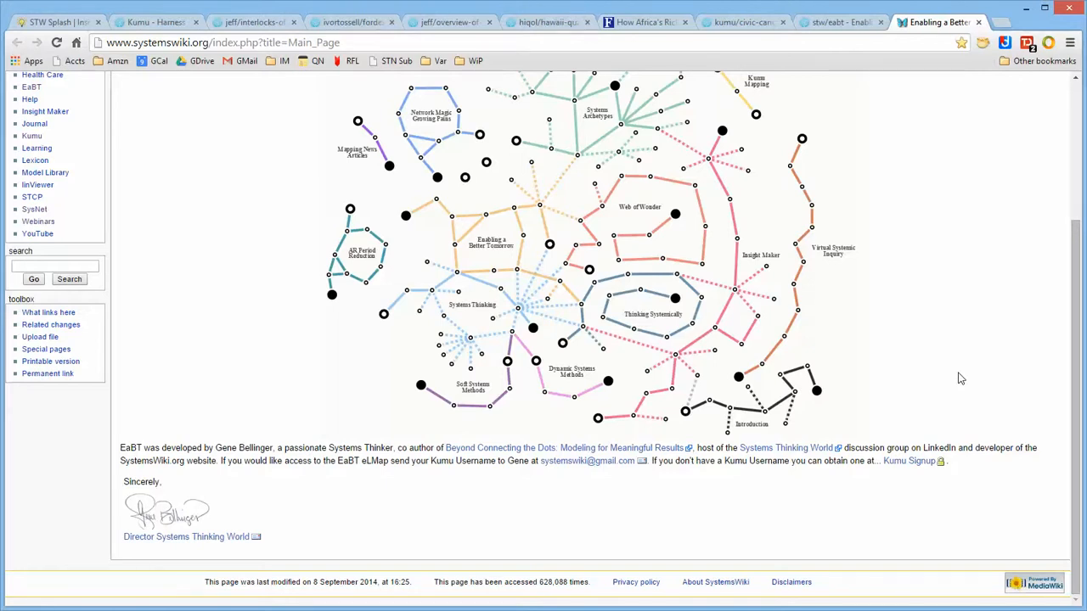
{"action": "scroll", "scroll_direction": "up", "scroll_amount": 3}
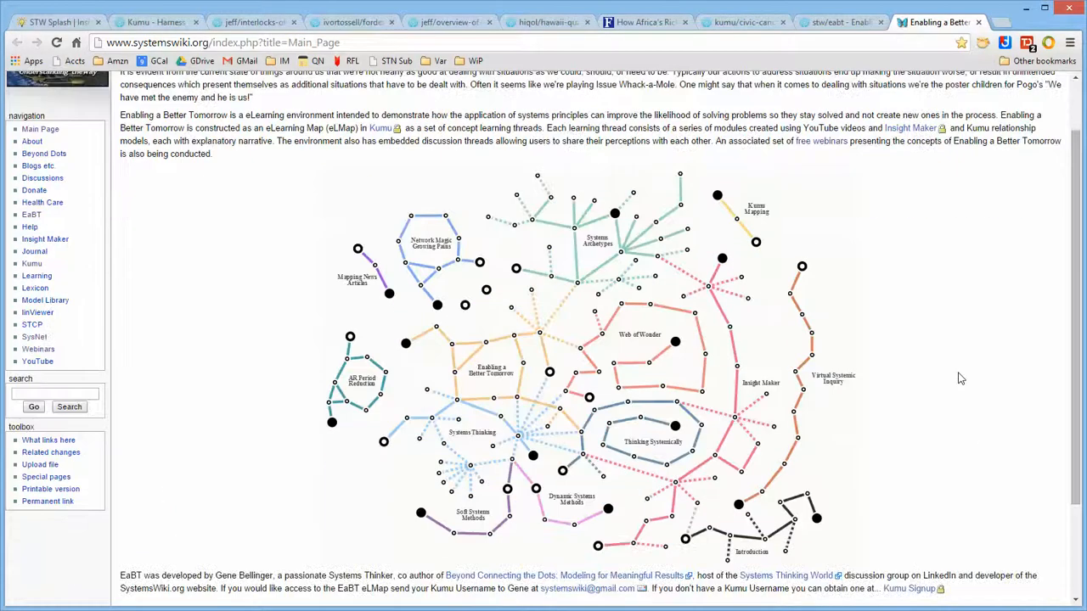